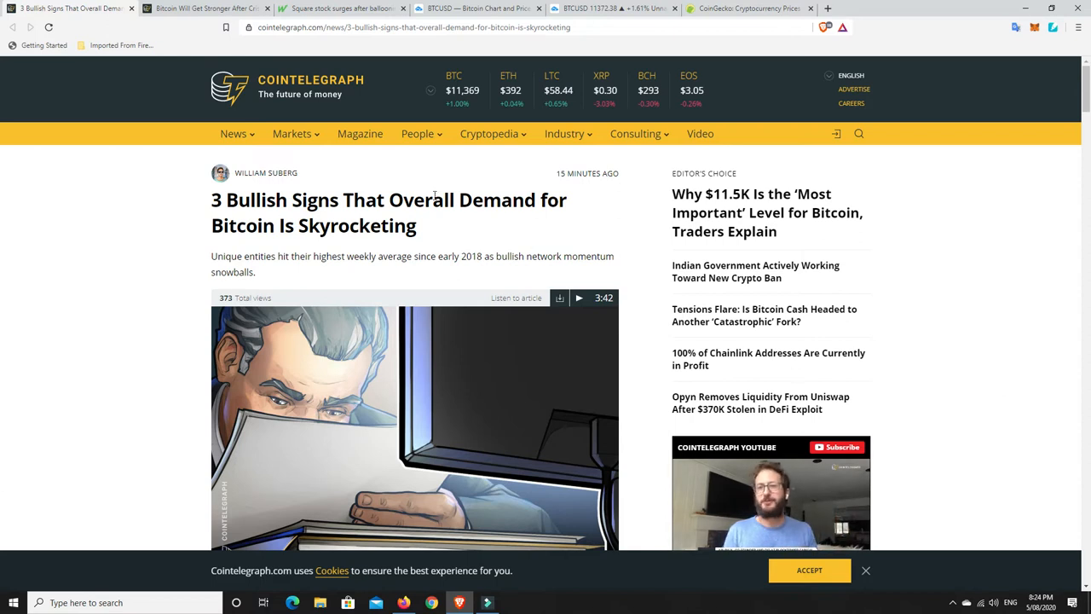
mouse_move(405, 186)
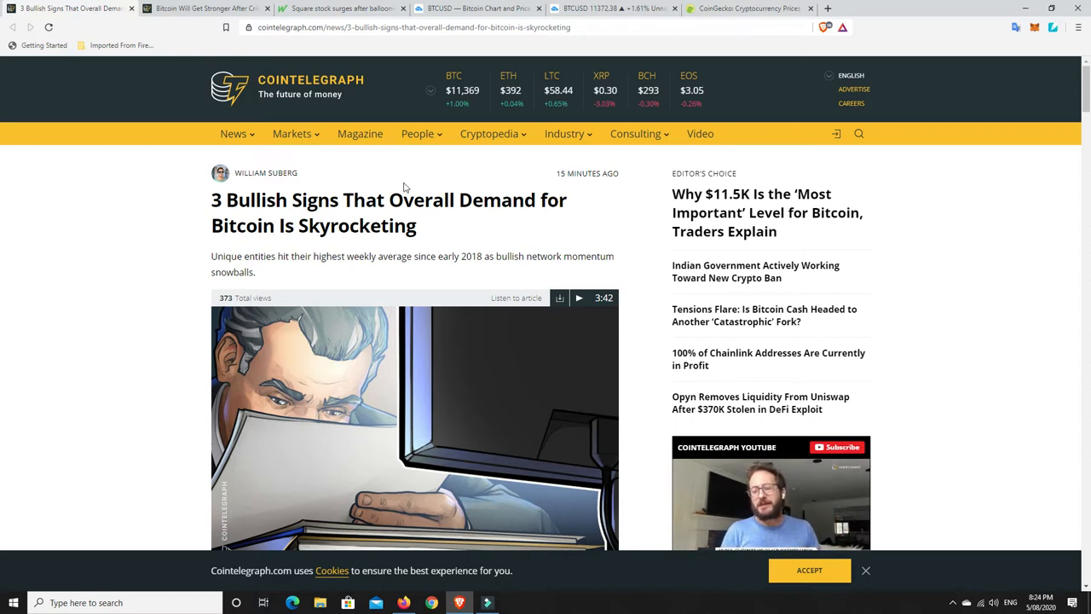
mouse_move(429, 220)
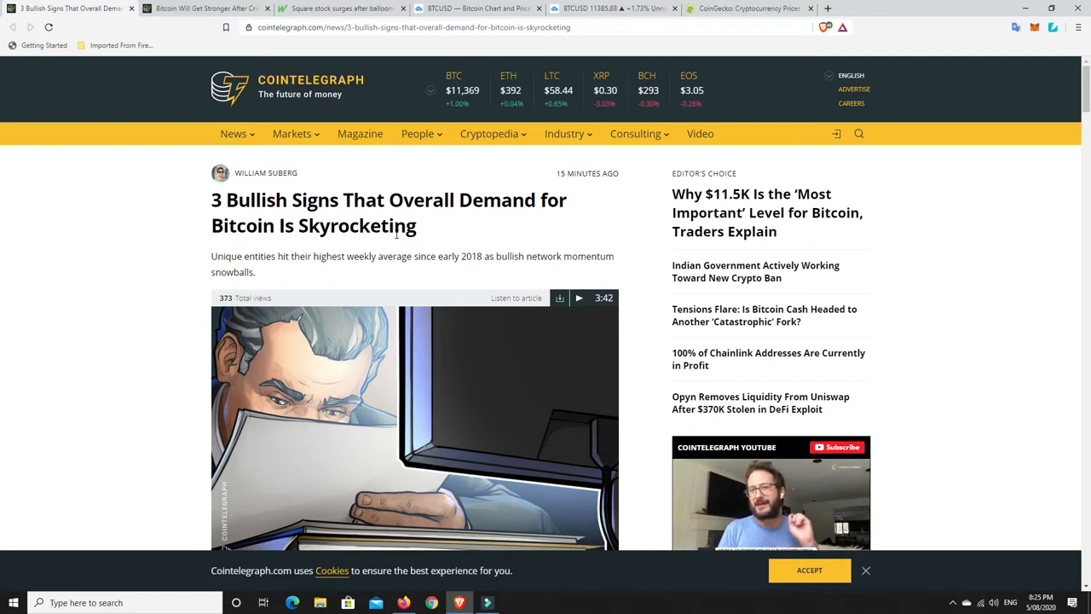
- Scroll the Cointelegraph article down to the Glassnode new-entities chart under 'Unique entity growth mirrors 2017 bull run'
scroll(down, 3)
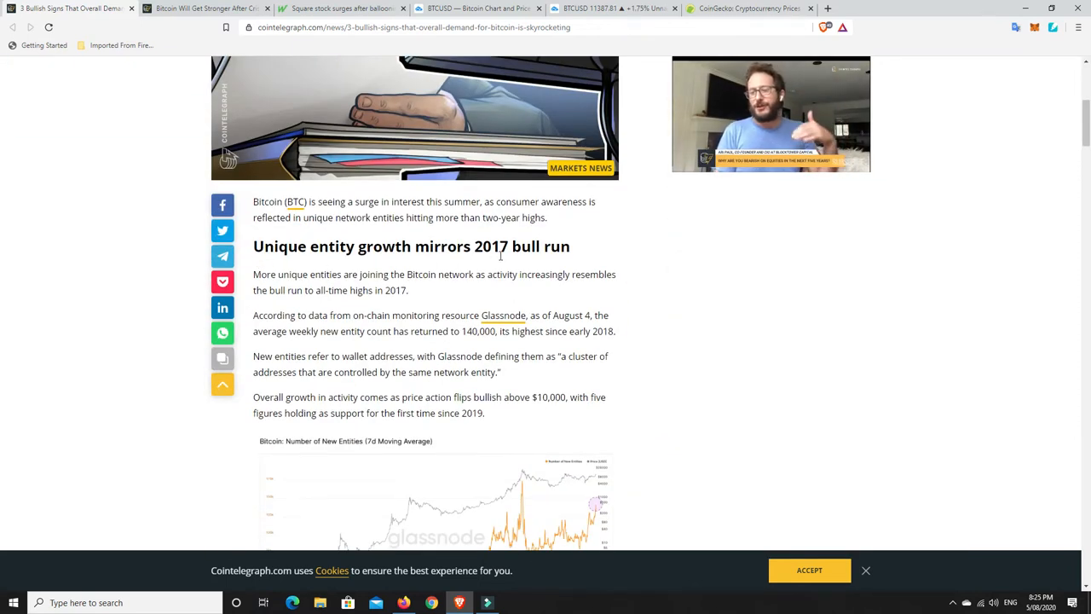
scroll(down, 3)
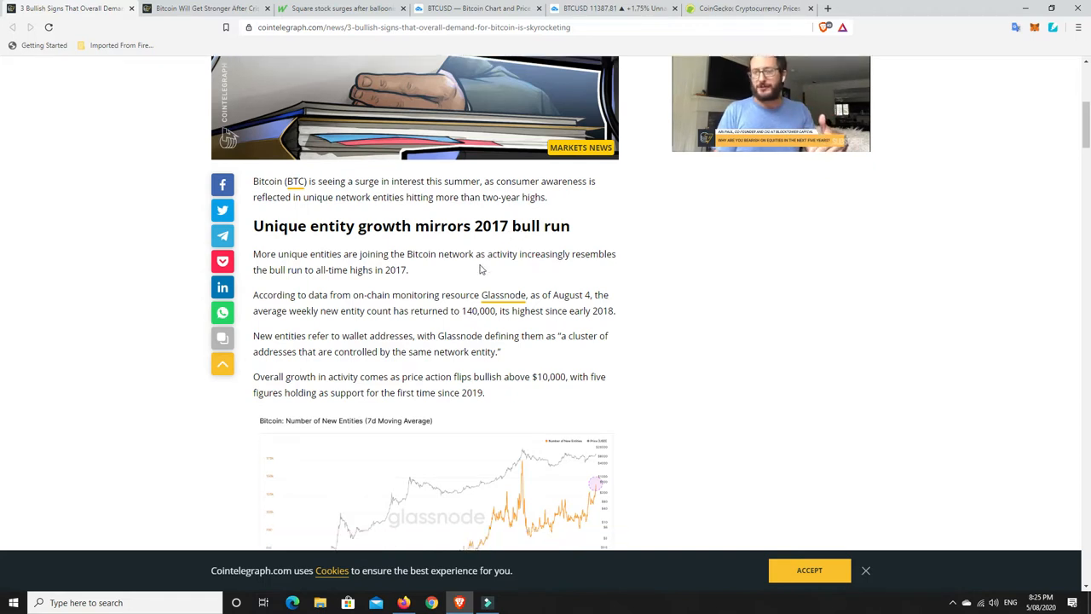
scroll(down, 3)
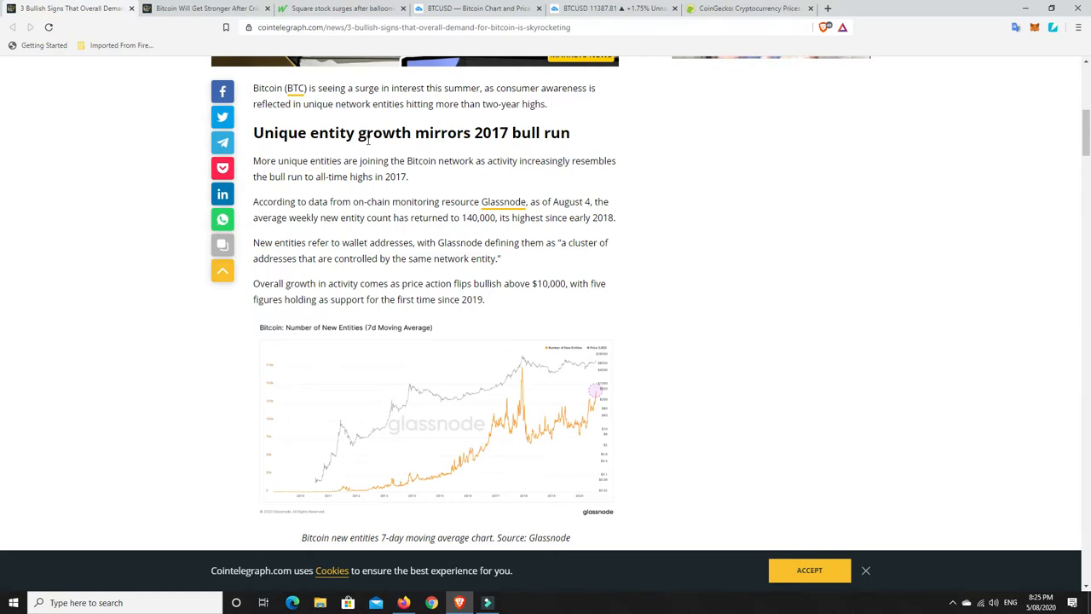
mouse_move(504, 140)
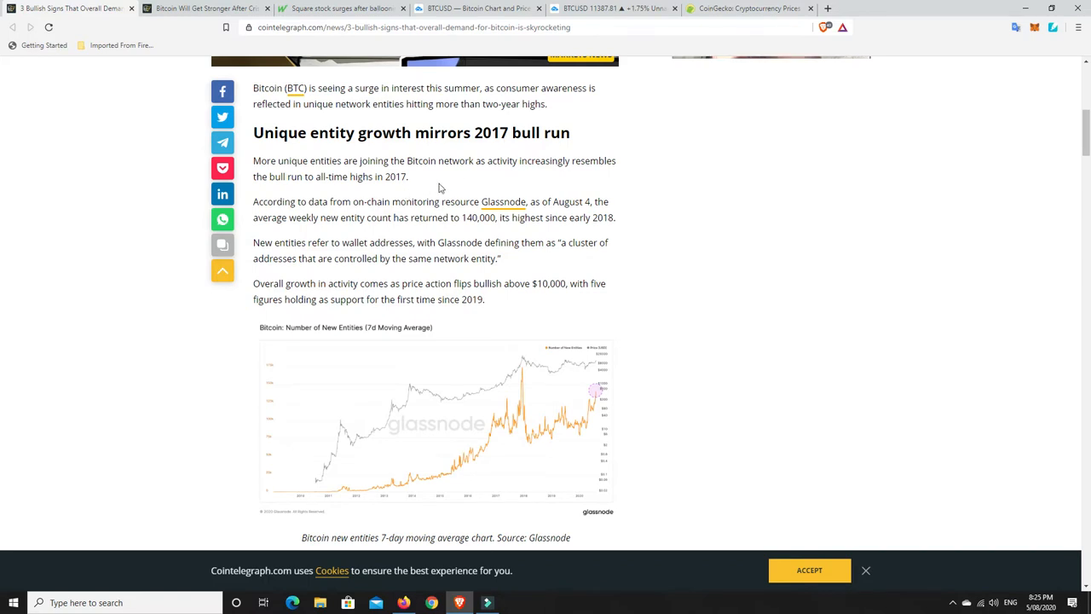
mouse_move(455, 185)
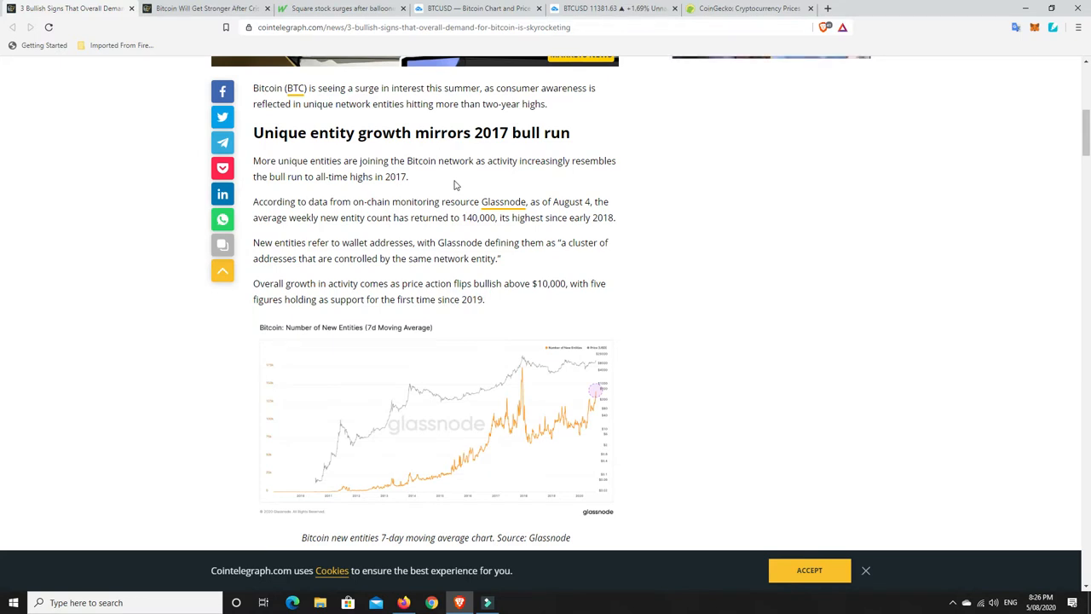
mouse_move(488, 244)
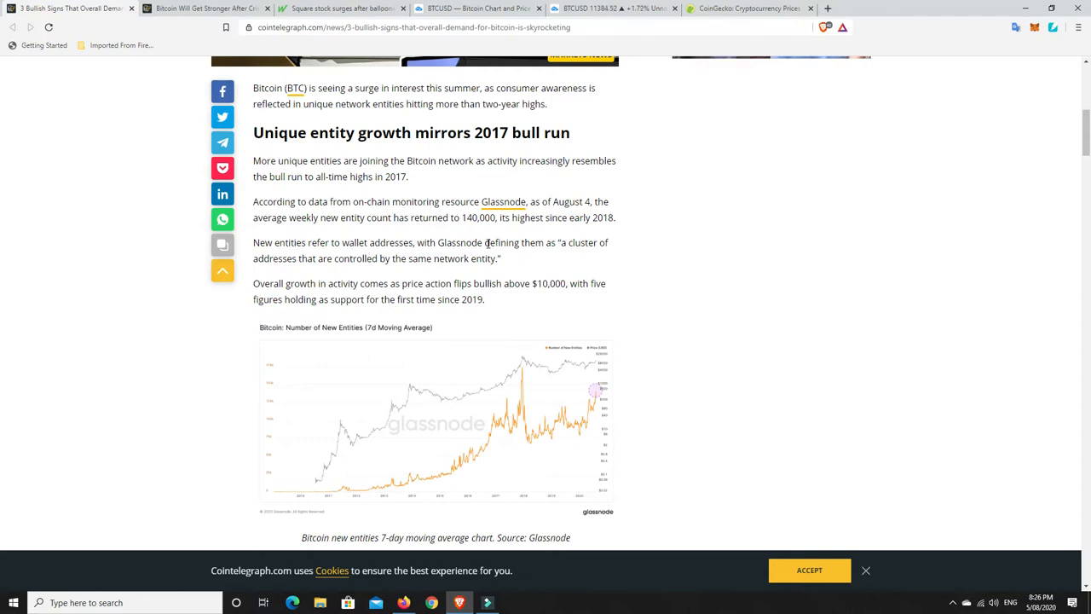
mouse_move(561, 202)
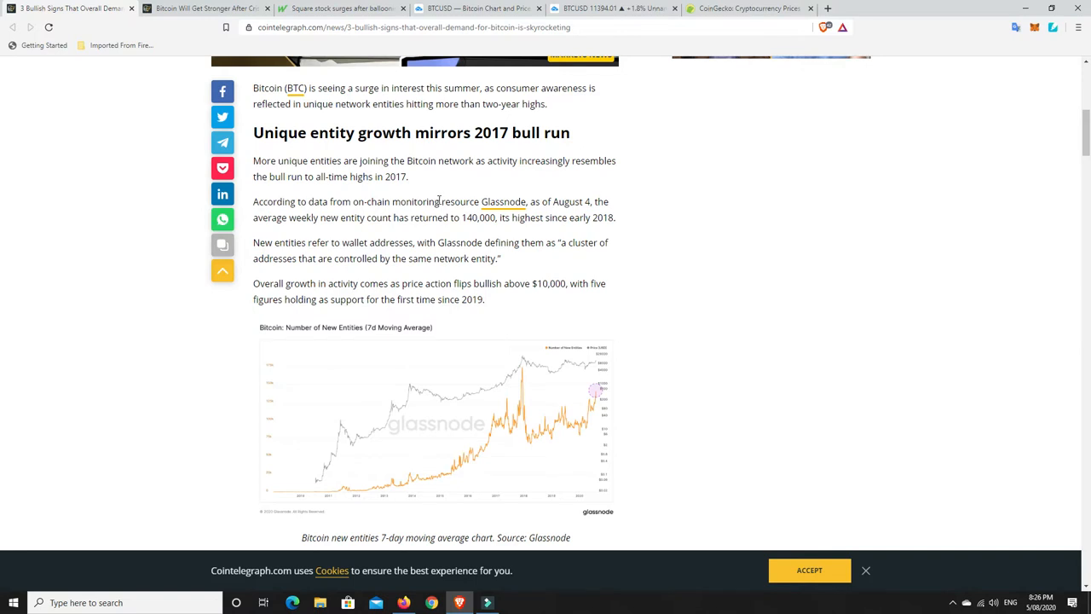
mouse_move(503, 209)
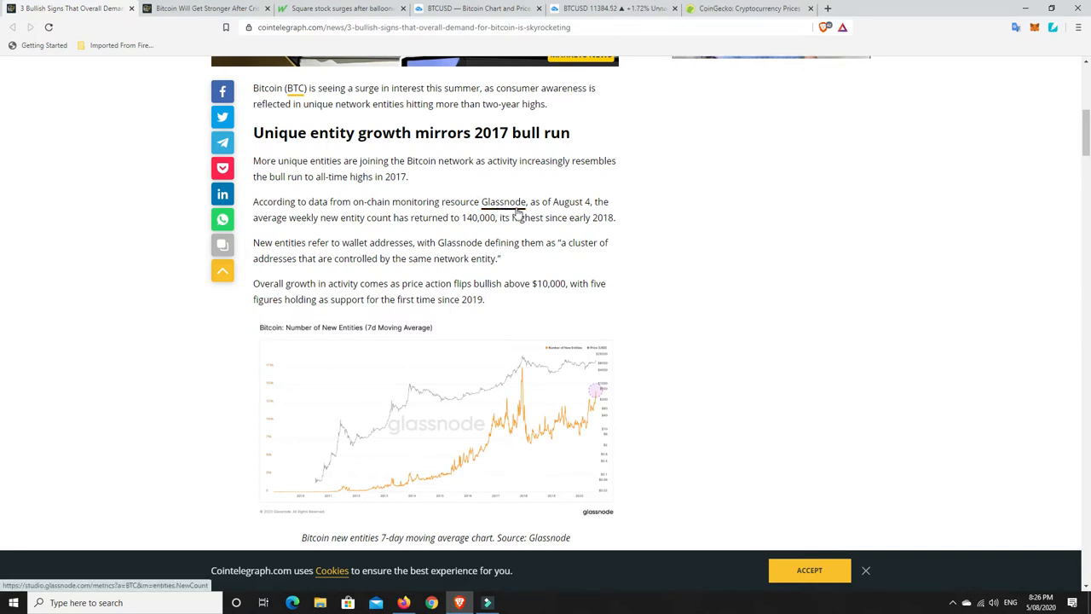
mouse_move(675, 225)
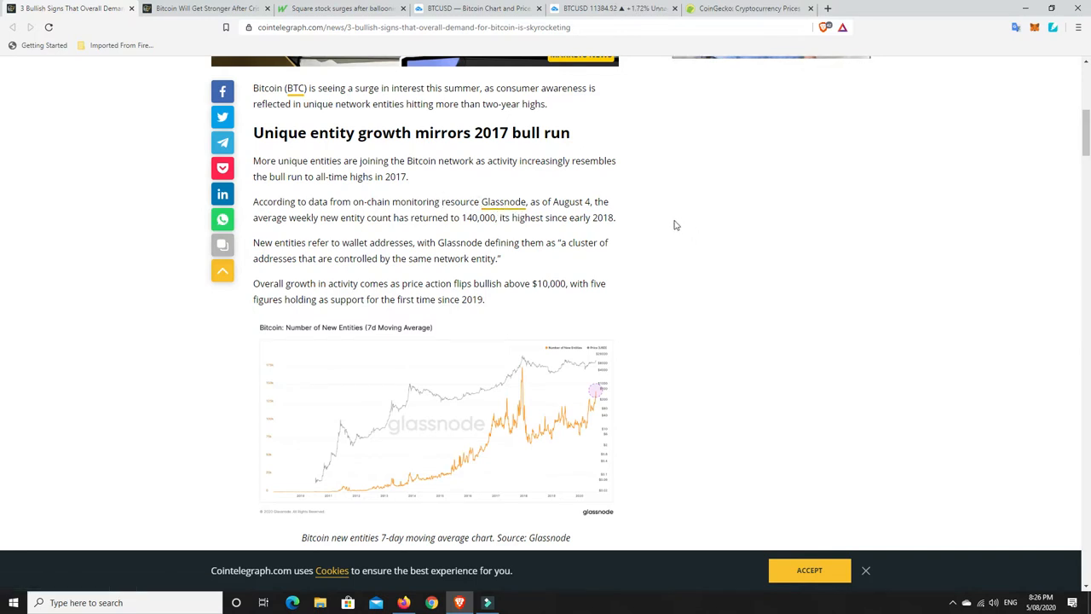
mouse_move(665, 227)
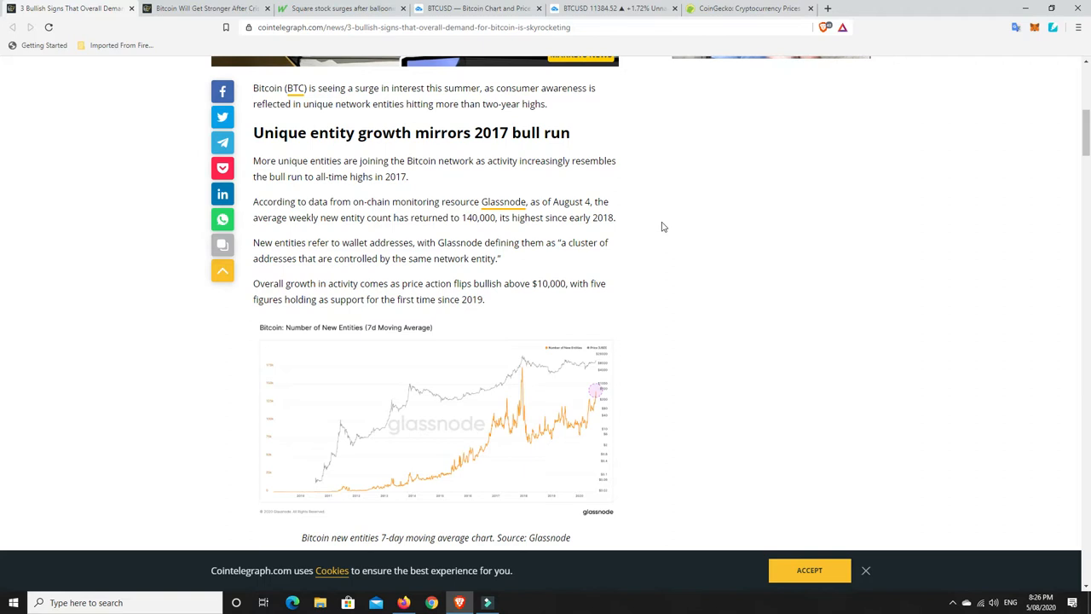
mouse_move(650, 231)
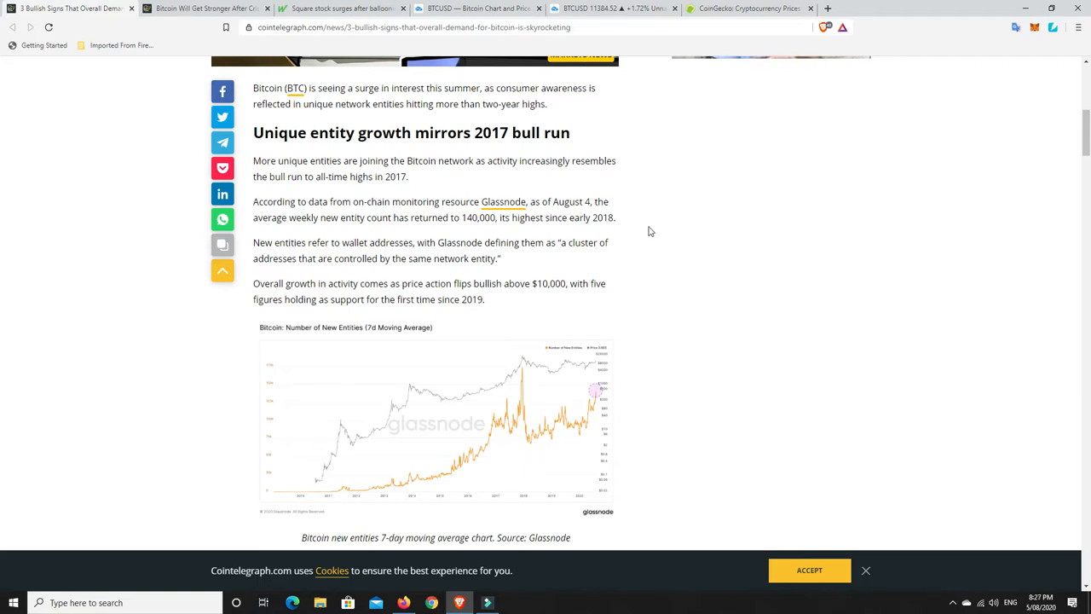
mouse_move(622, 240)
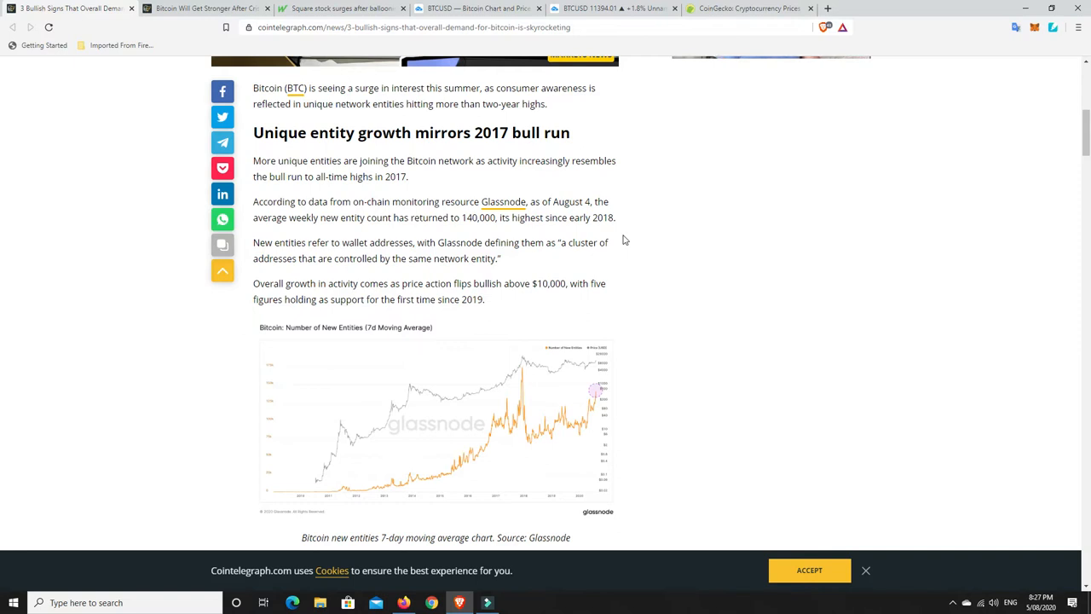
mouse_move(577, 218)
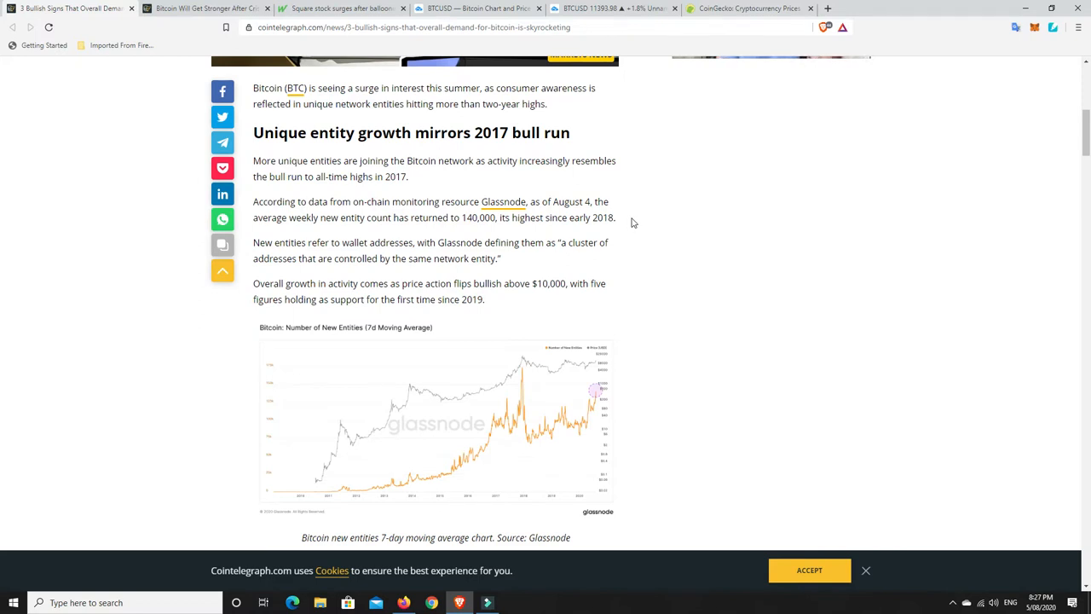
mouse_move(617, 248)
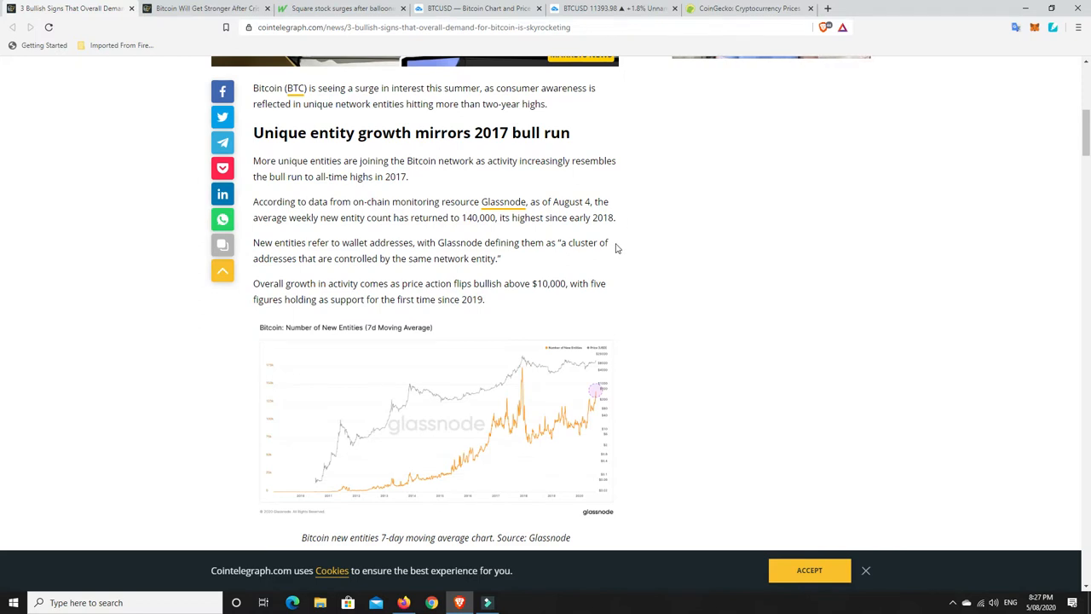
- Scroll to the 'Square shows unbelievable Bitcoin demand' section and its quarterly revenue chart
scroll(down, 3)
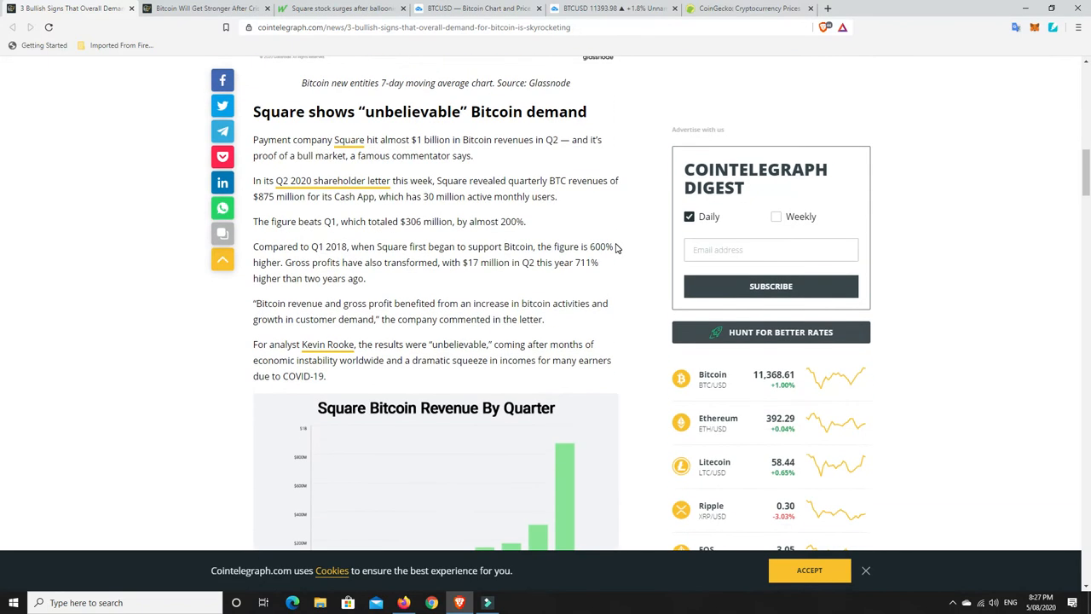
mouse_move(539, 167)
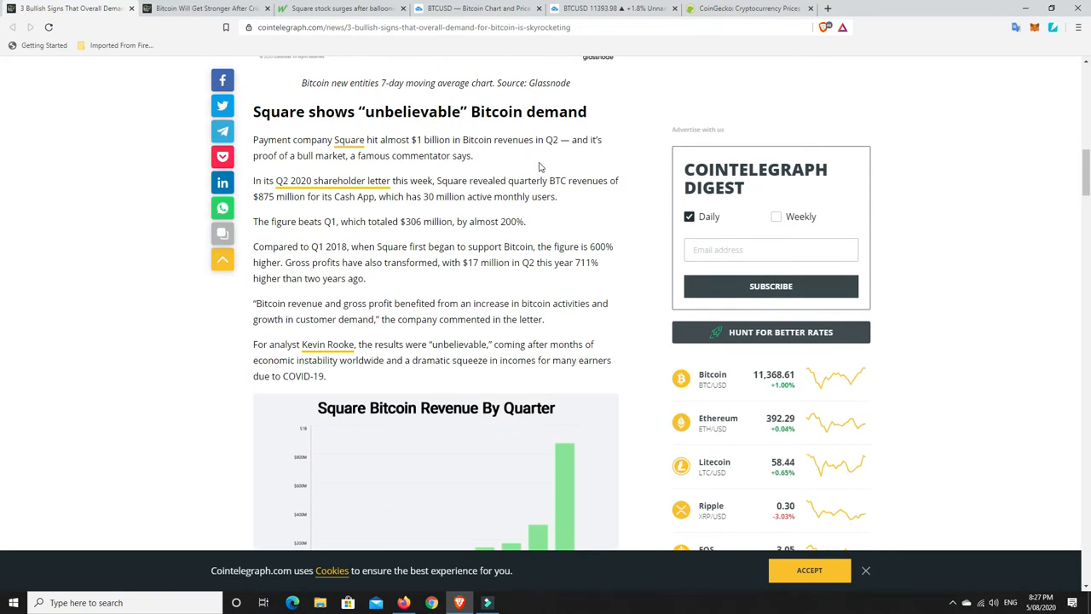
mouse_move(628, 165)
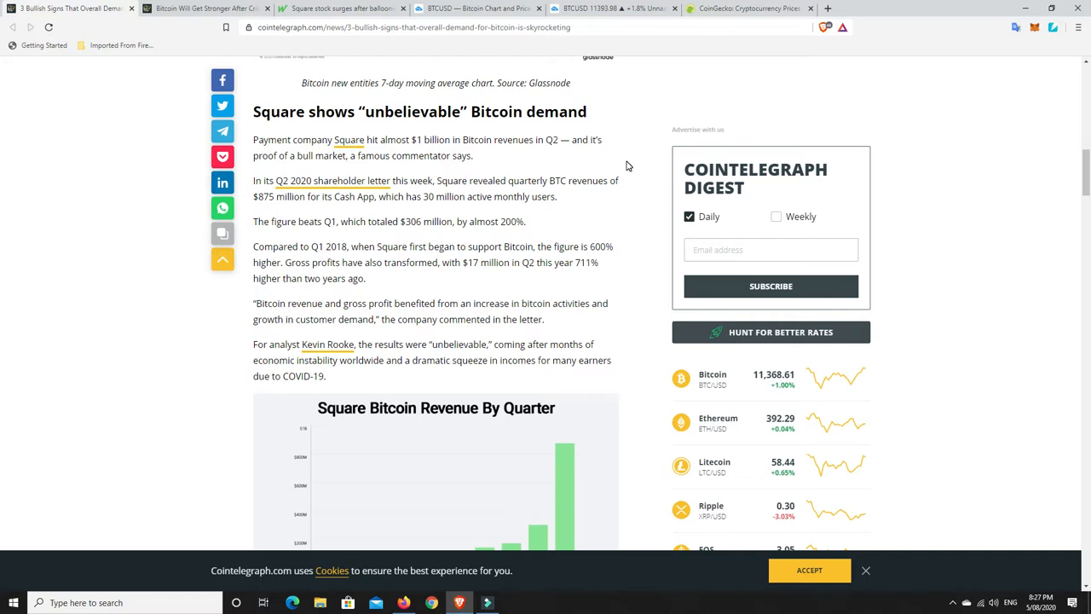
mouse_move(661, 156)
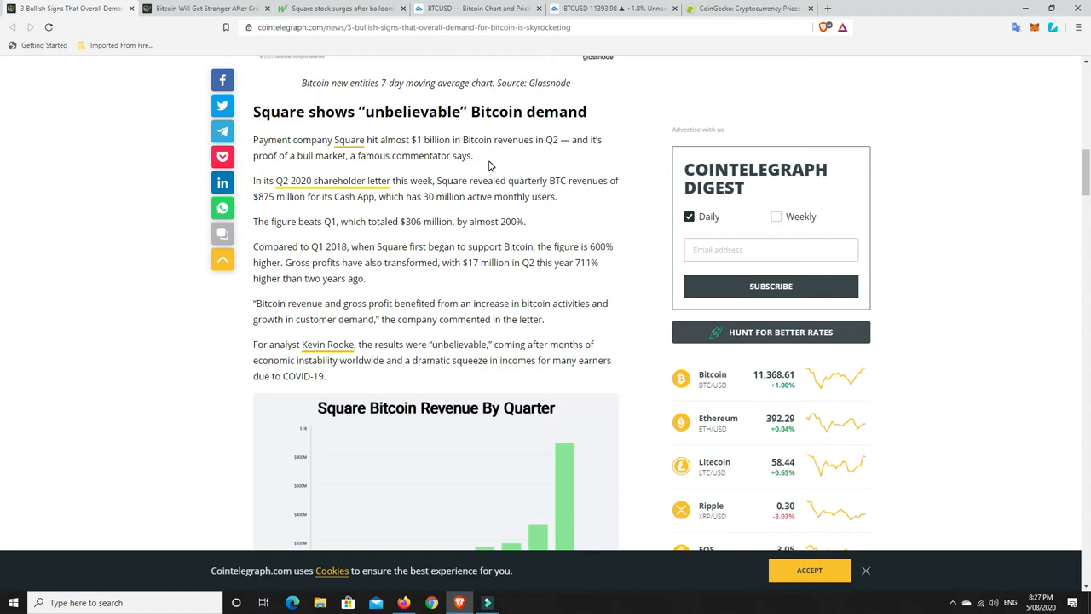
mouse_move(546, 168)
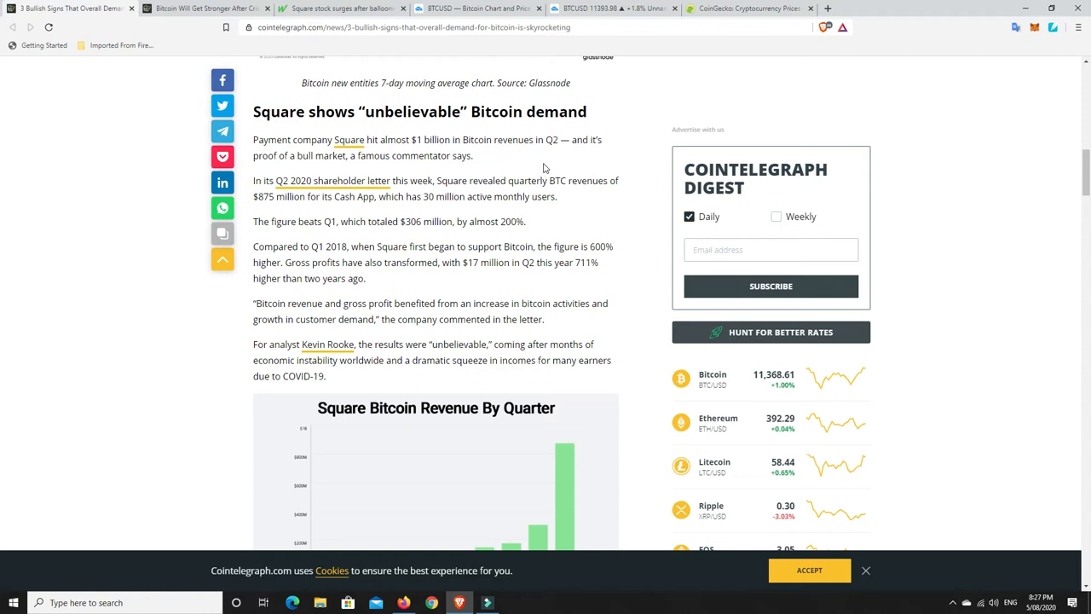
mouse_move(547, 168)
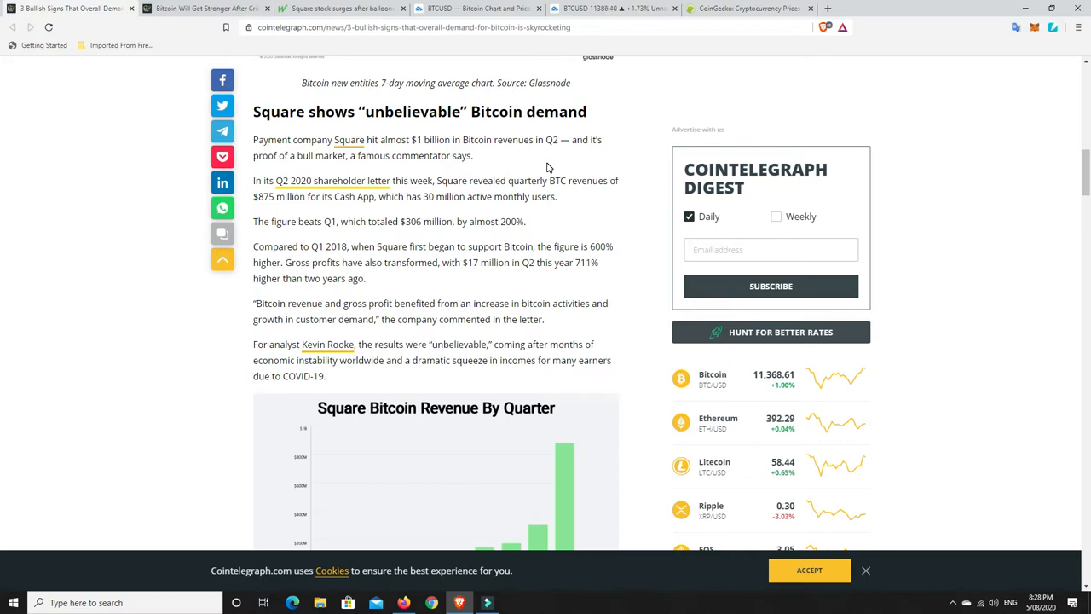
mouse_move(624, 218)
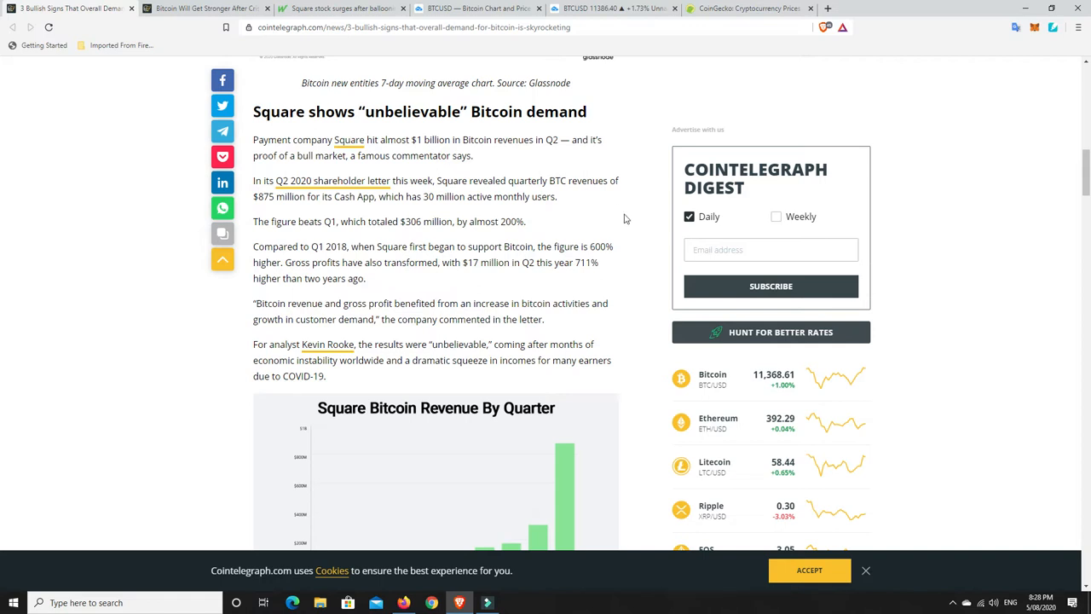
mouse_move(627, 222)
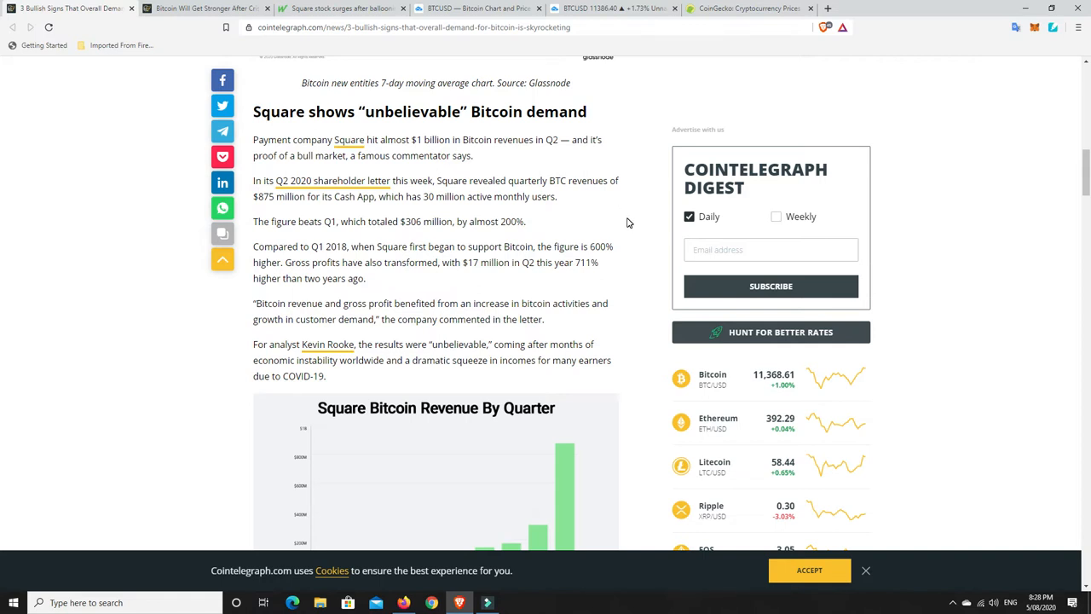
mouse_move(623, 226)
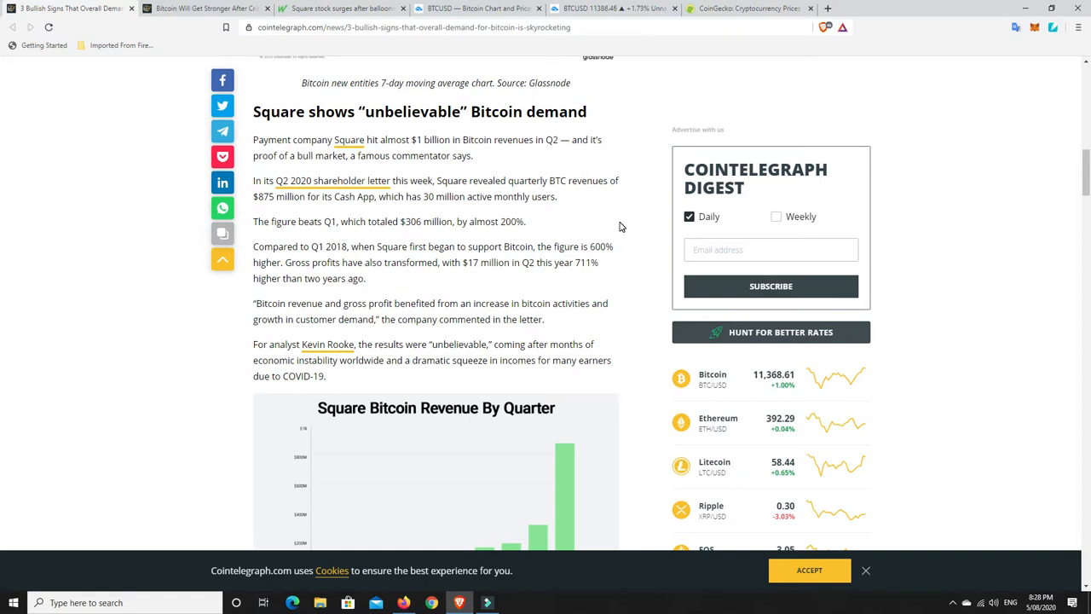
mouse_move(615, 223)
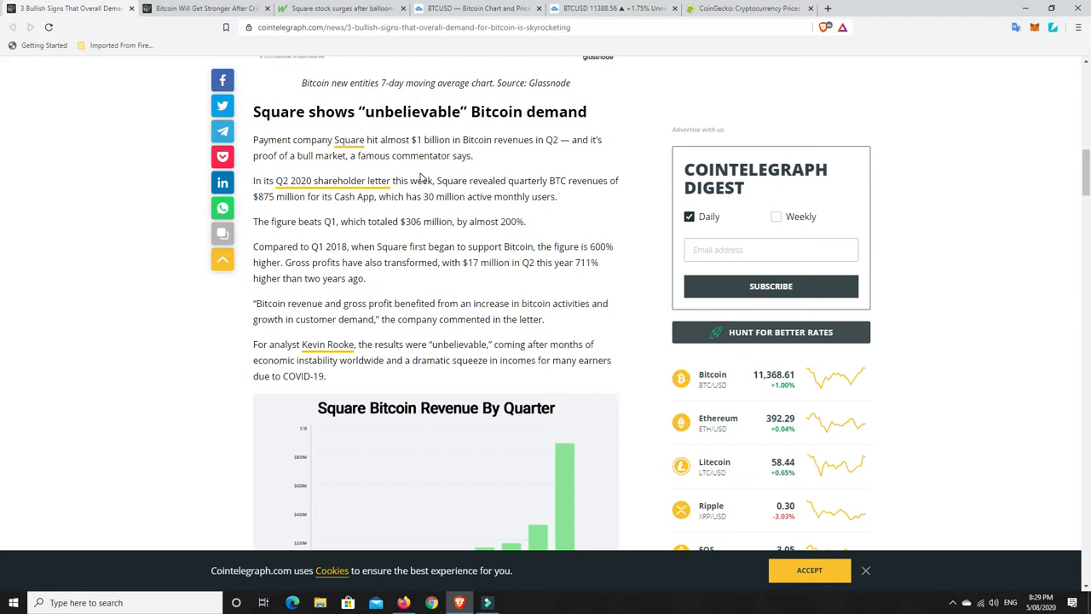
- Switch to the tab 'Bitcoin Will Get Stronger After Crisis, Says US Congressman Emmer'
click(205, 8)
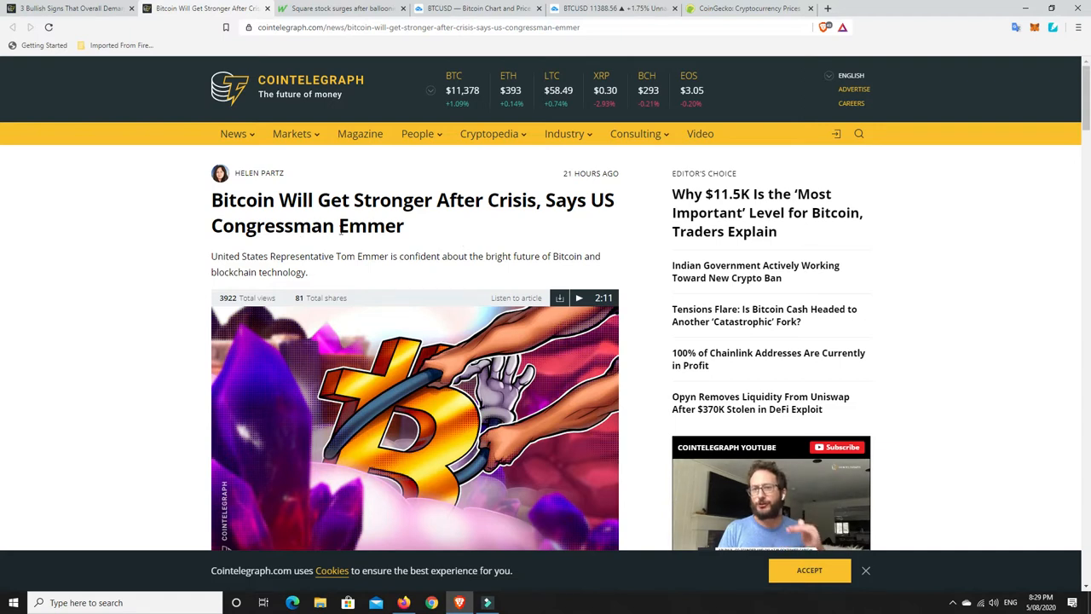
mouse_move(409, 241)
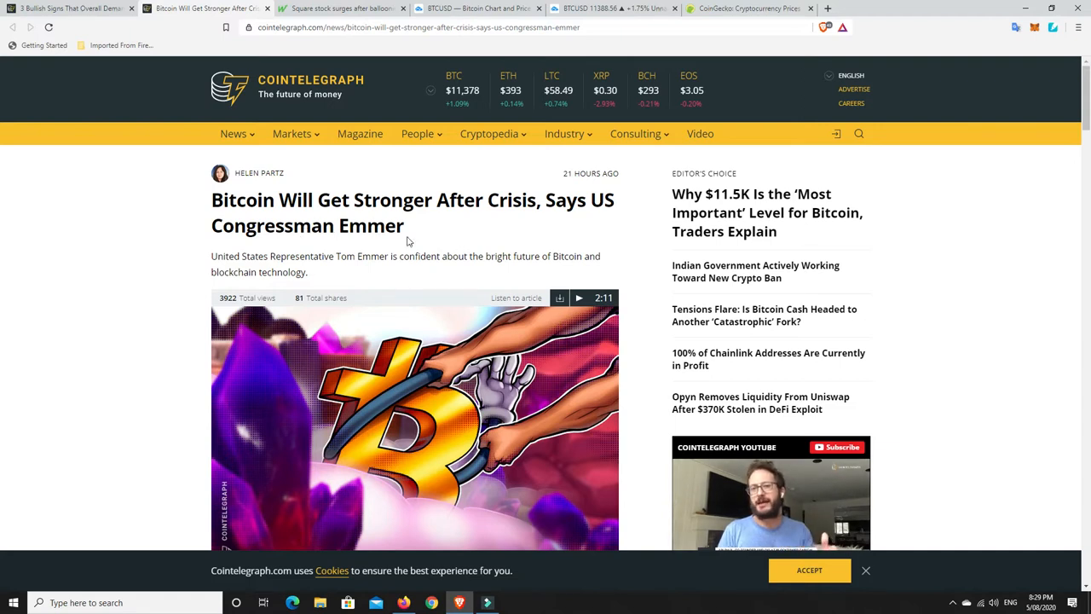
mouse_move(507, 245)
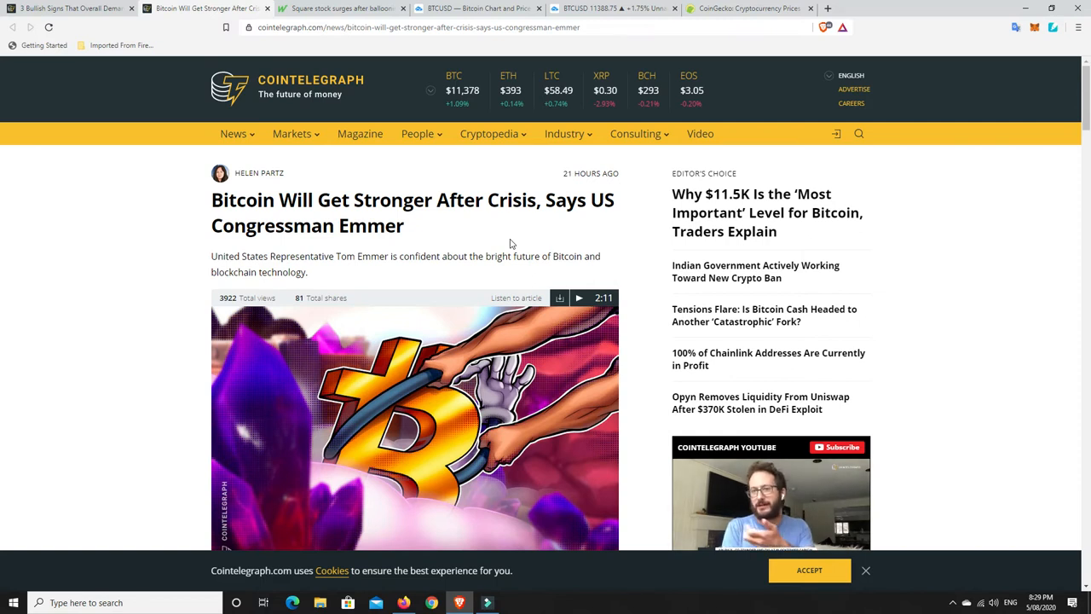
- Scroll the Emmer article past bank custody to Tim Draper's quote and the topic tags
scroll(down, 3)
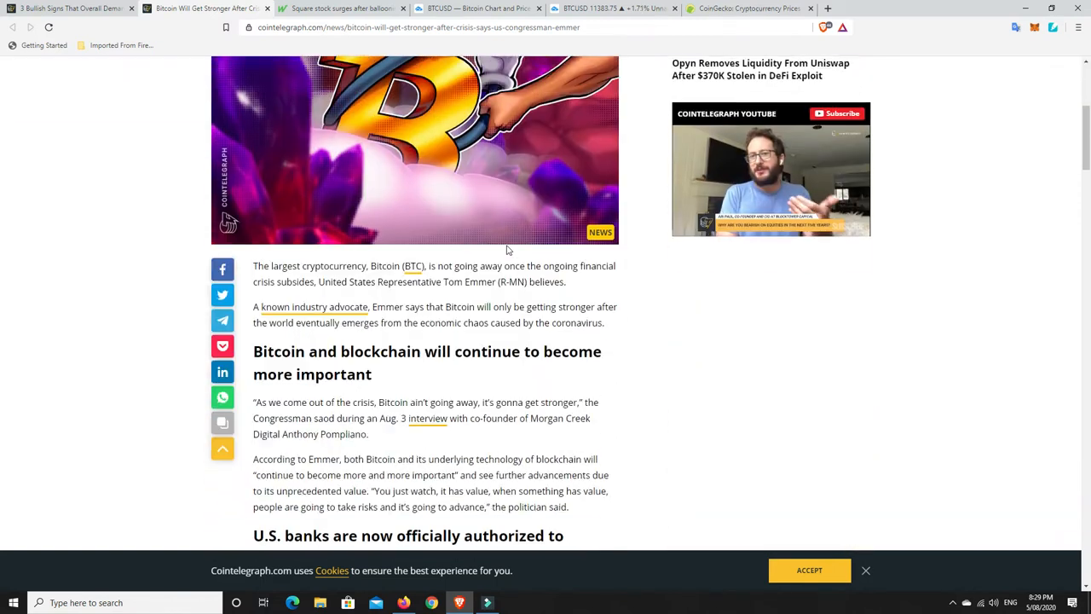
scroll(down, 3)
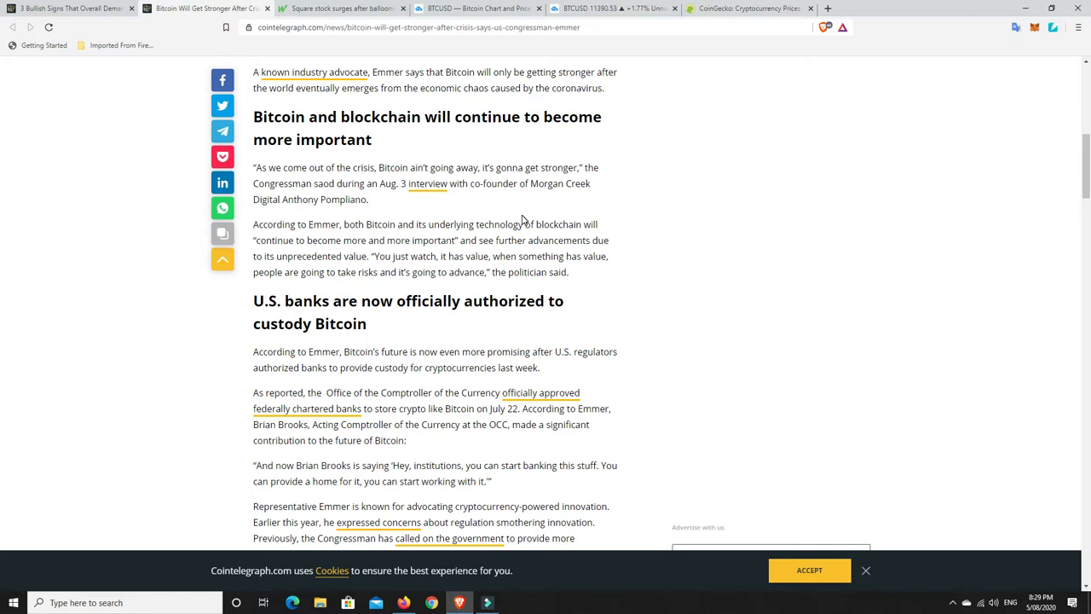
mouse_move(515, 209)
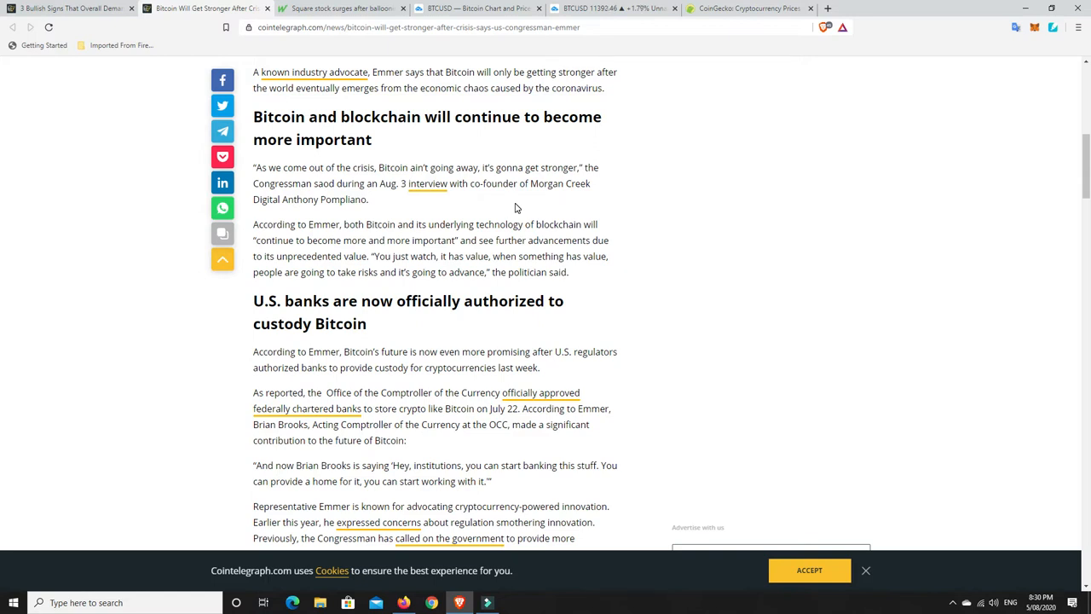
scroll(down, 3)
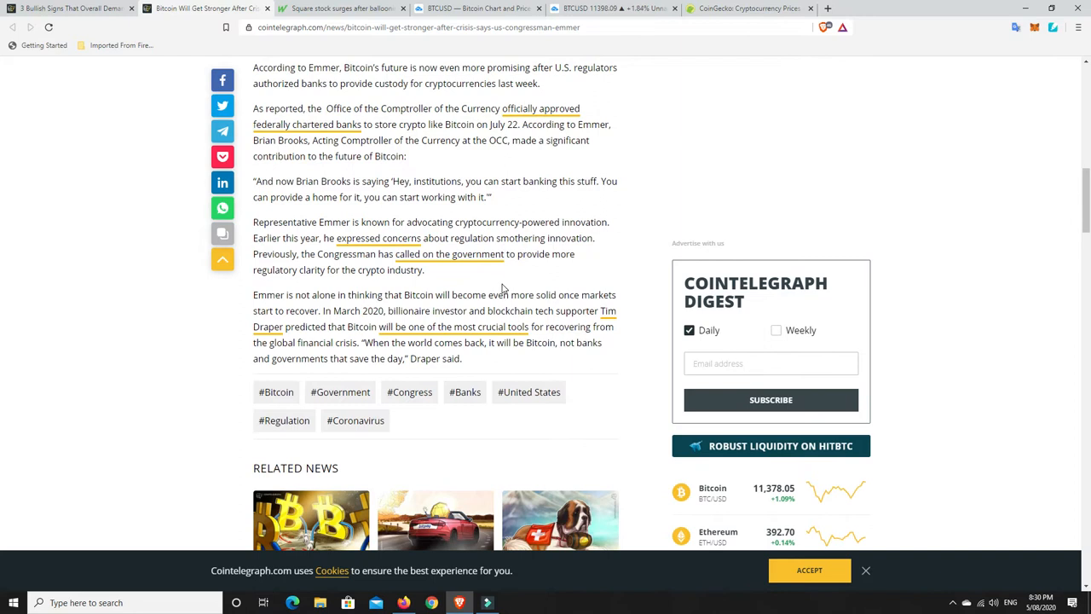
mouse_move(586, 322)
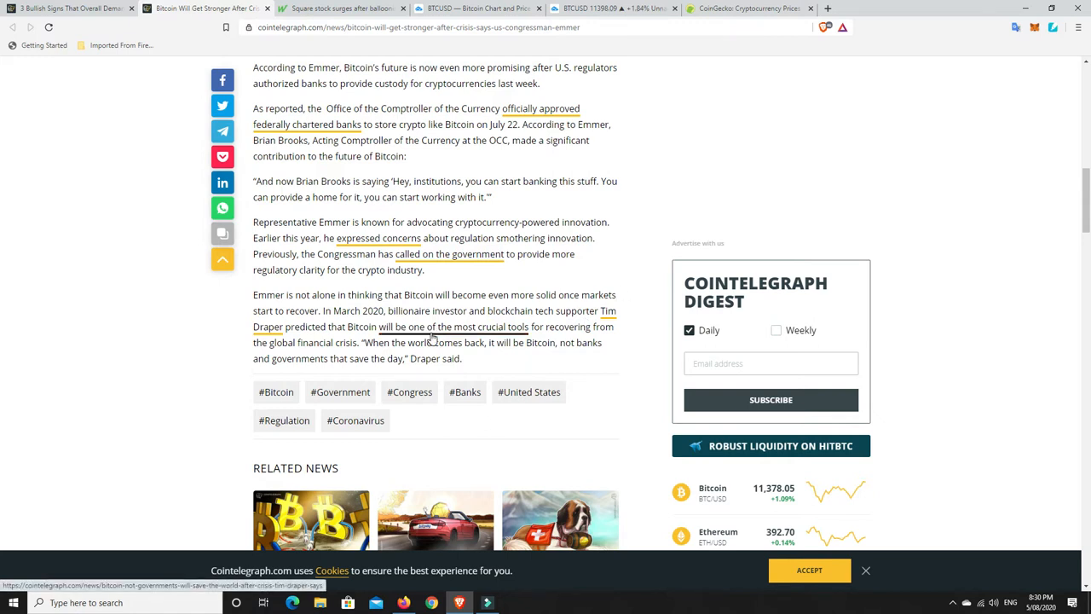
mouse_move(528, 334)
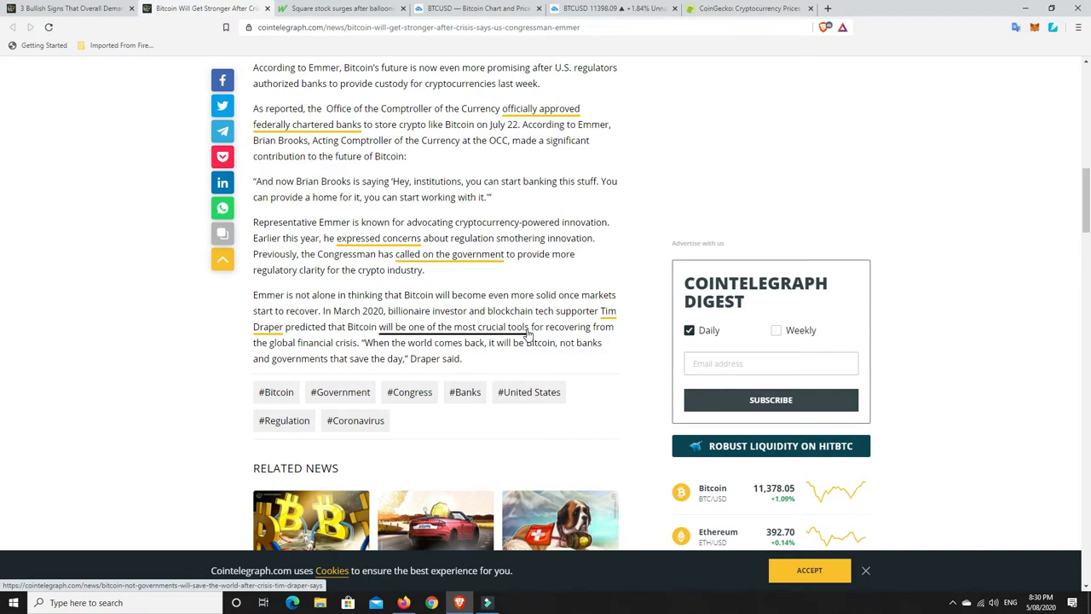
mouse_move(596, 363)
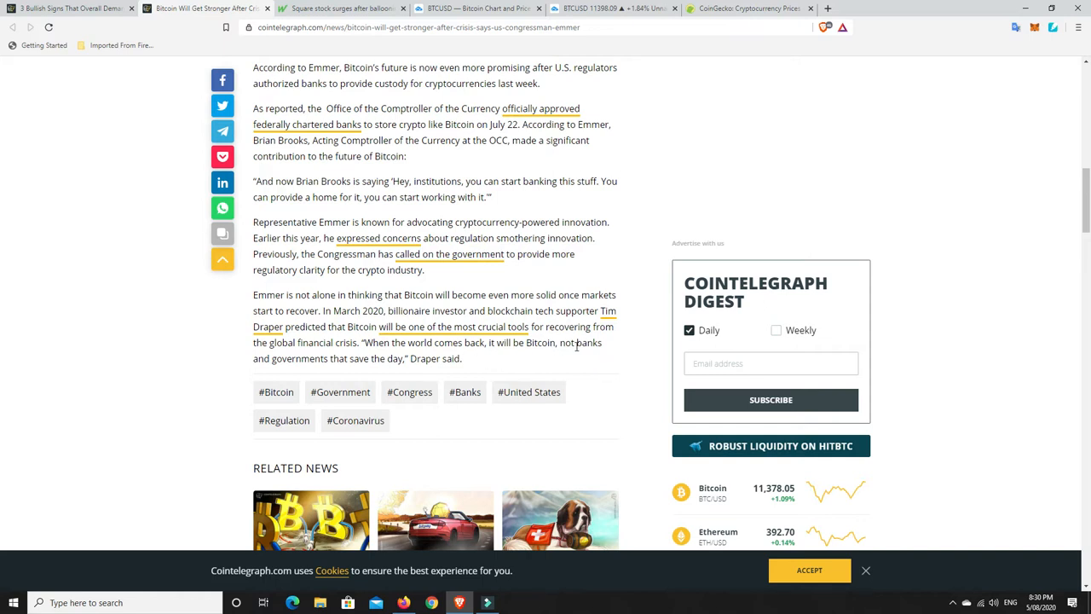
mouse_move(526, 367)
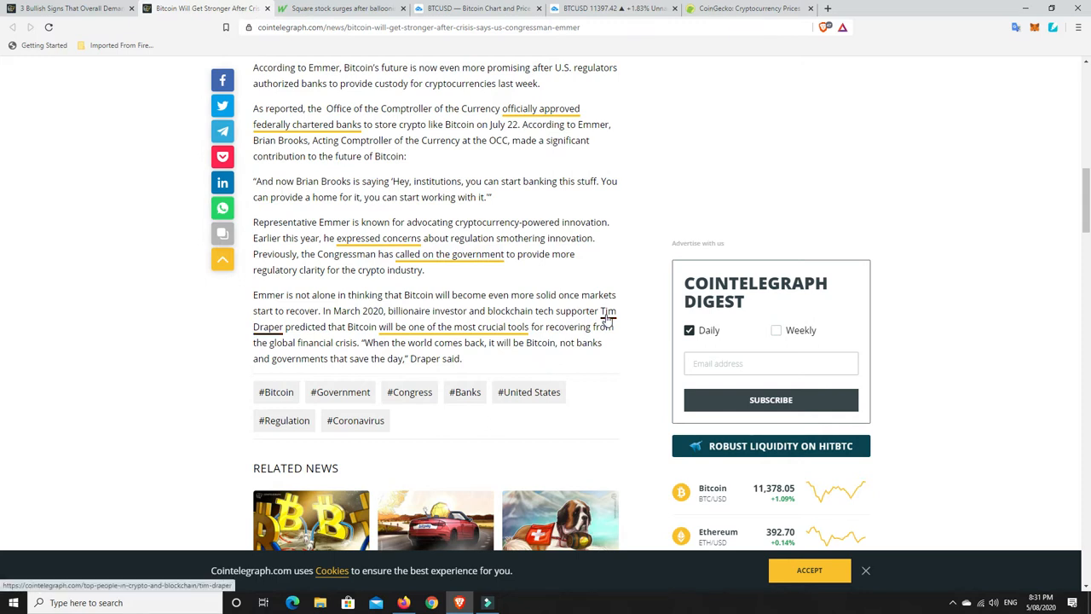
mouse_move(605, 320)
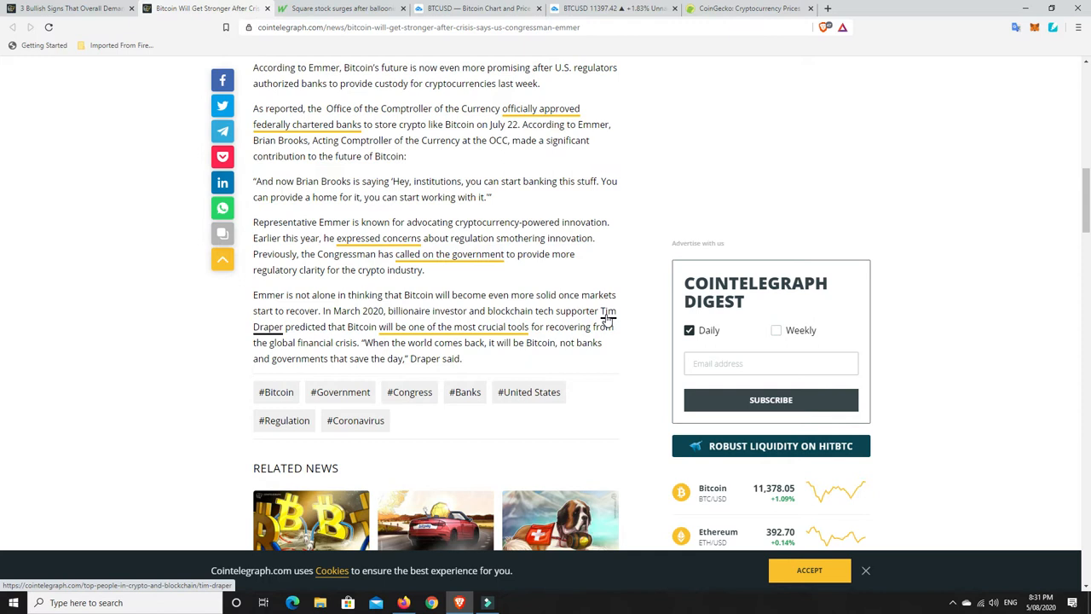
mouse_move(607, 320)
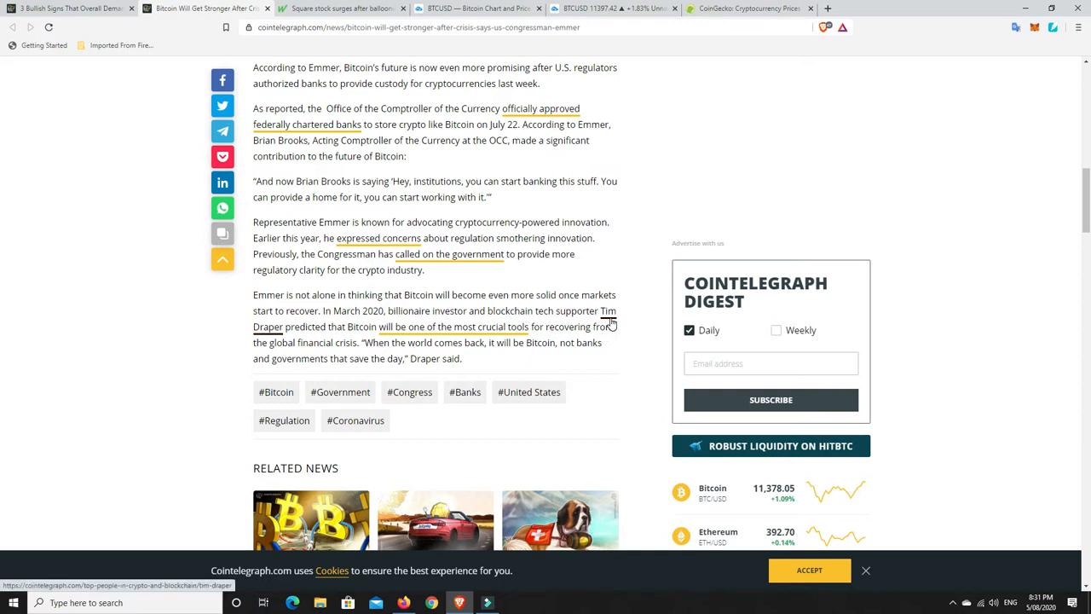
mouse_move(597, 369)
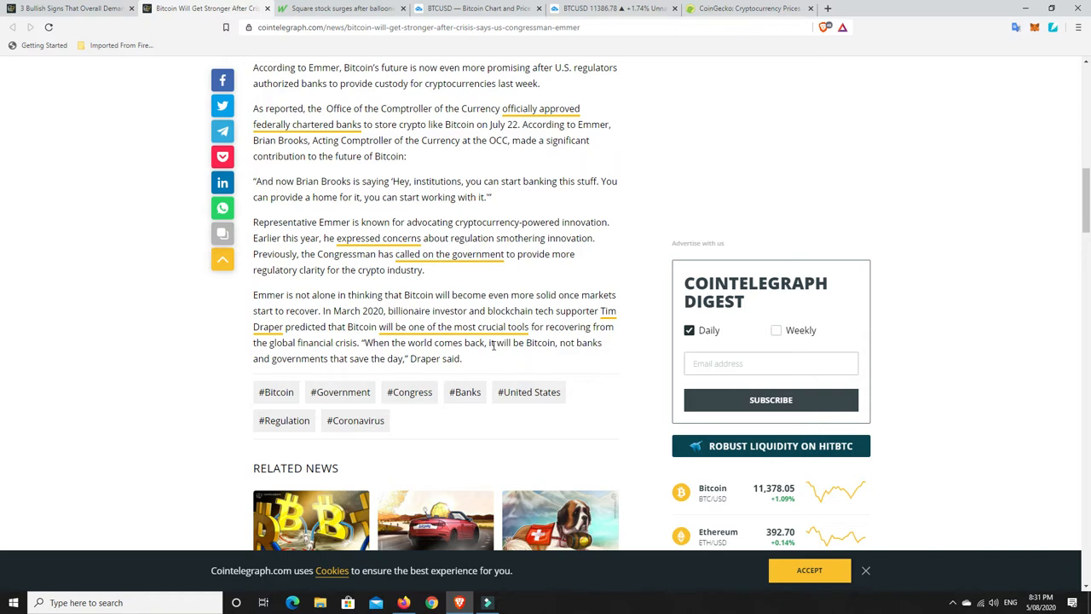
mouse_move(501, 359)
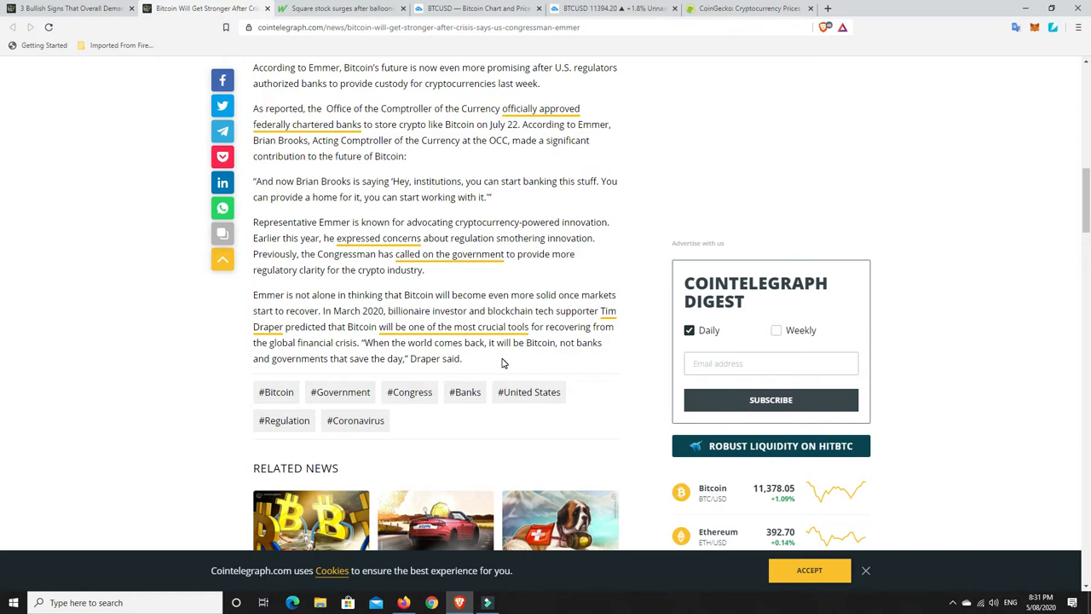
mouse_move(610, 318)
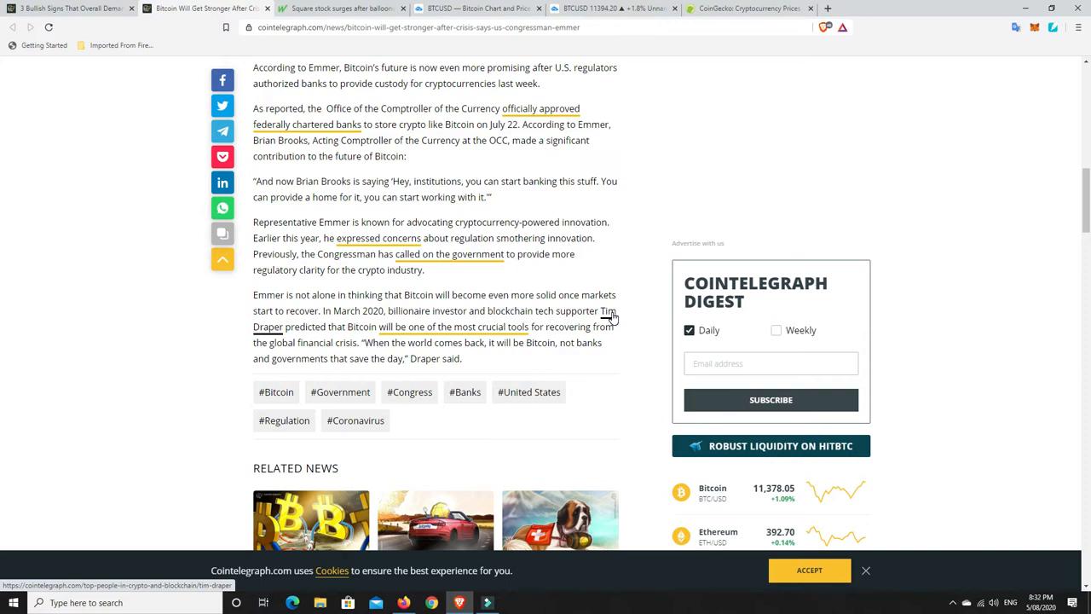
mouse_move(614, 369)
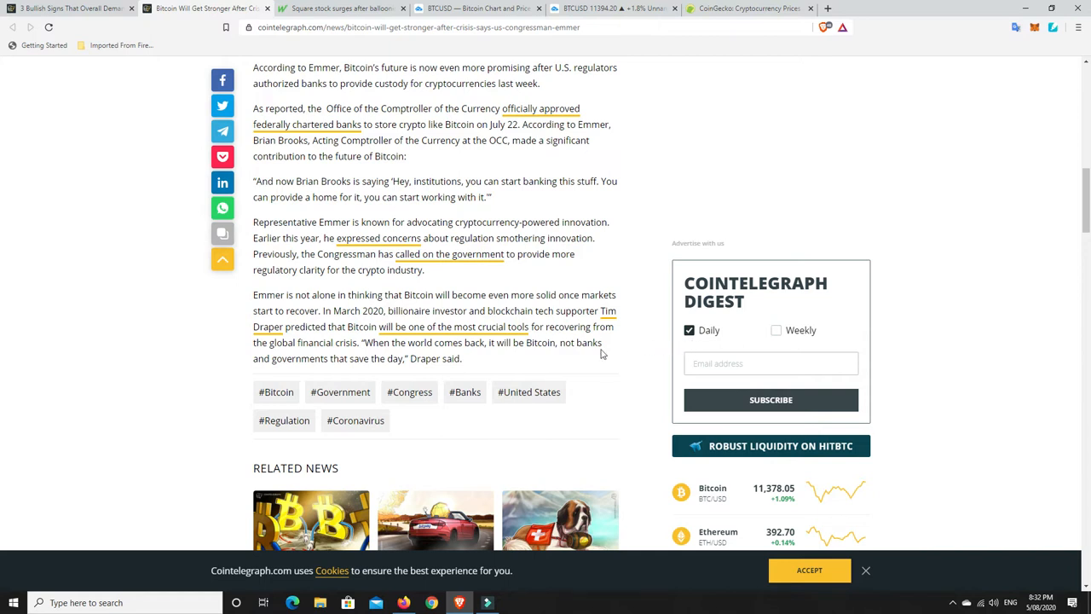
- Switch to the MarketWatch article on Square stock surging and skim its revenue paragraphs
click(341, 8)
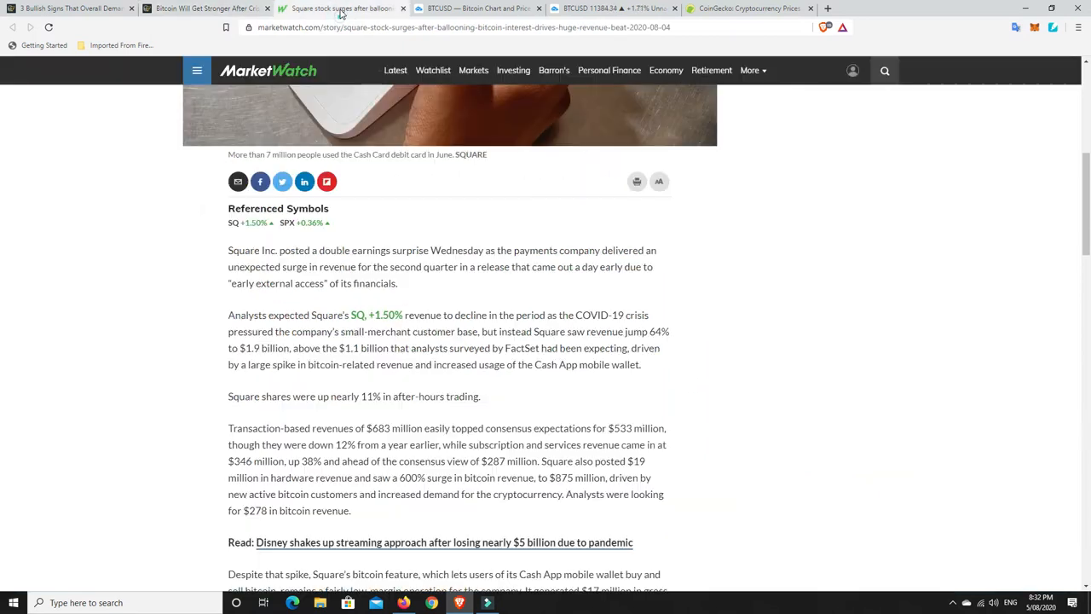
scroll(down, 3)
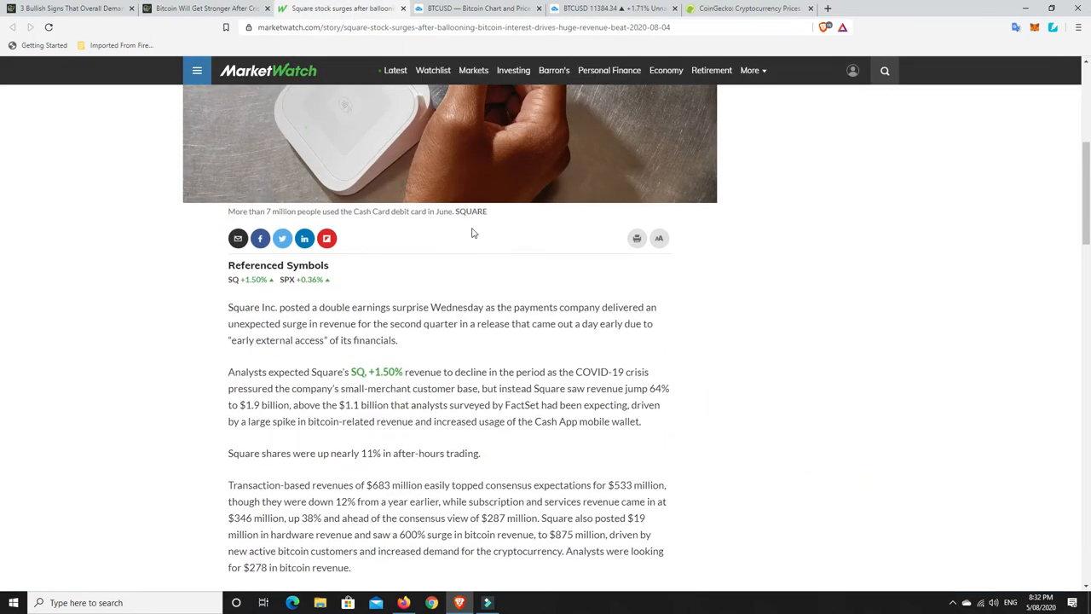
scroll(up, 3)
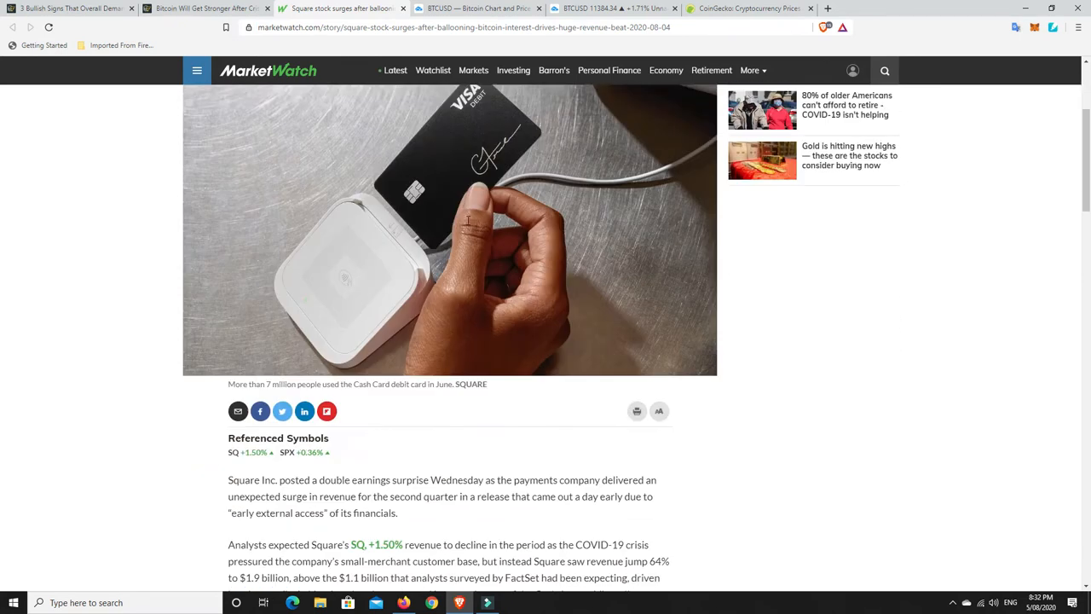
scroll(down, 3)
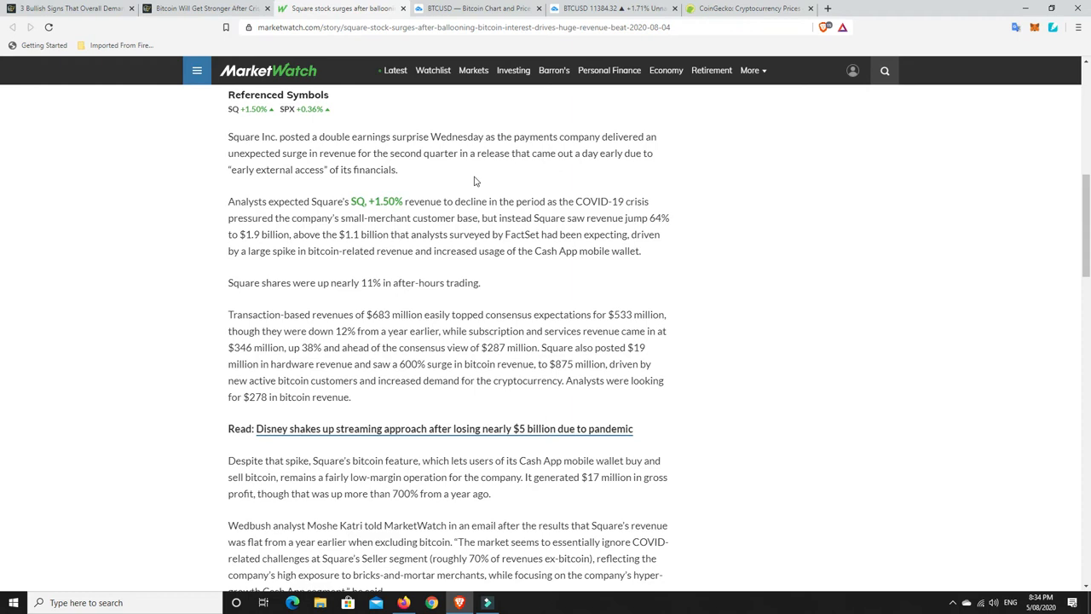
mouse_move(134, 83)
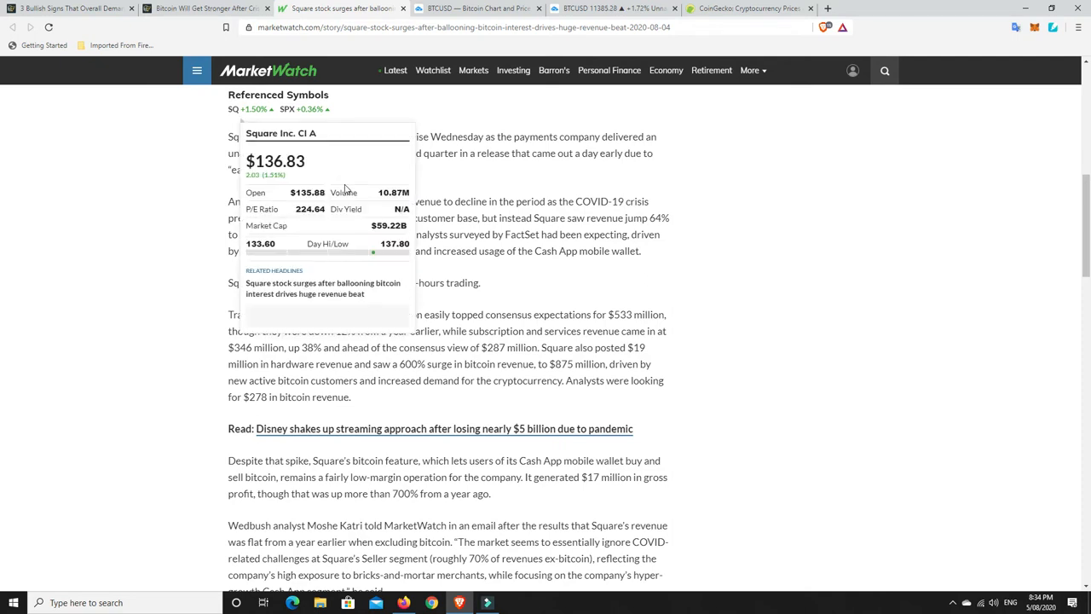
mouse_move(713, 264)
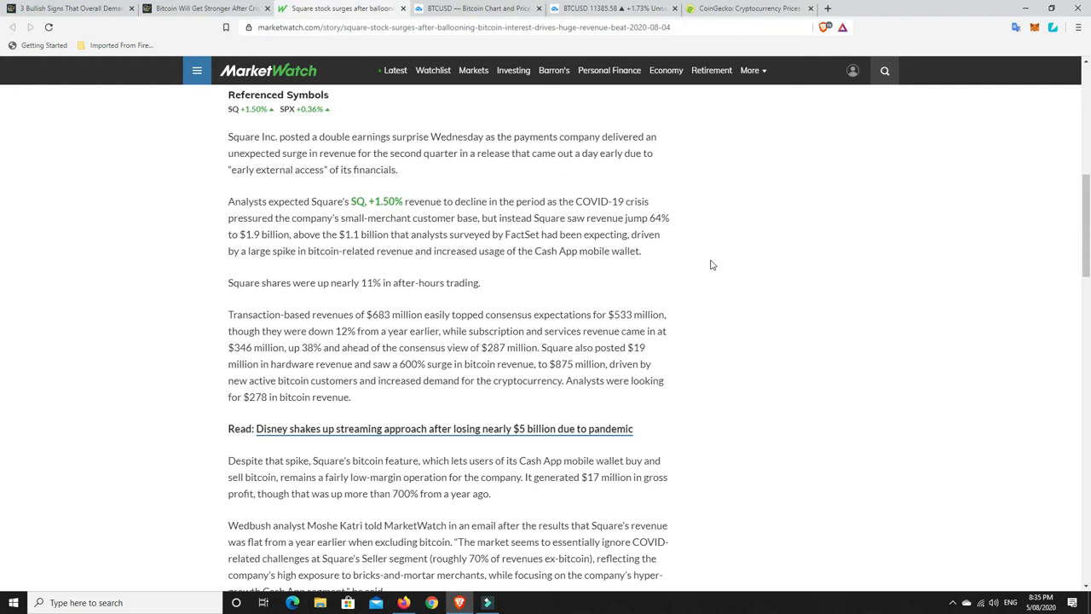
mouse_move(639, 271)
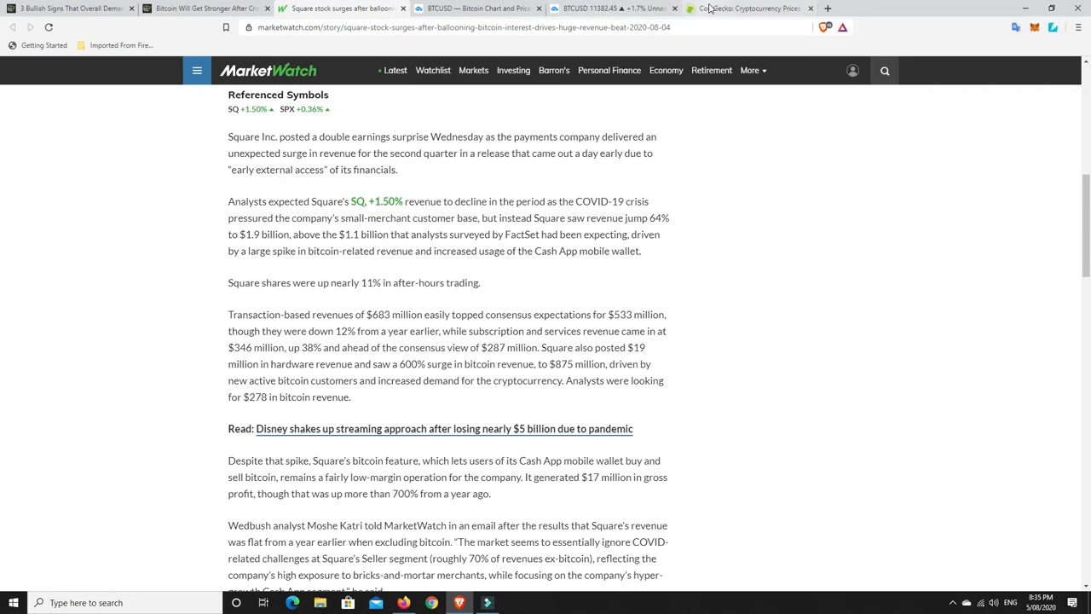
click(746, 8)
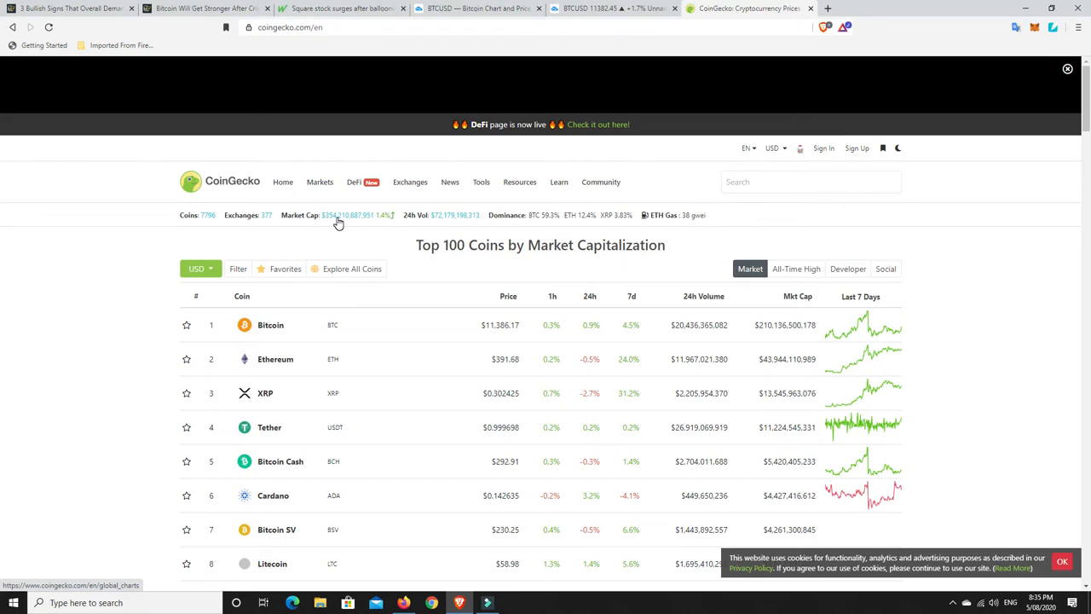
click(348, 215)
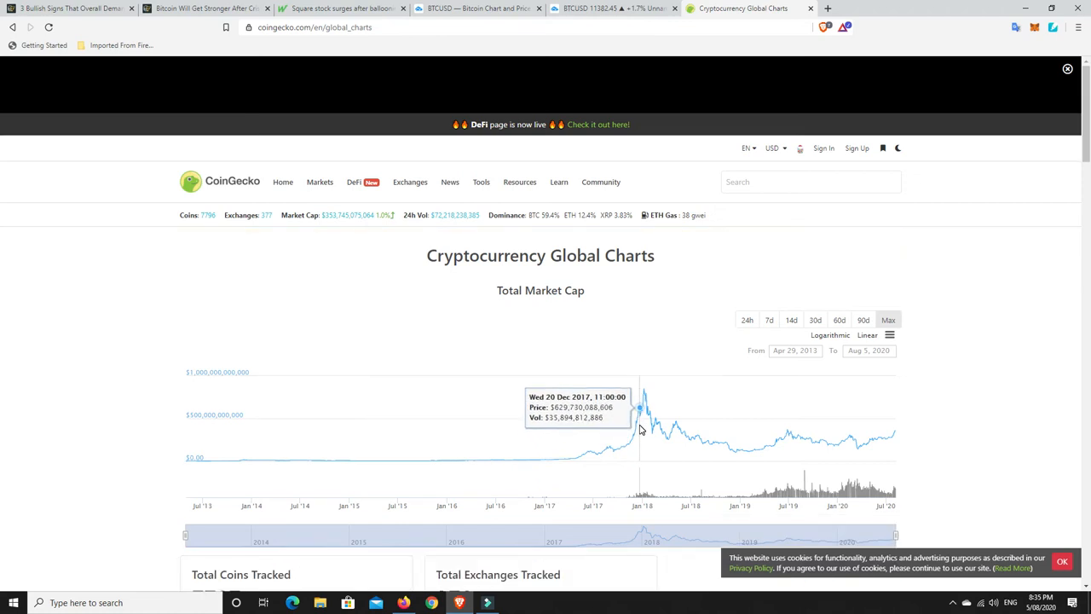
mouse_move(644, 399)
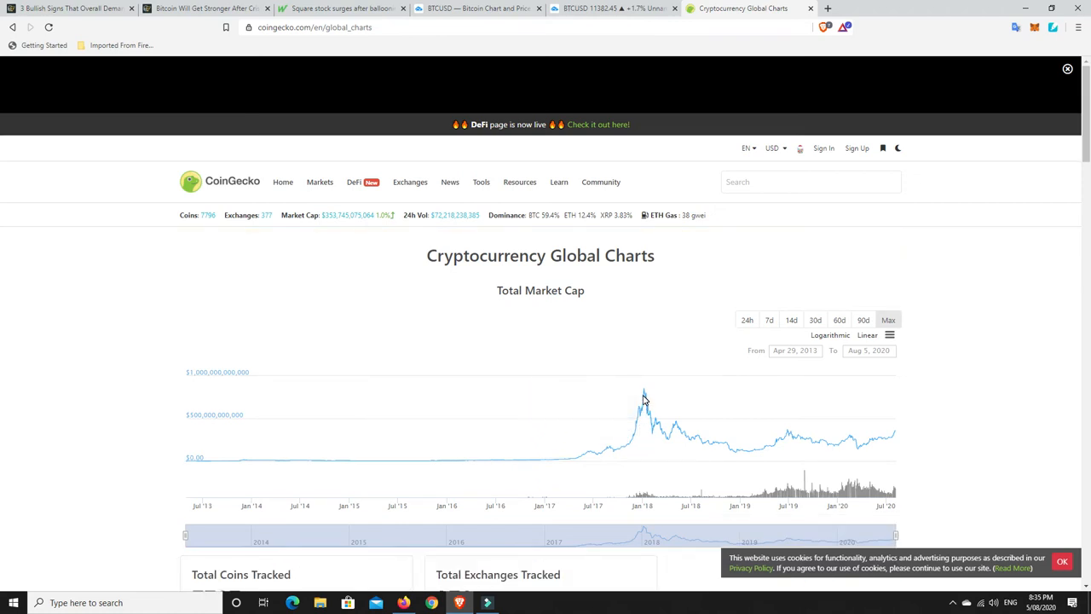
mouse_move(677, 425)
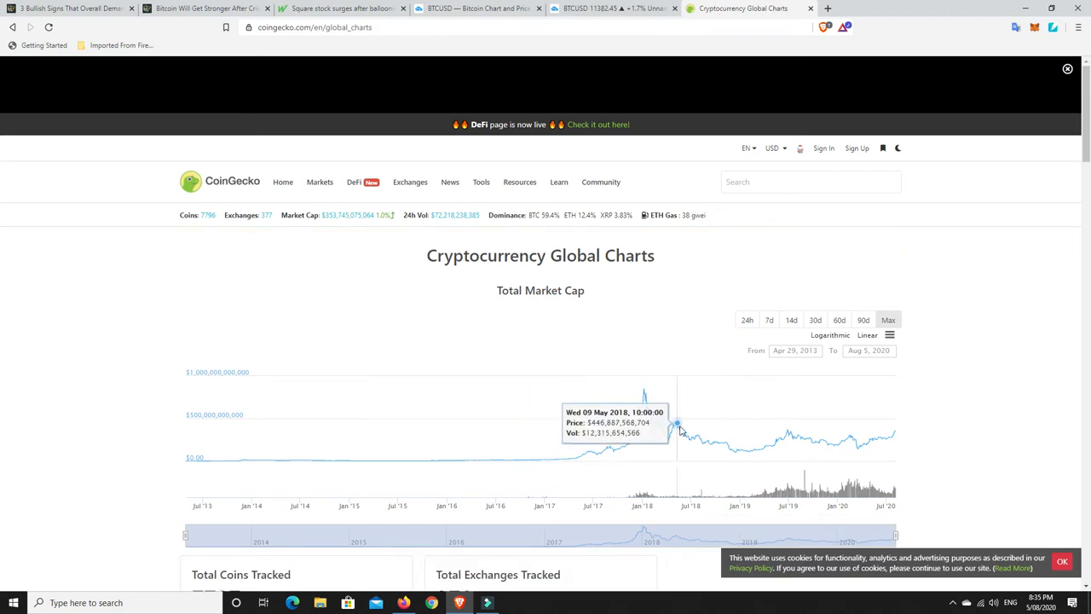
mouse_move(739, 452)
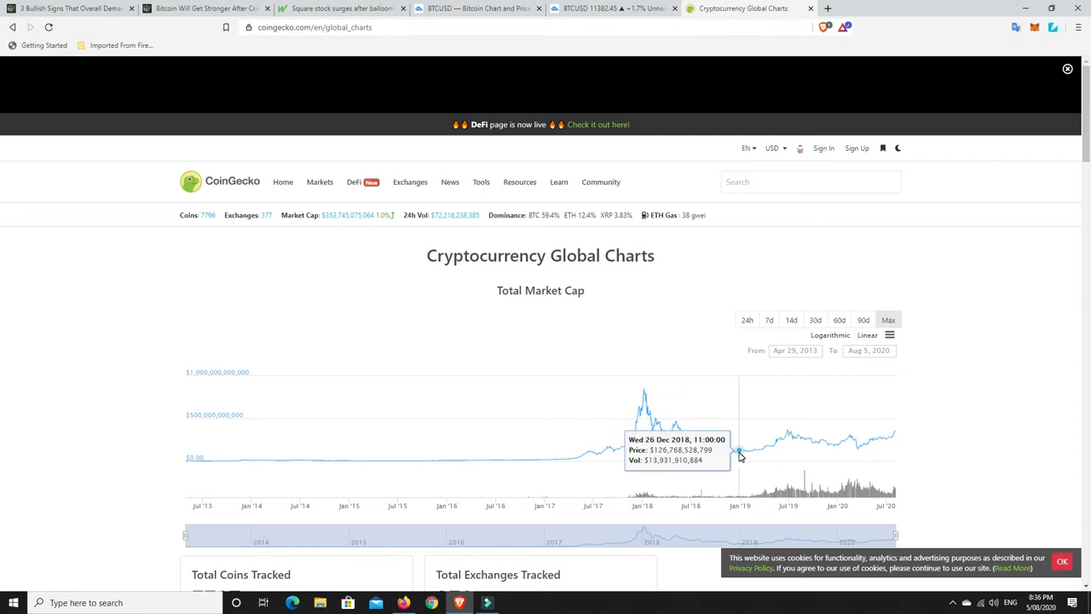
mouse_move(784, 437)
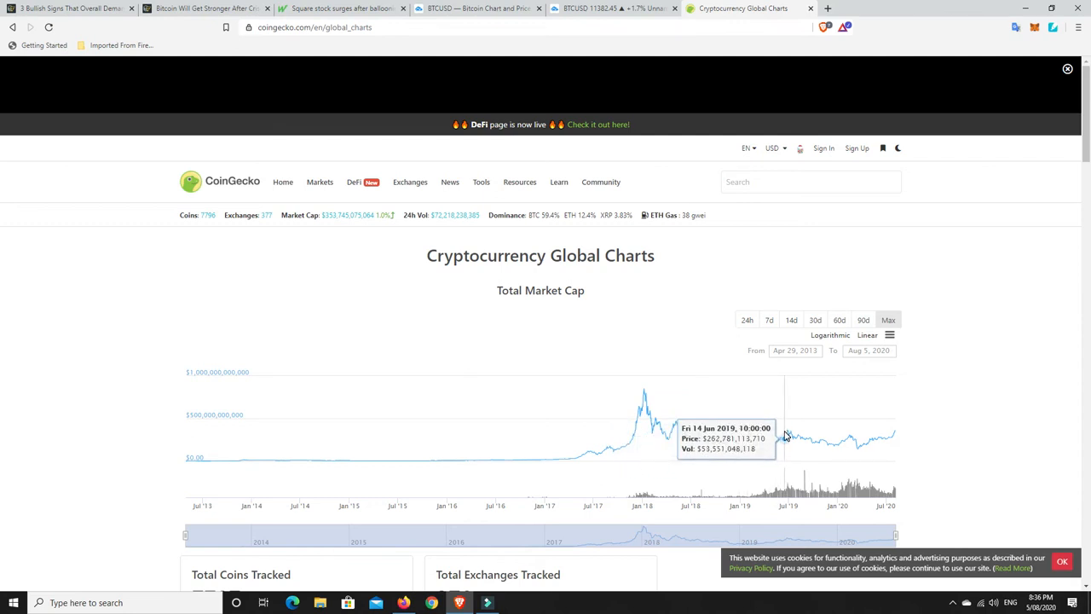
mouse_move(786, 435)
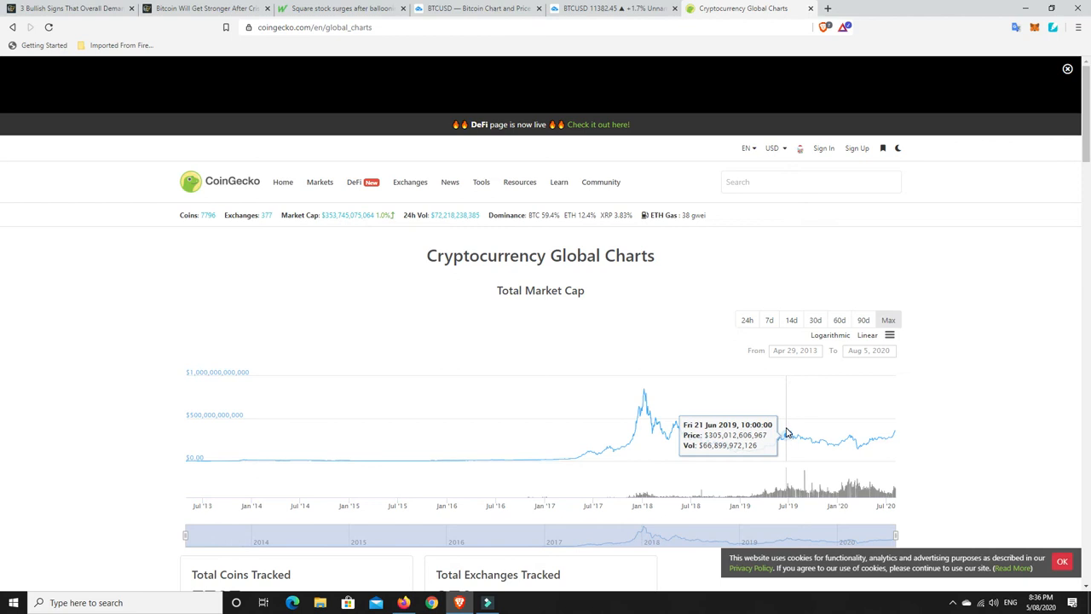
mouse_move(786, 431)
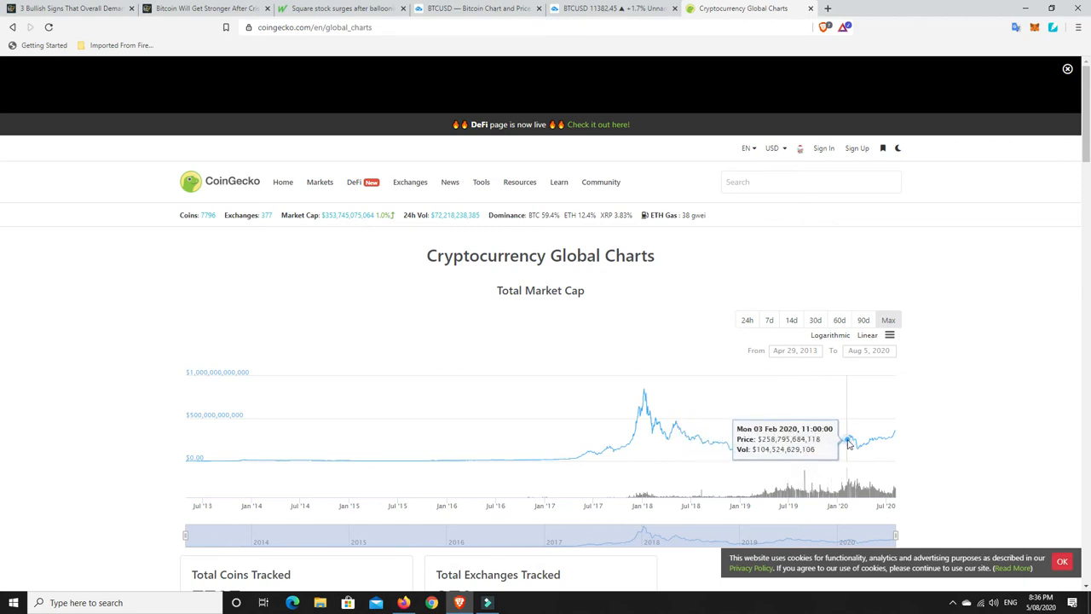
mouse_move(859, 451)
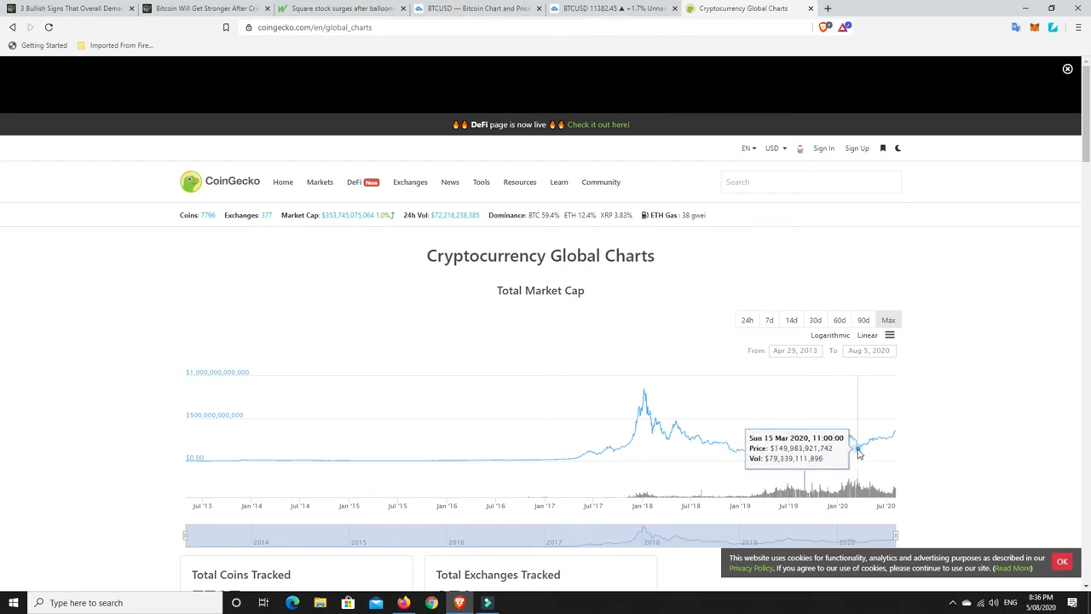
mouse_move(890, 442)
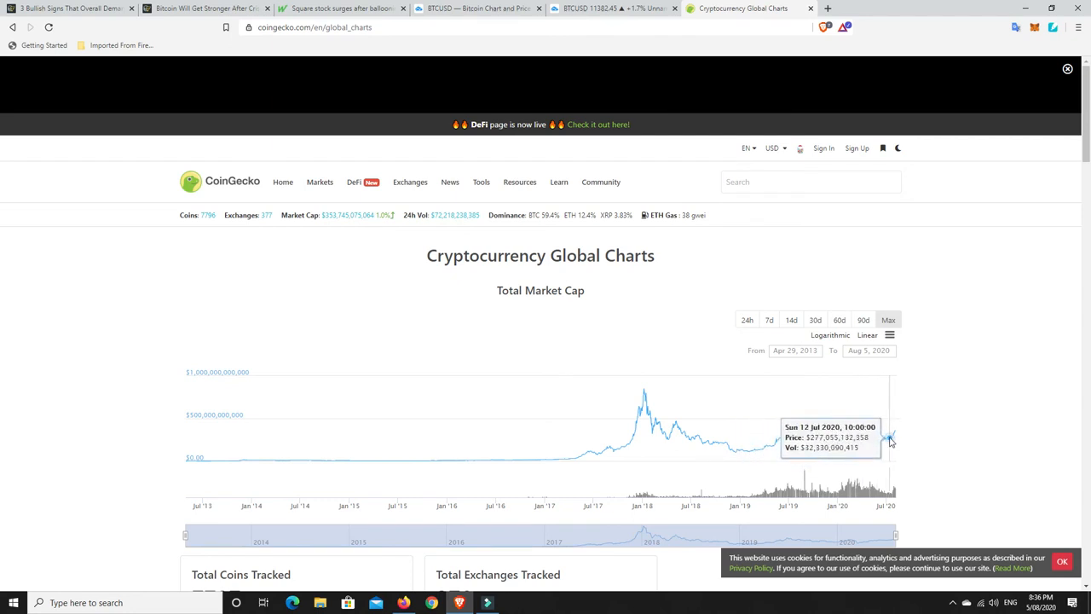
mouse_move(878, 467)
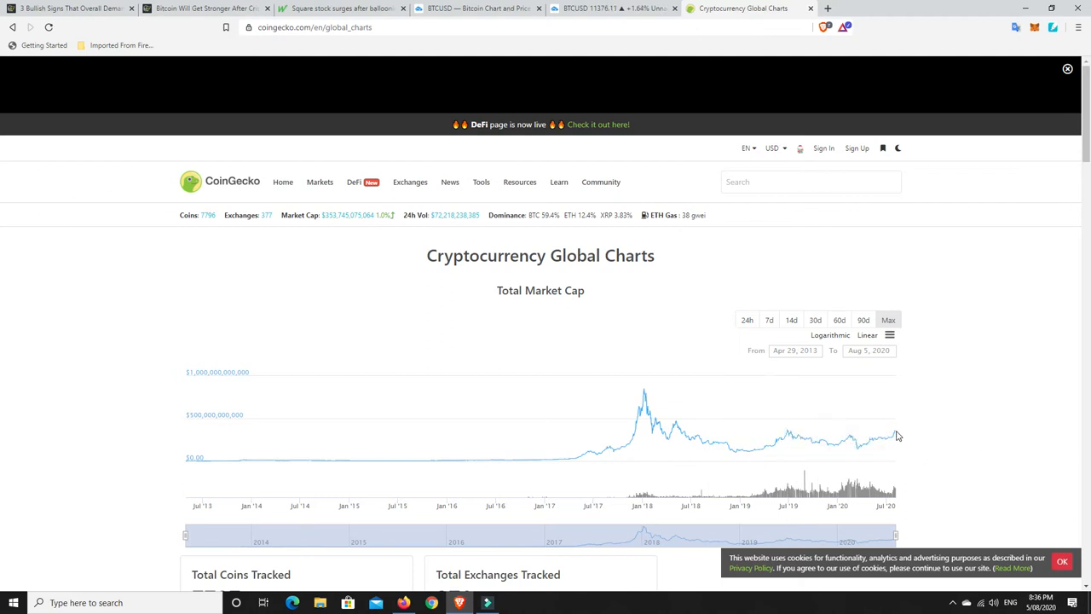
mouse_move(860, 443)
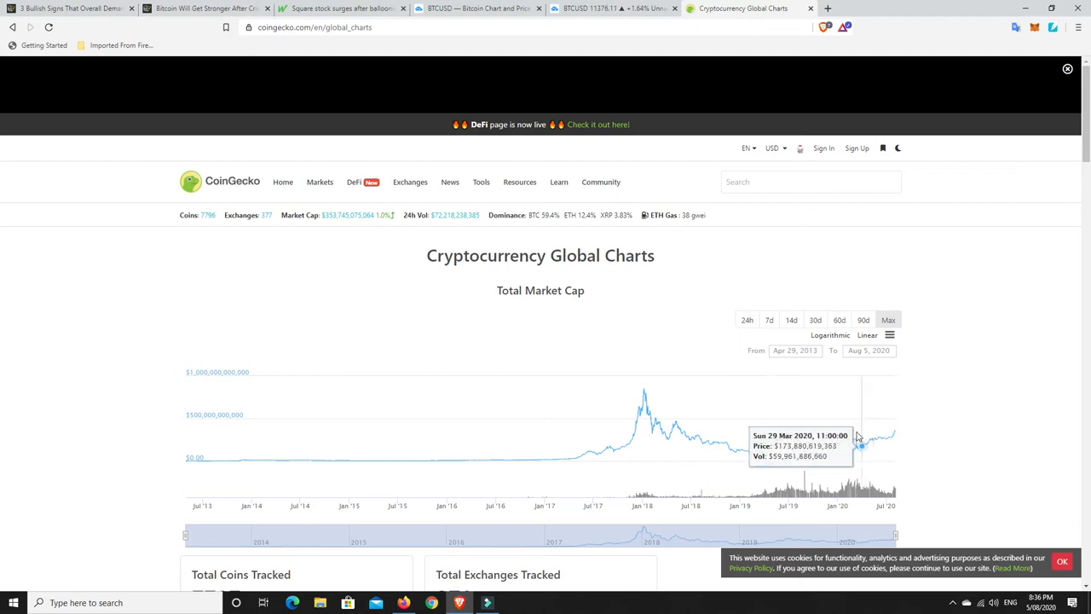
mouse_move(784, 430)
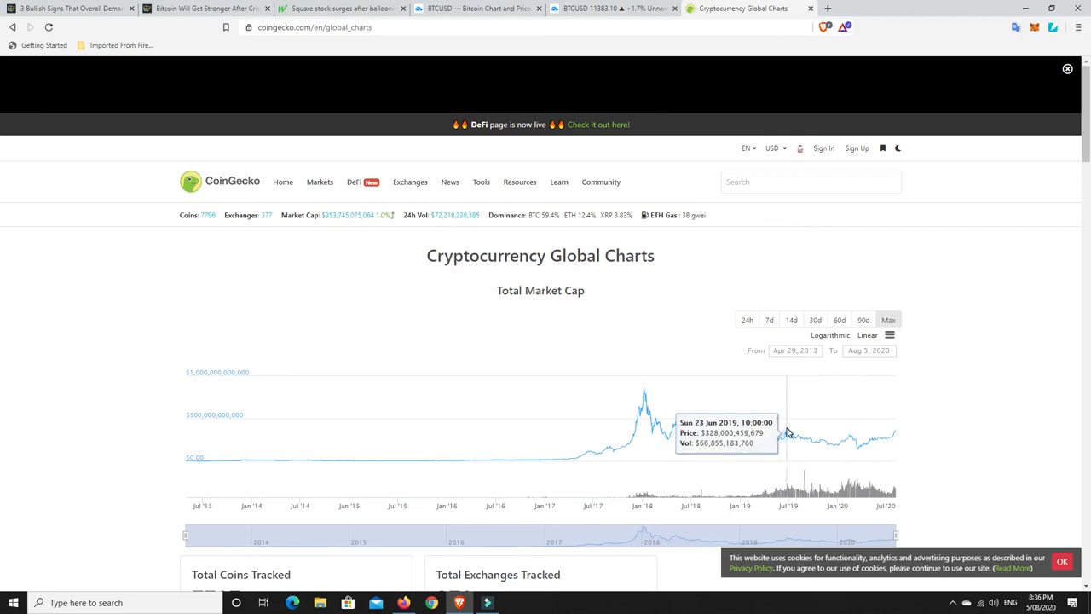
mouse_move(573, 458)
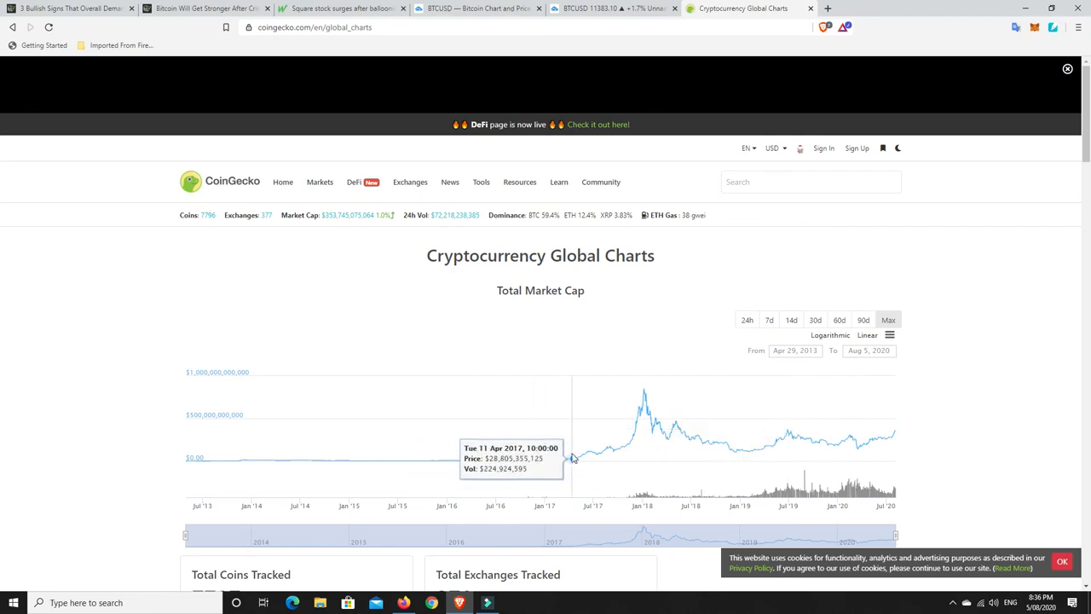
mouse_move(670, 439)
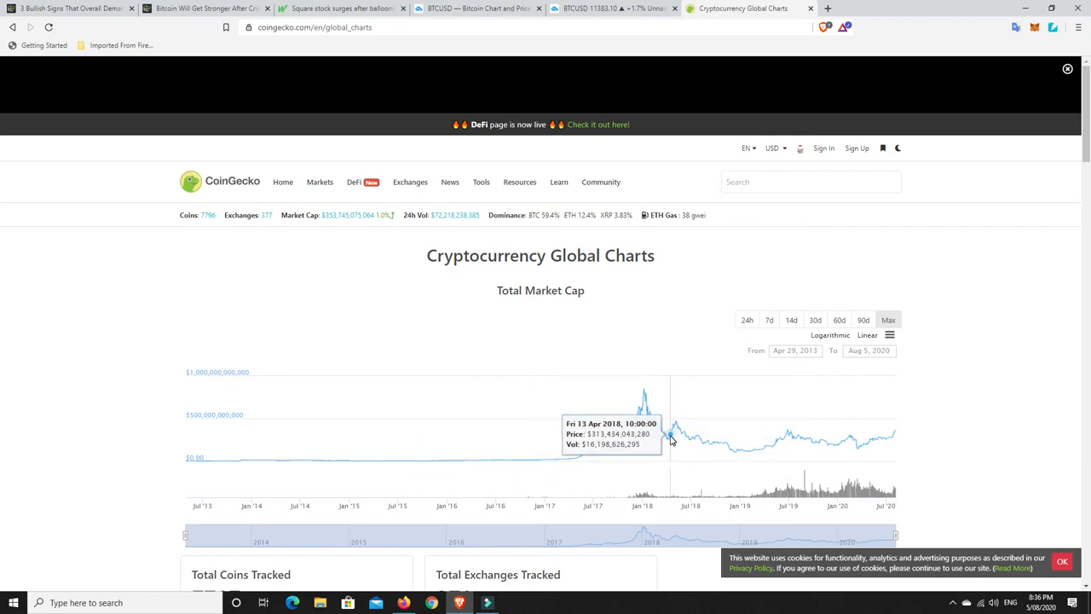
mouse_move(672, 435)
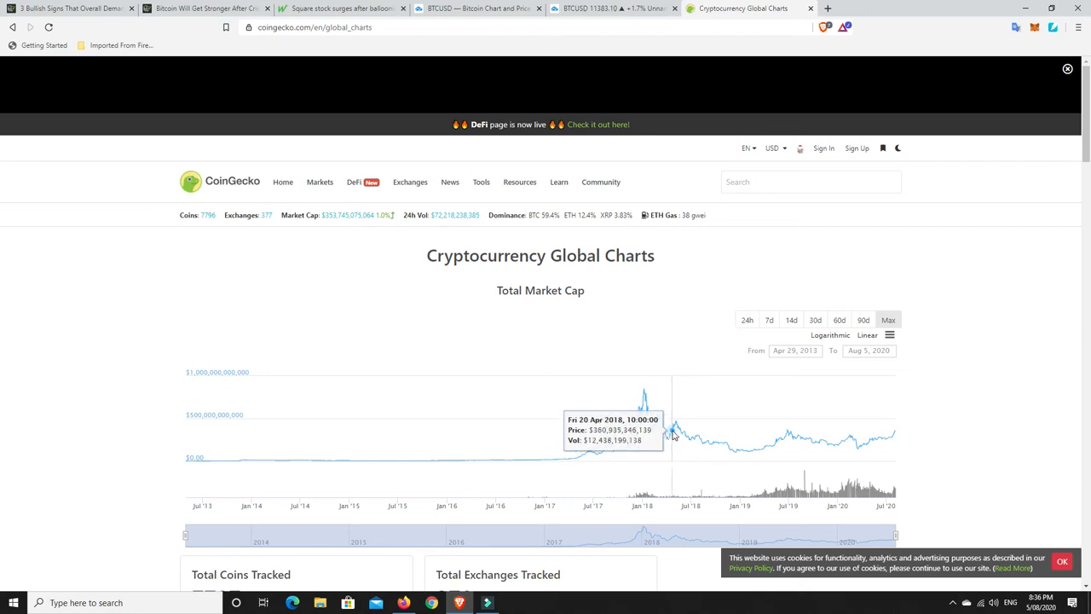
mouse_move(676, 426)
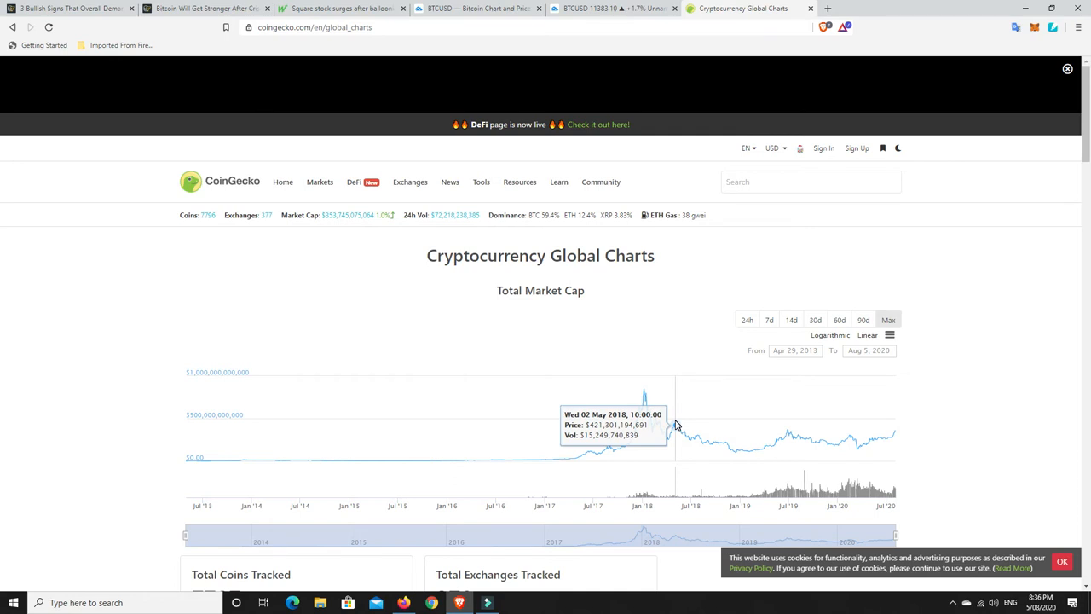
mouse_move(388, 349)
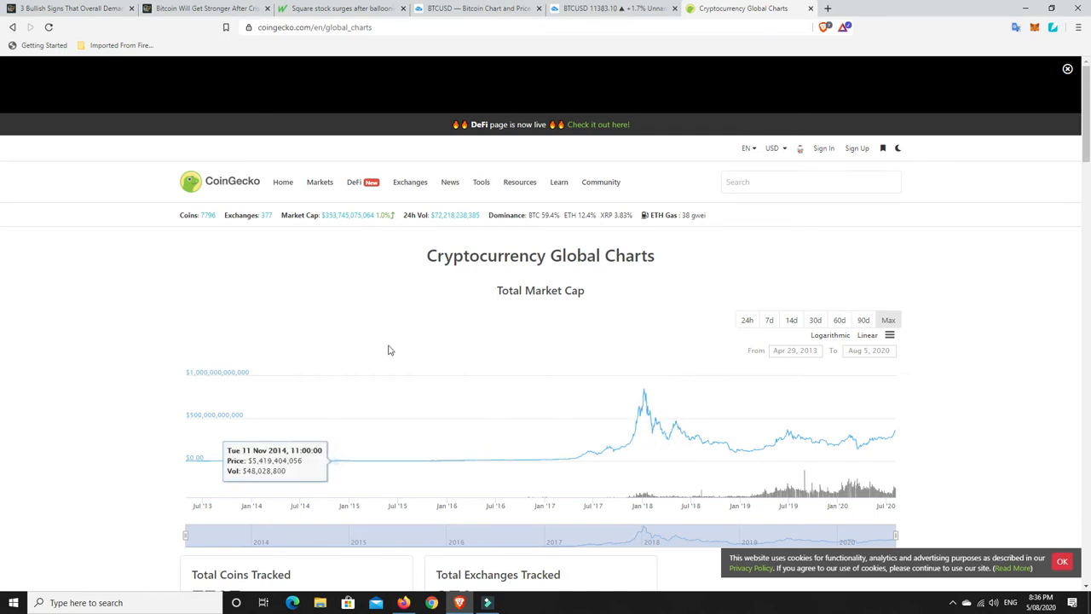
mouse_move(402, 346)
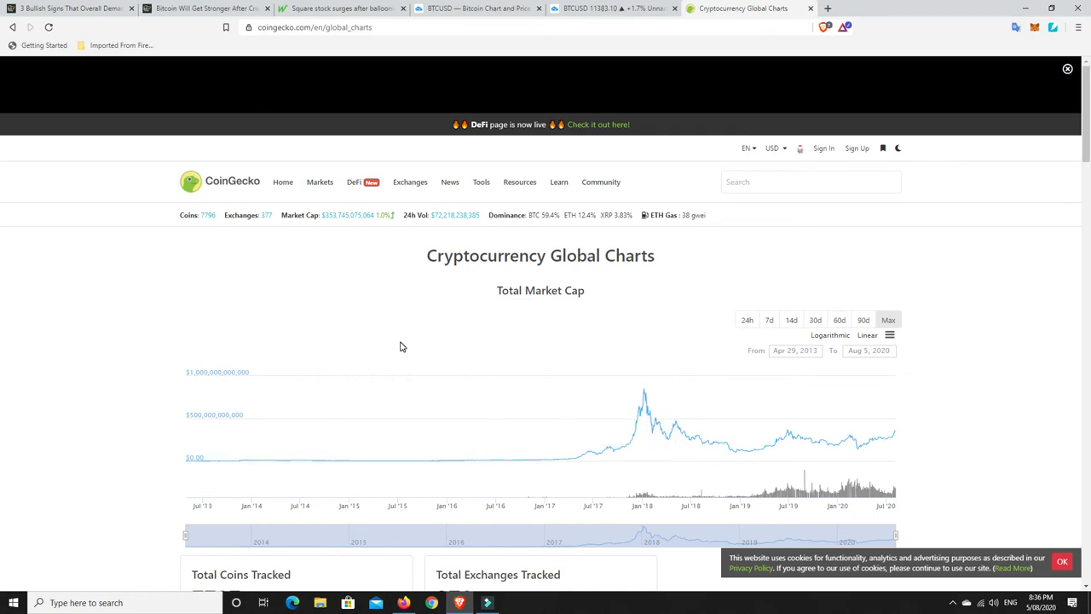
mouse_move(641, 392)
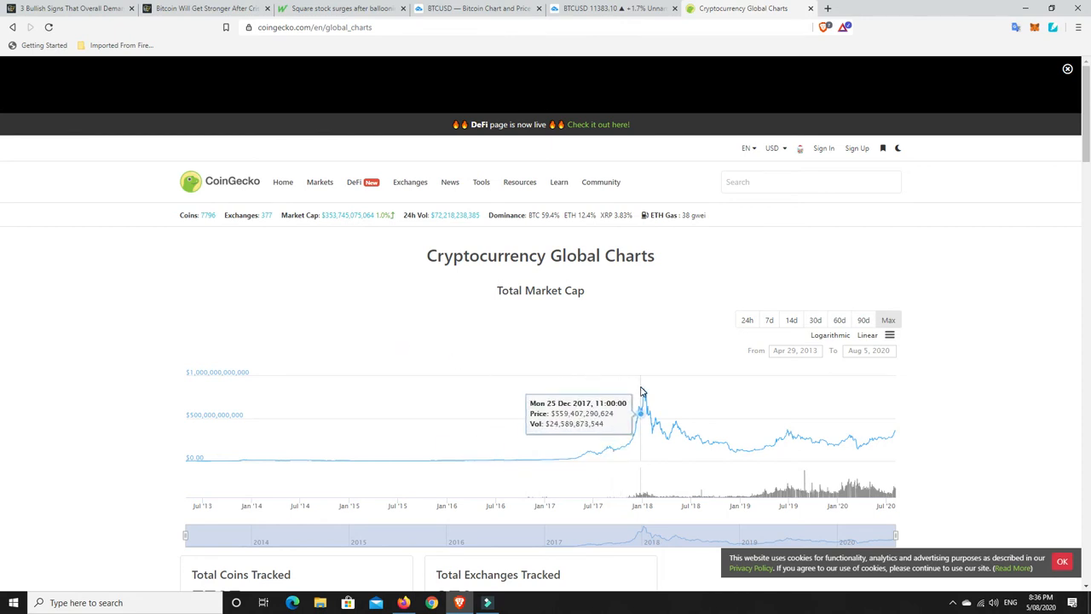
mouse_move(650, 415)
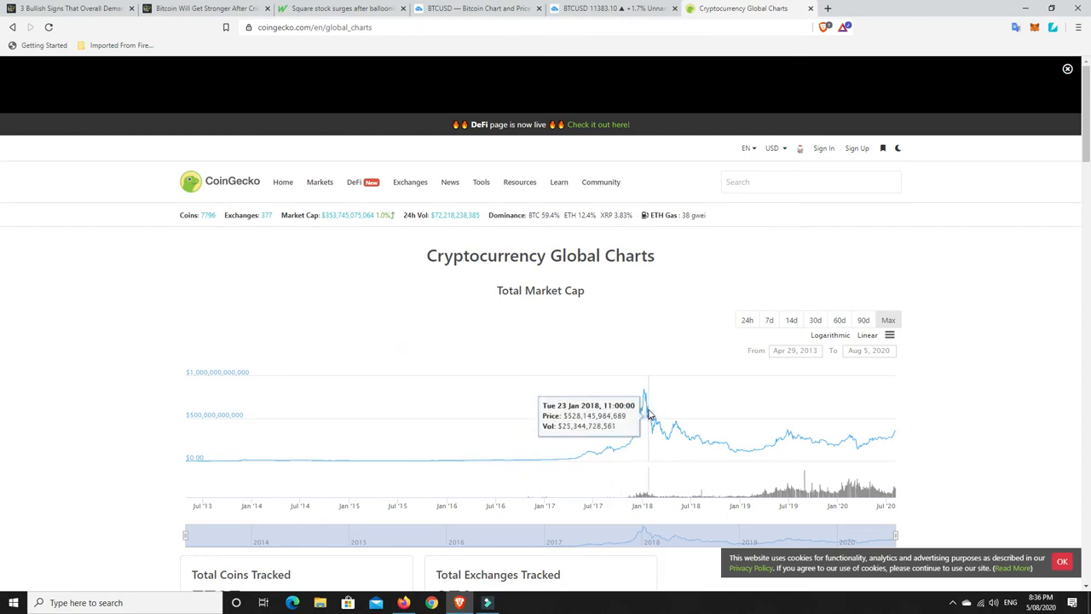
mouse_move(657, 423)
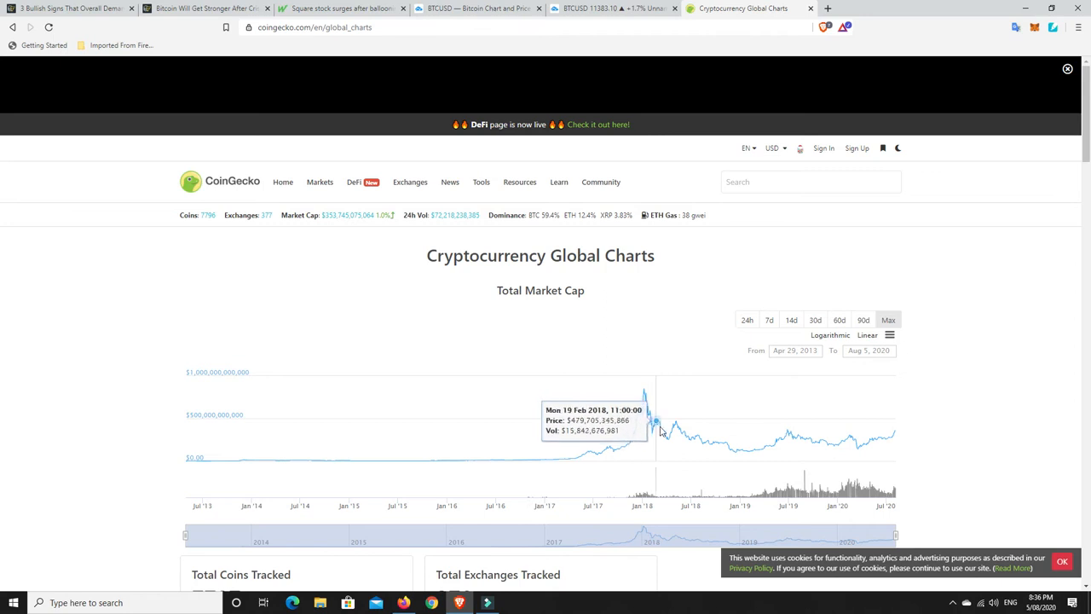
mouse_move(670, 442)
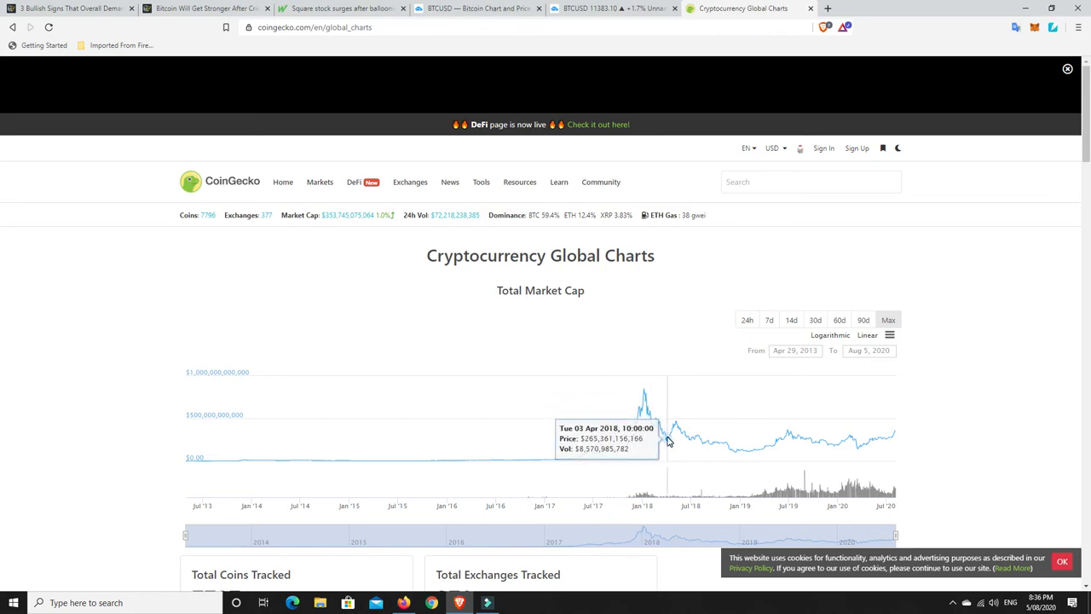
mouse_move(717, 450)
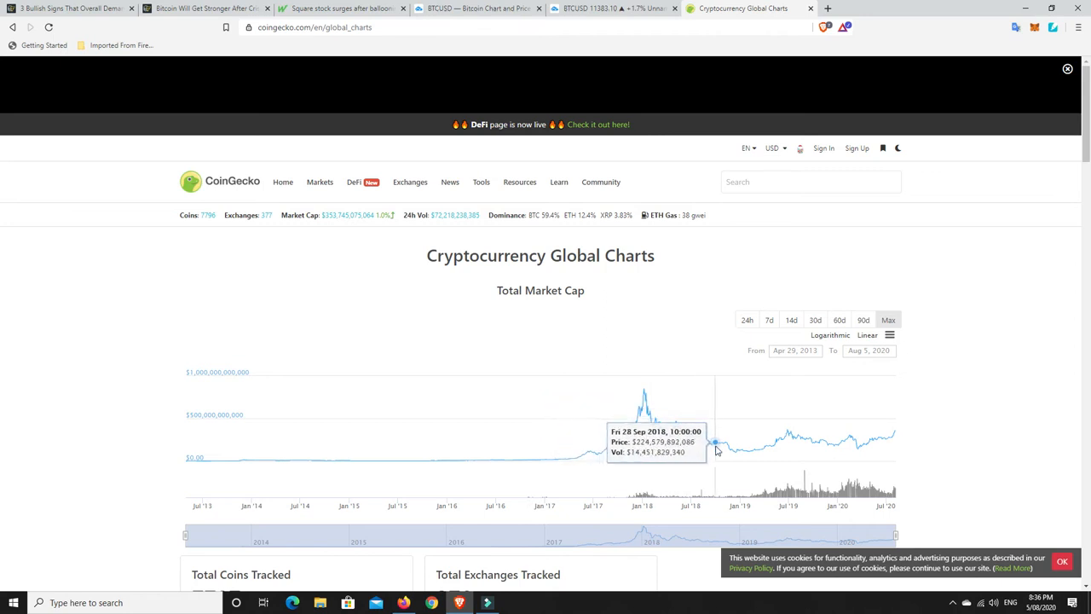
mouse_move(736, 453)
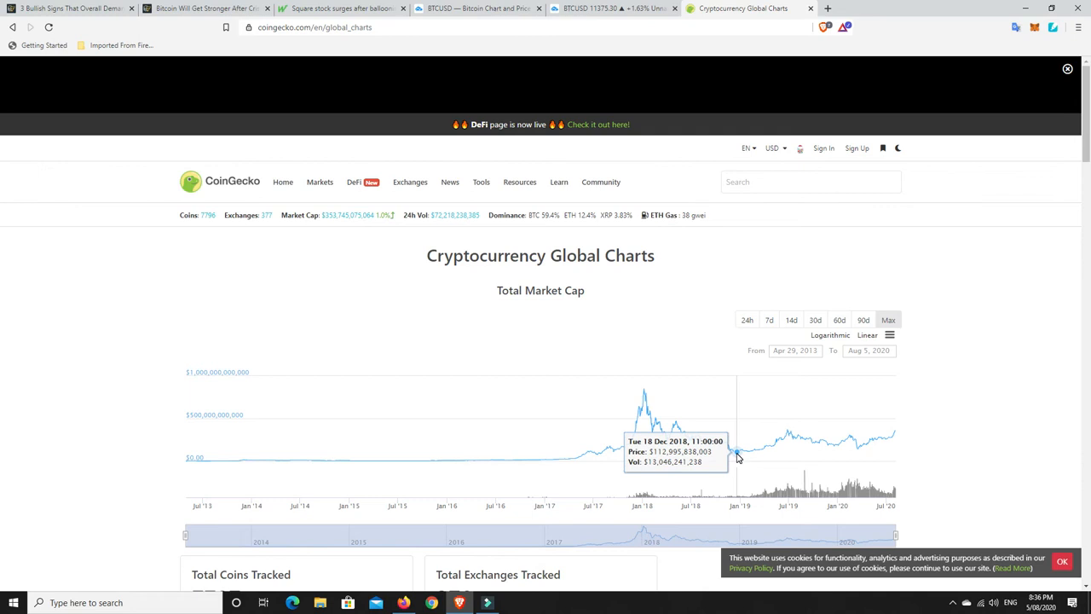
mouse_move(743, 454)
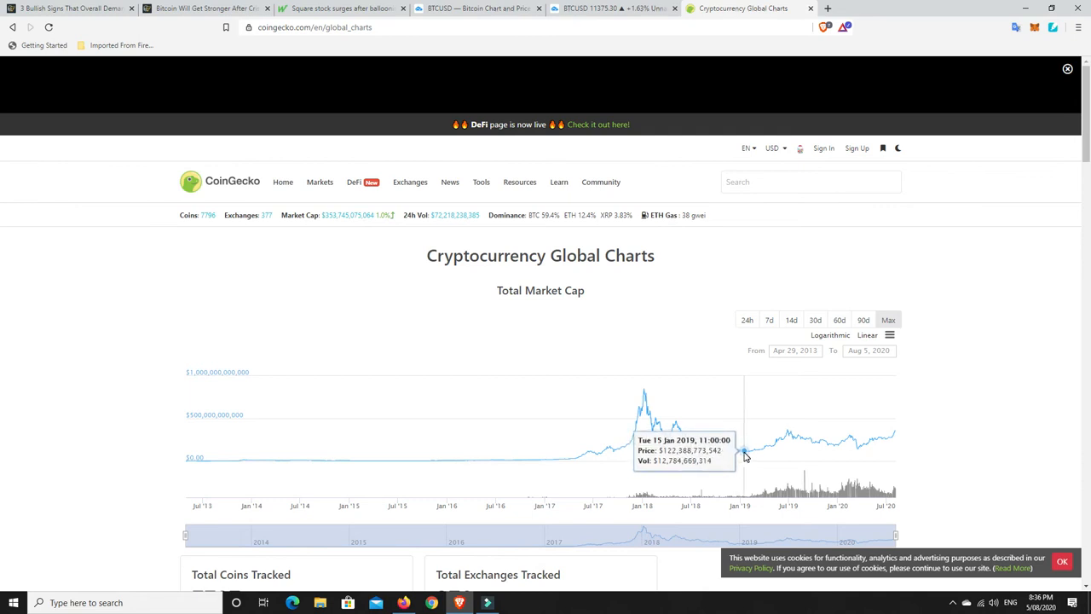
mouse_move(756, 455)
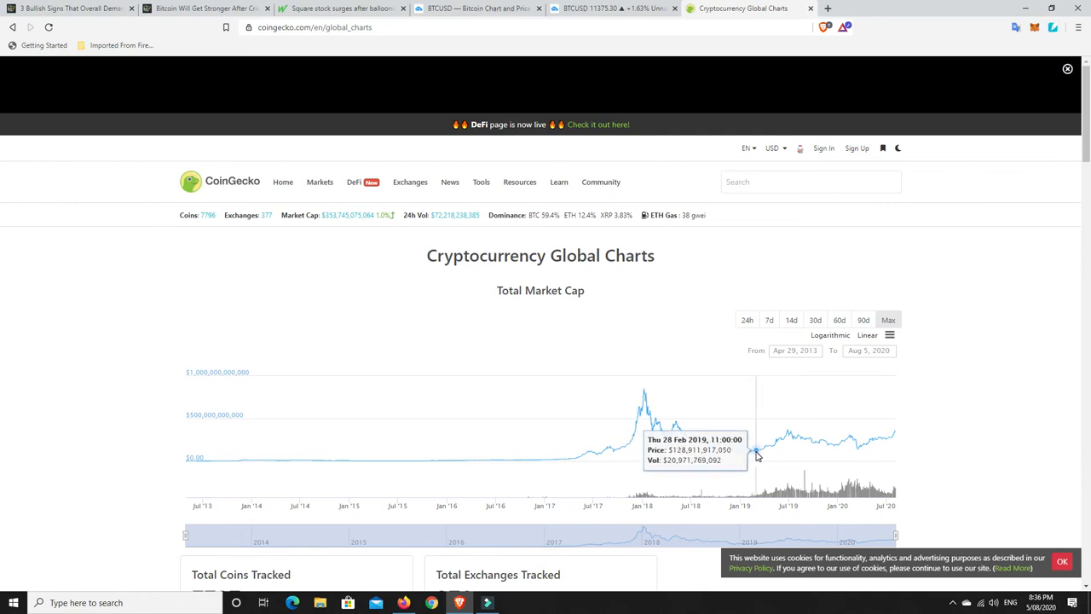
mouse_move(757, 452)
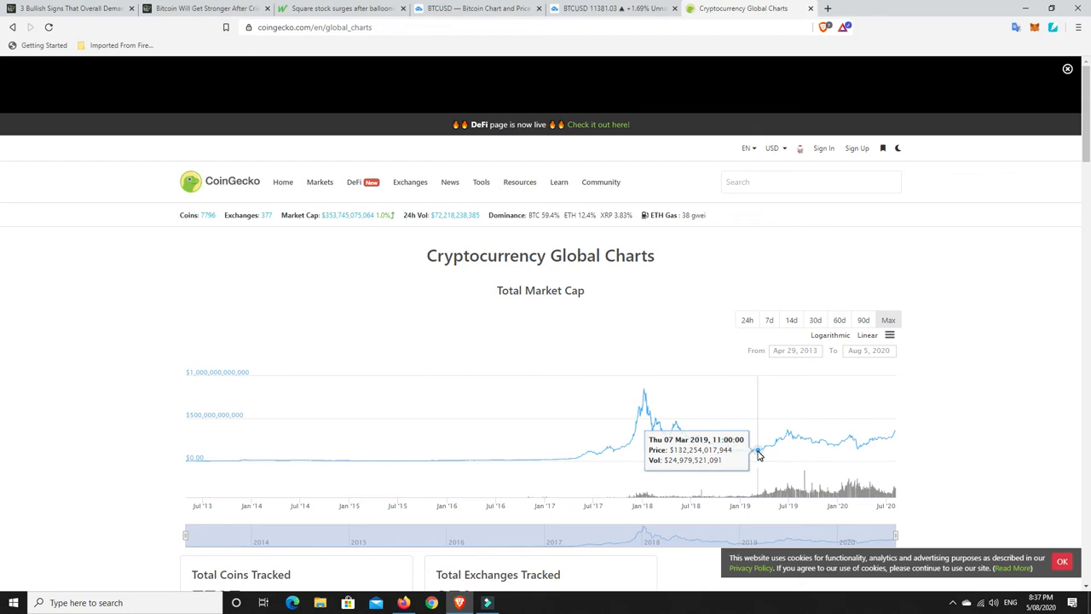
mouse_move(610, 448)
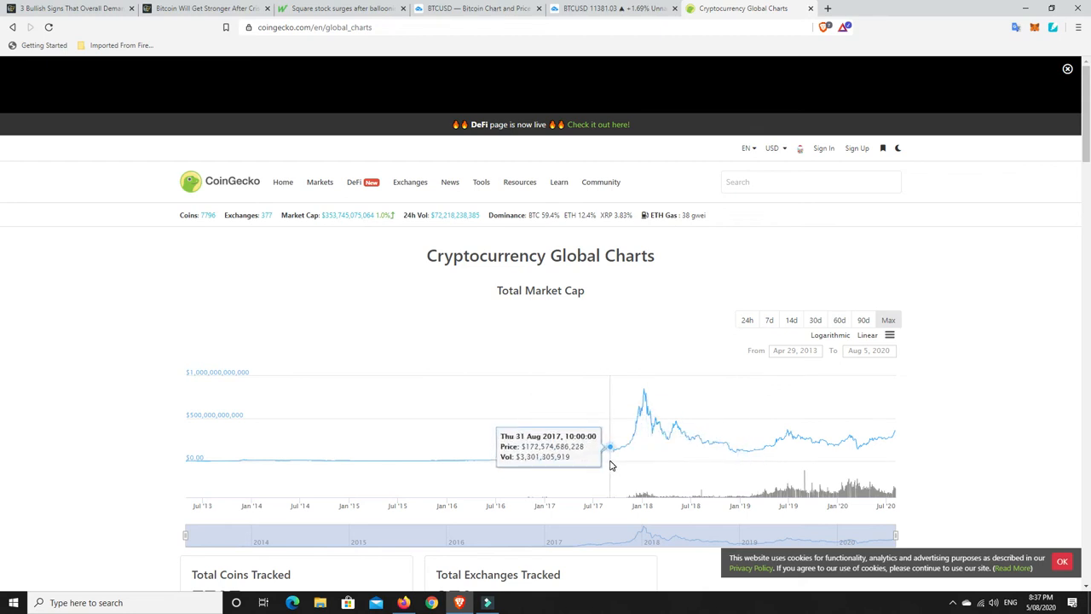
mouse_move(608, 452)
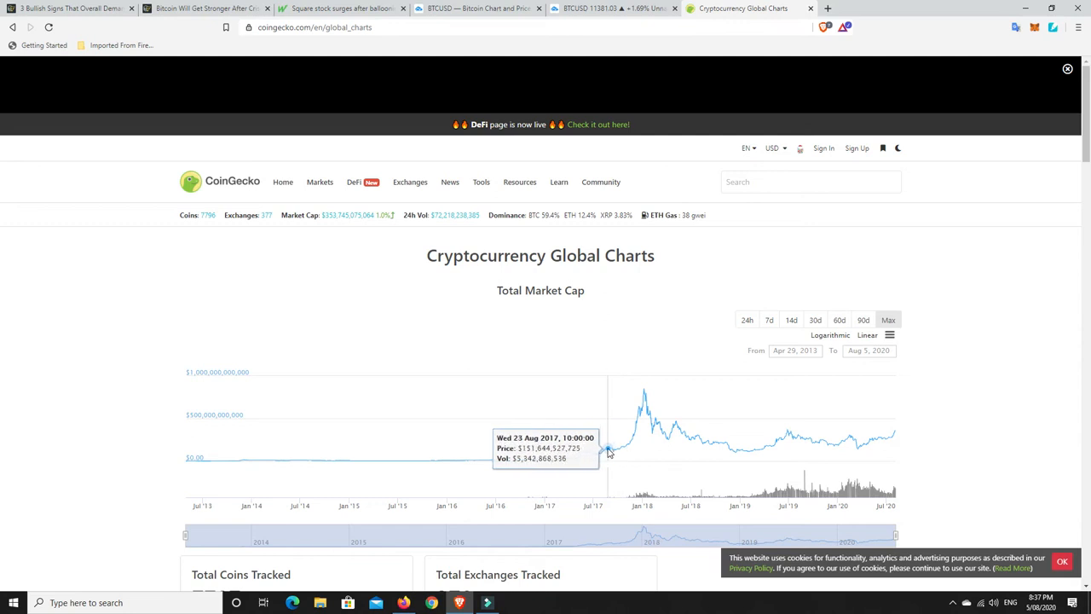
mouse_move(606, 451)
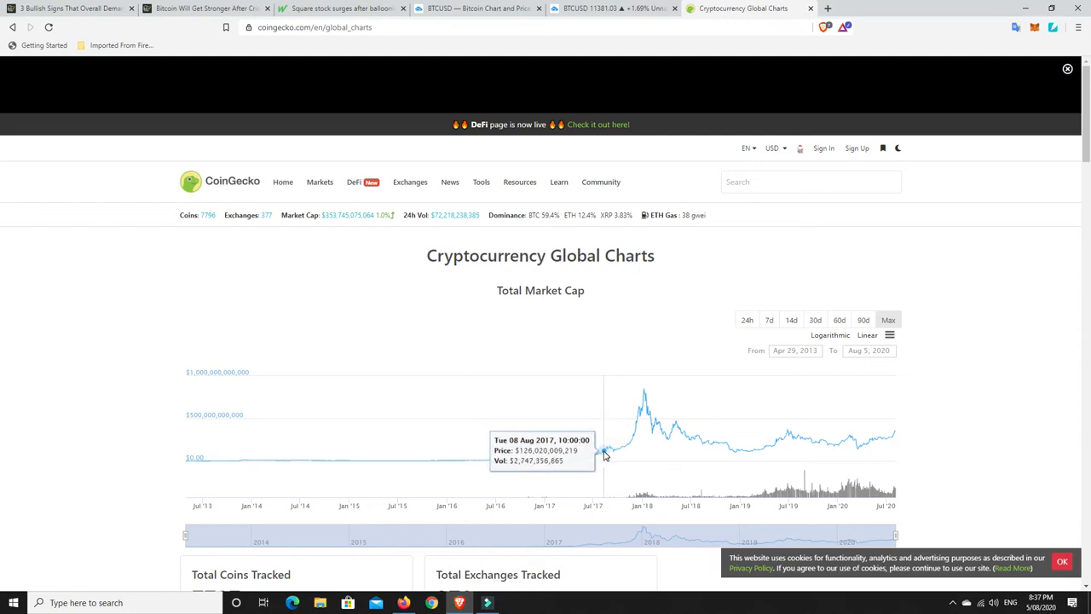
mouse_move(618, 454)
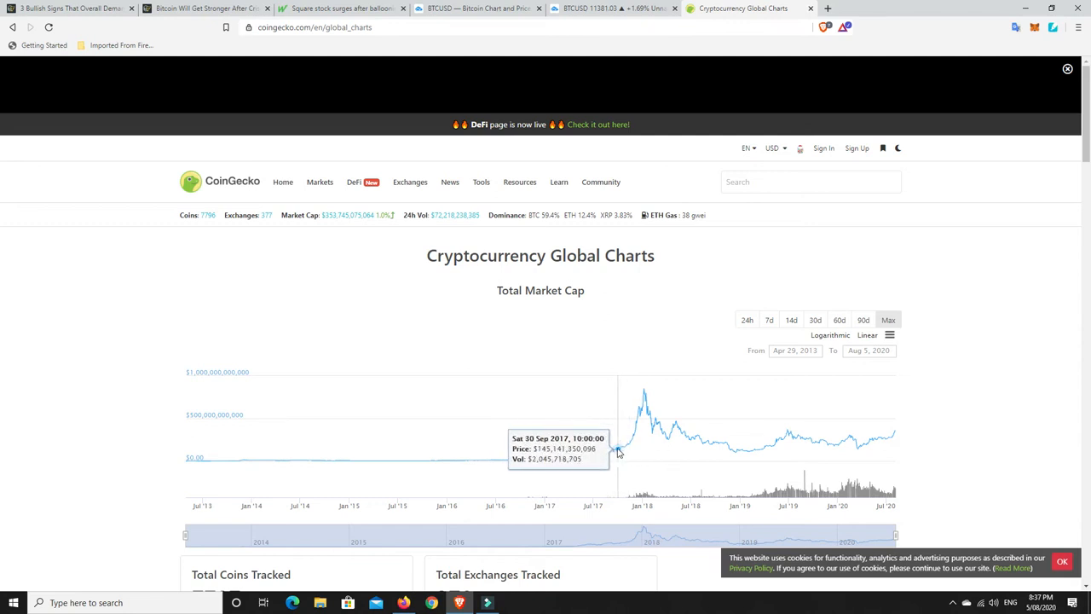
mouse_move(620, 452)
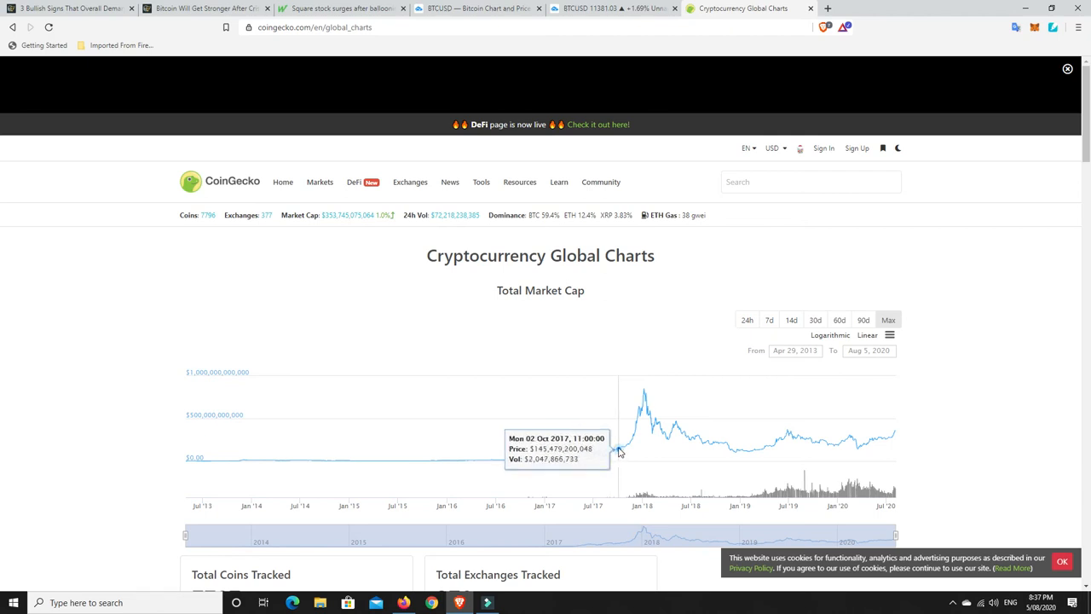
mouse_move(626, 449)
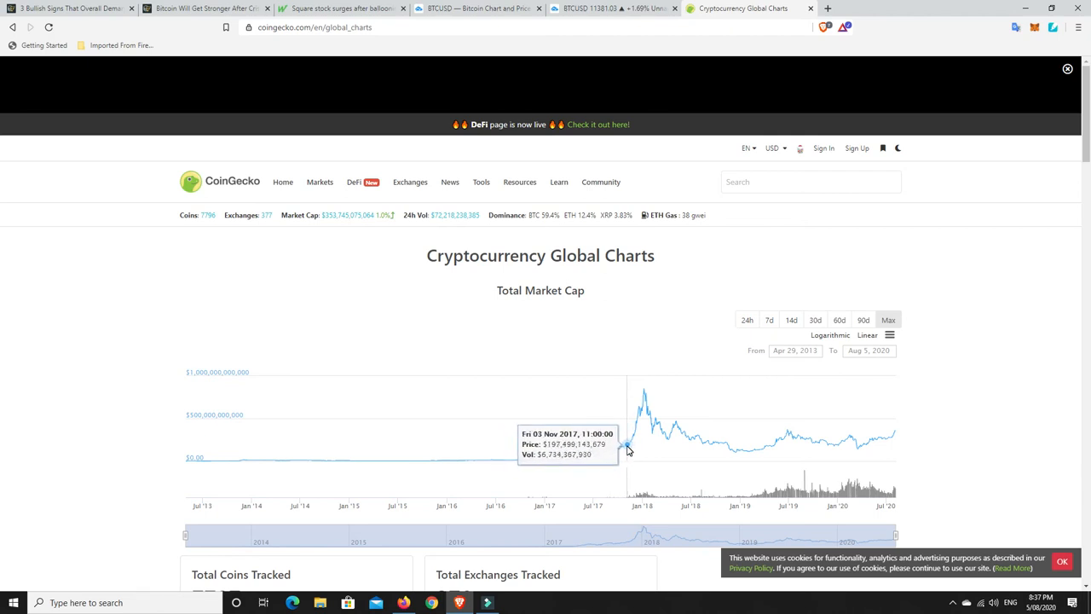
mouse_move(625, 449)
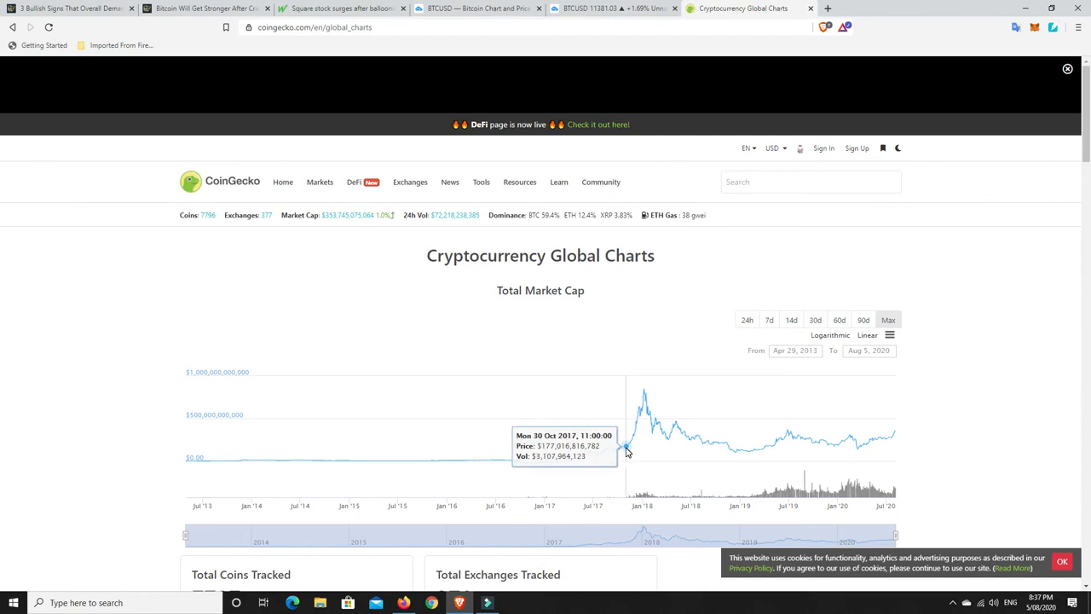
mouse_move(630, 444)
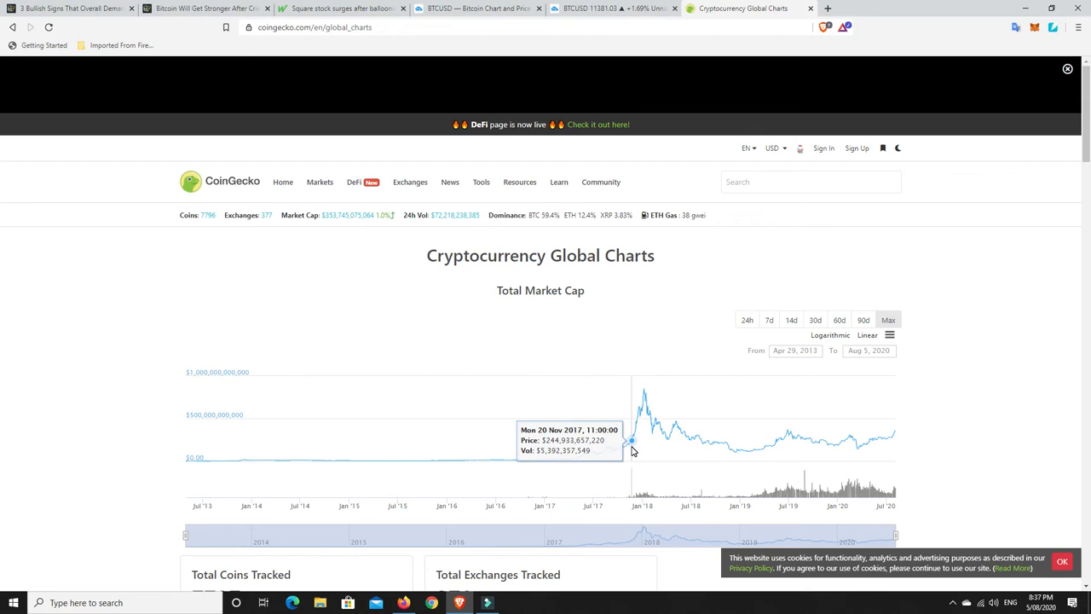
mouse_move(641, 426)
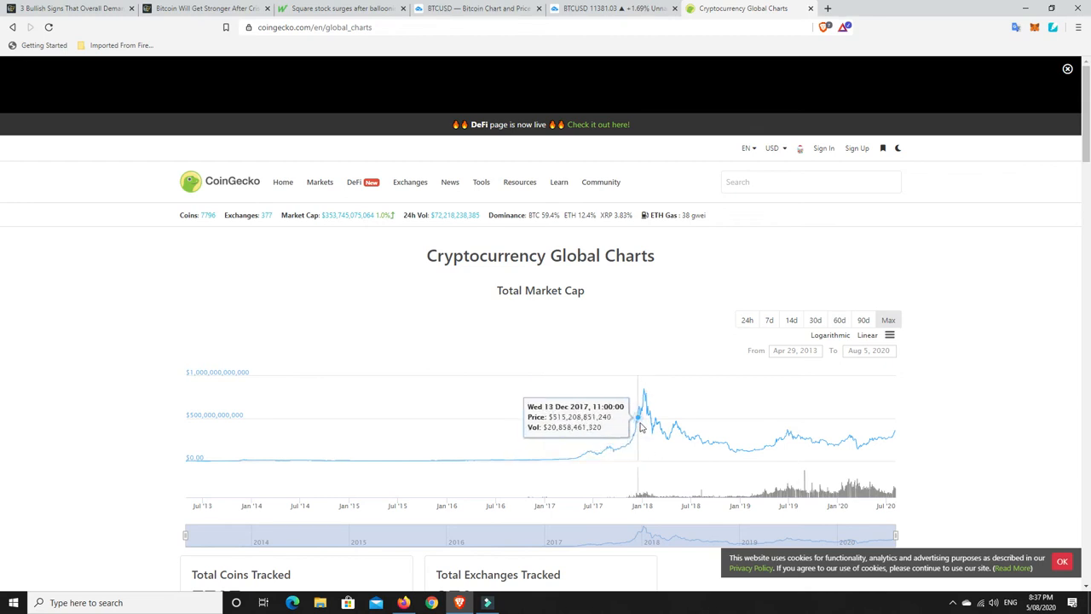
mouse_move(641, 418)
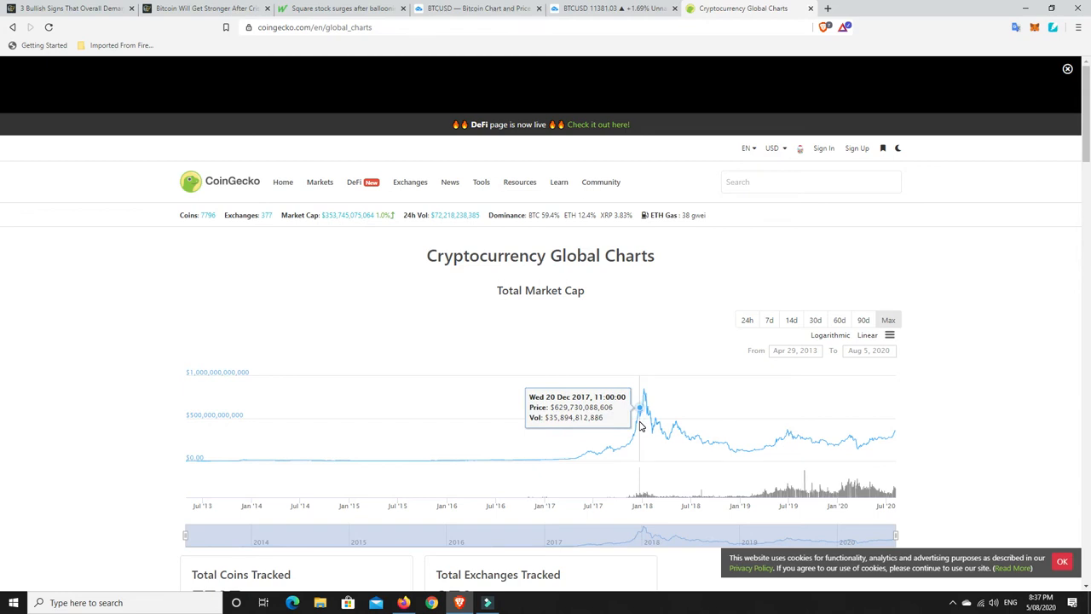
mouse_move(641, 409)
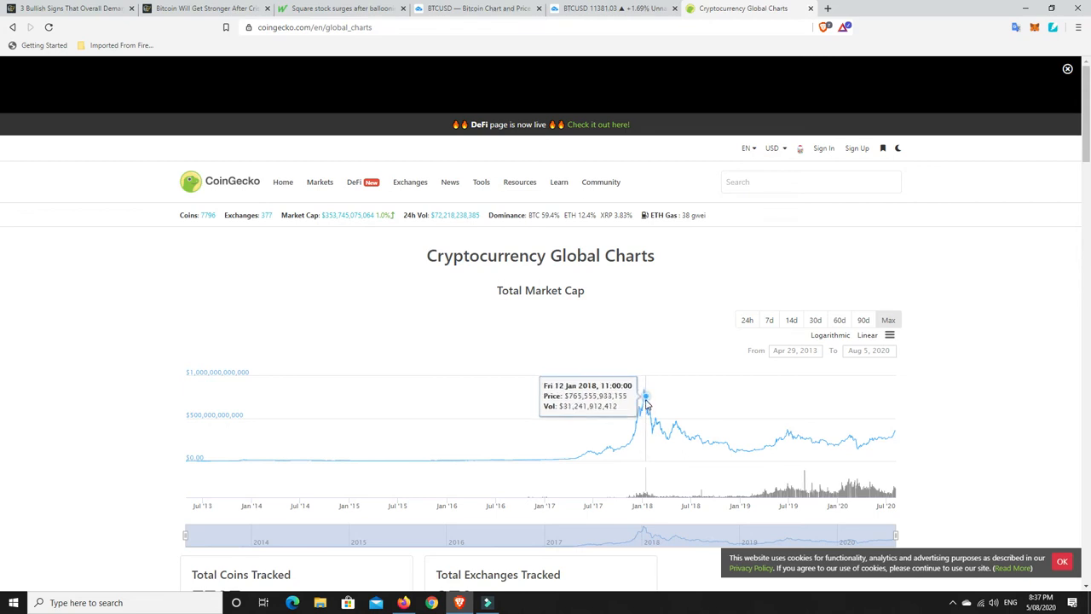
mouse_move(651, 420)
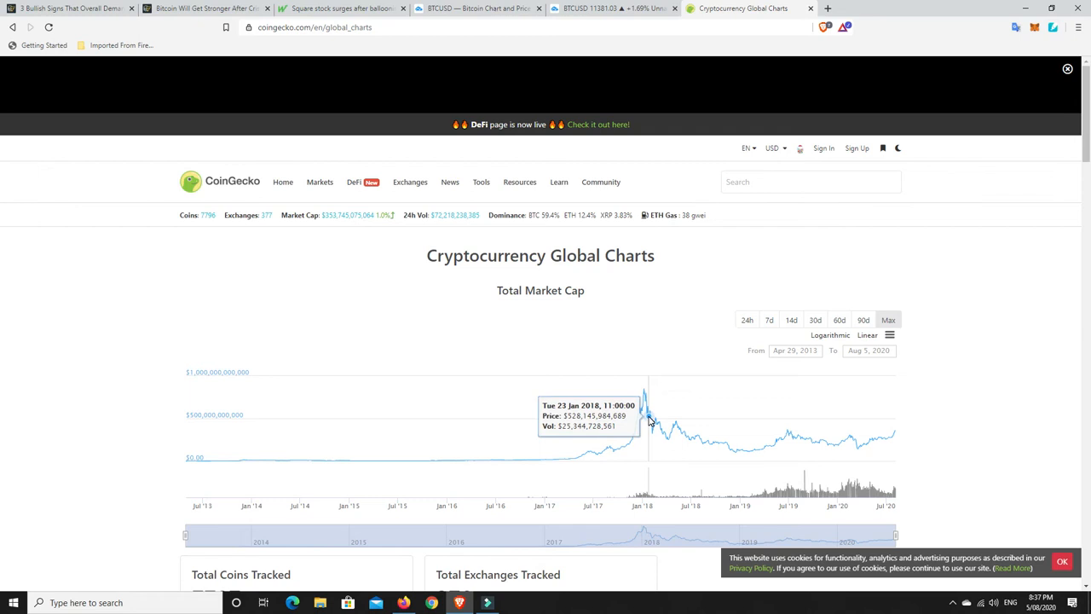
mouse_move(650, 426)
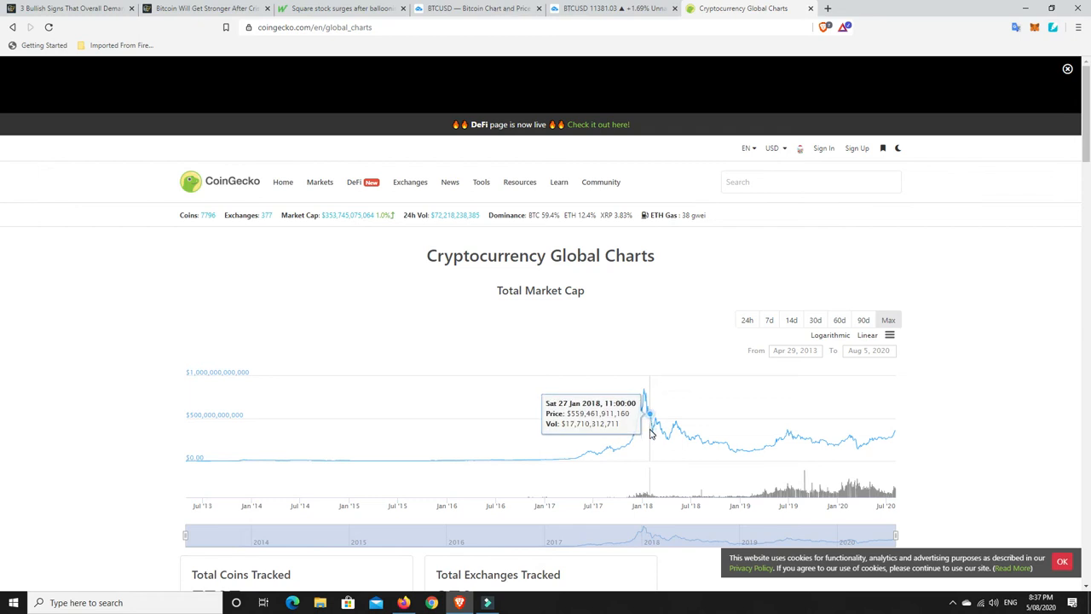
mouse_move(654, 443)
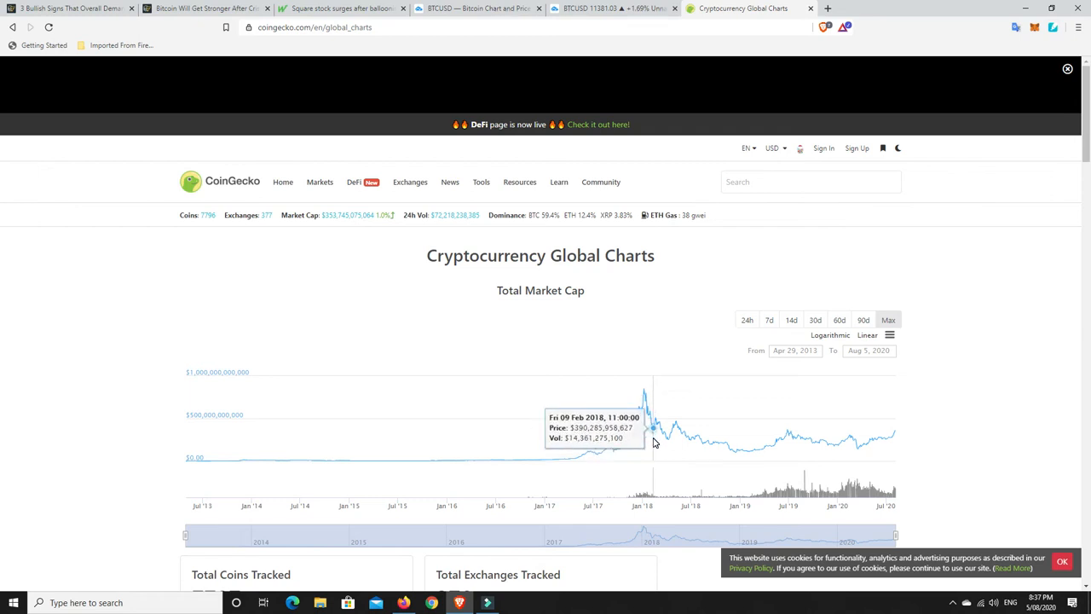
mouse_move(653, 431)
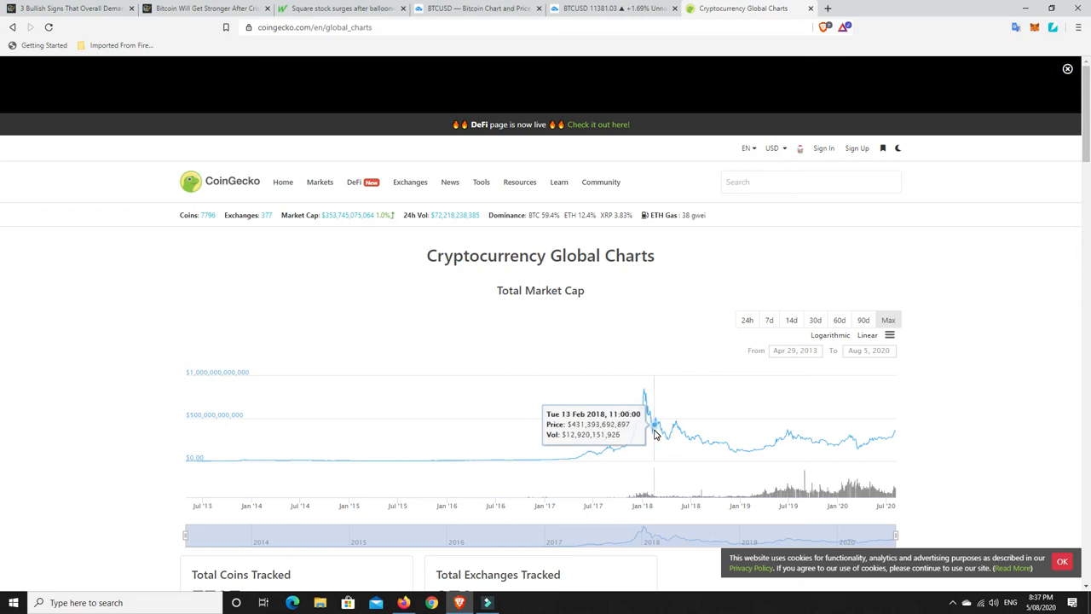
mouse_move(654, 424)
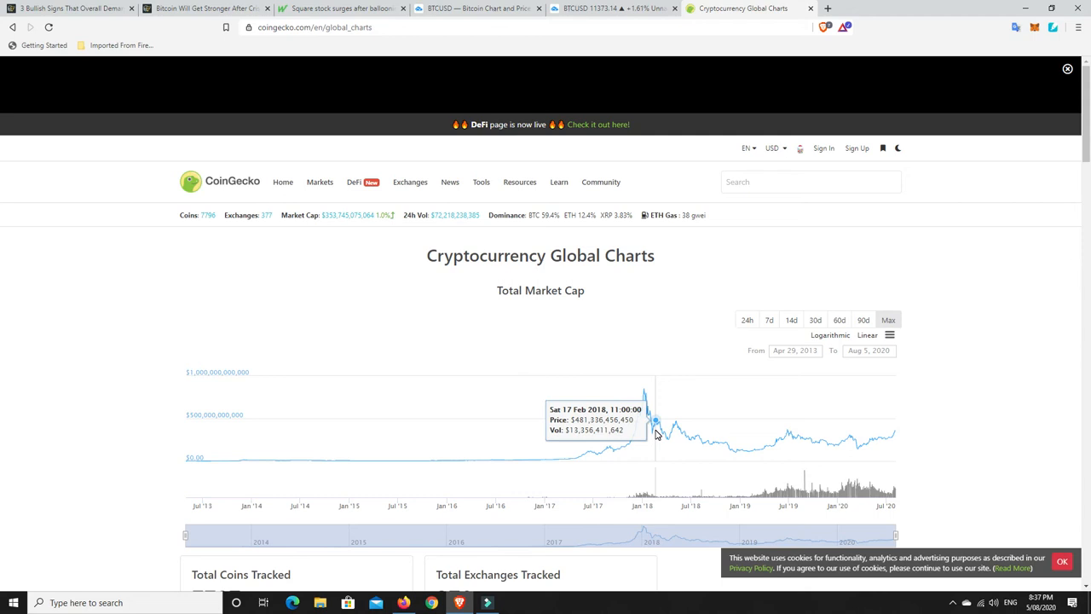
mouse_move(656, 423)
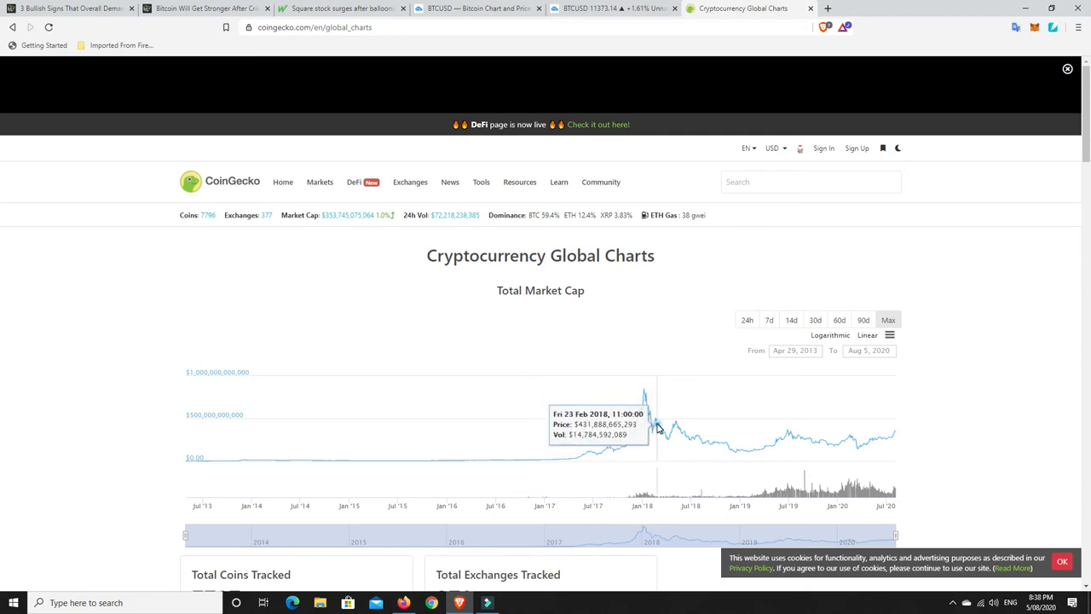
mouse_move(650, 416)
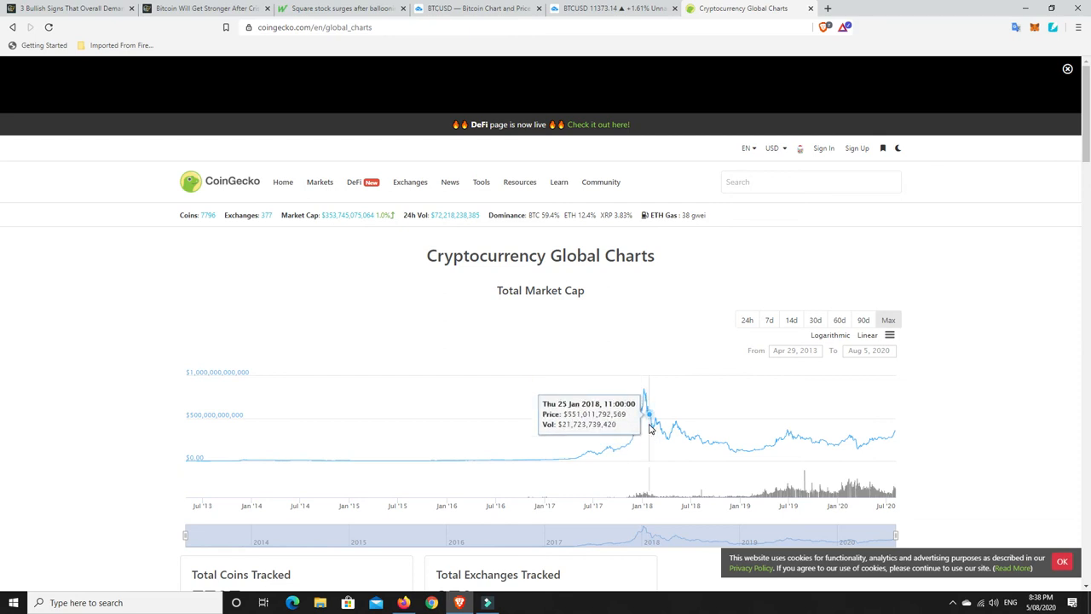
mouse_move(656, 426)
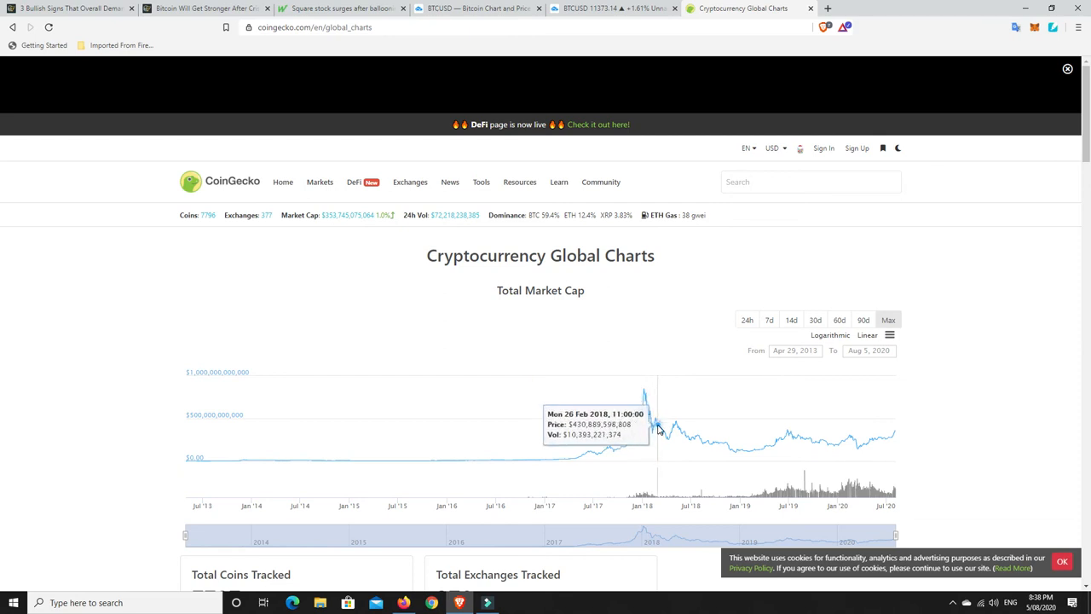
mouse_move(658, 425)
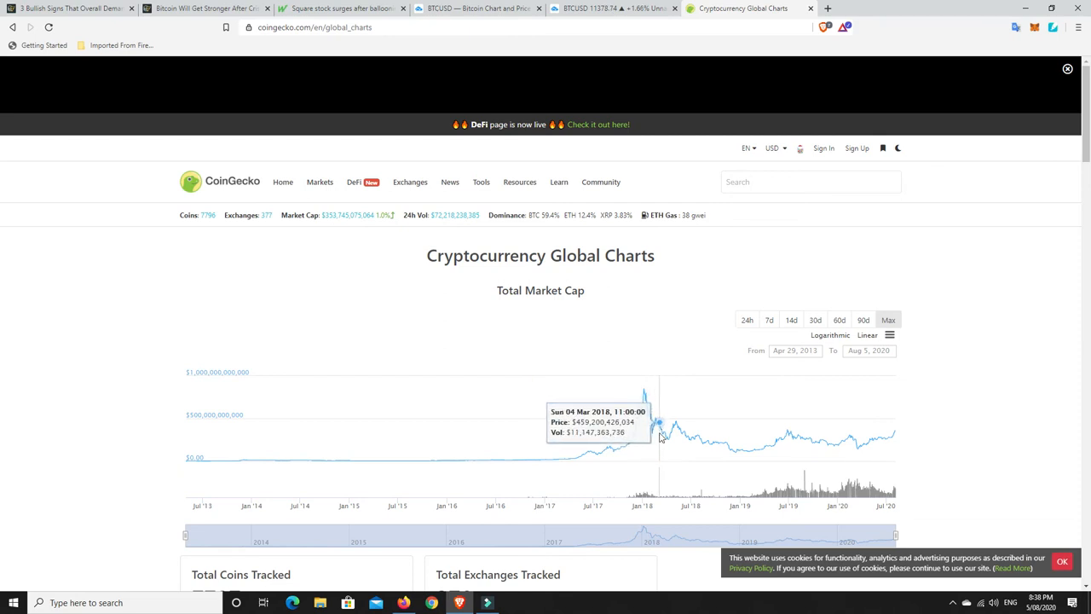
mouse_move(670, 444)
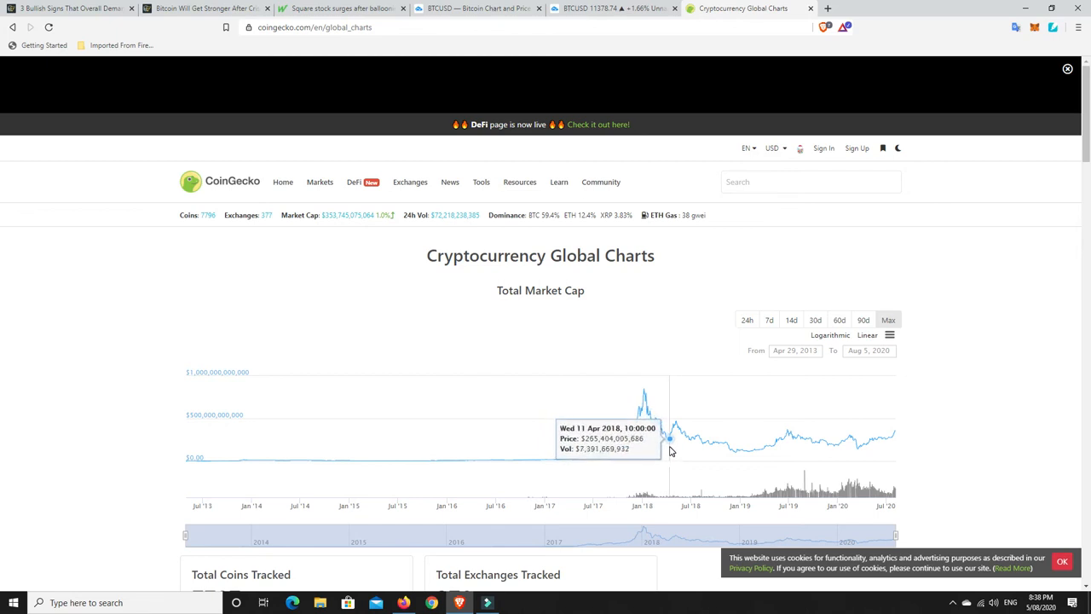
mouse_move(671, 426)
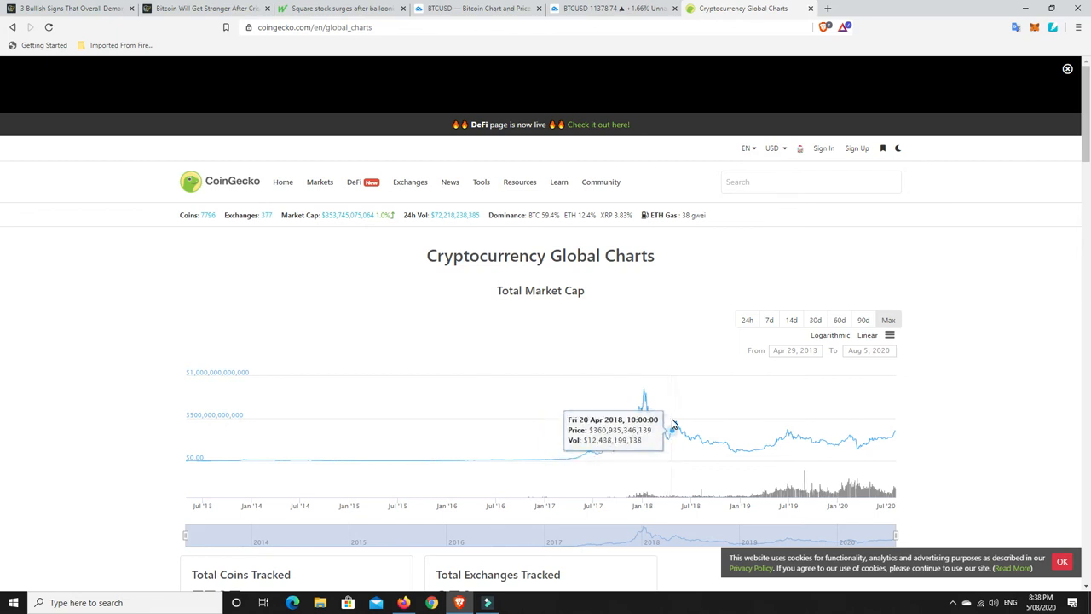
mouse_move(693, 447)
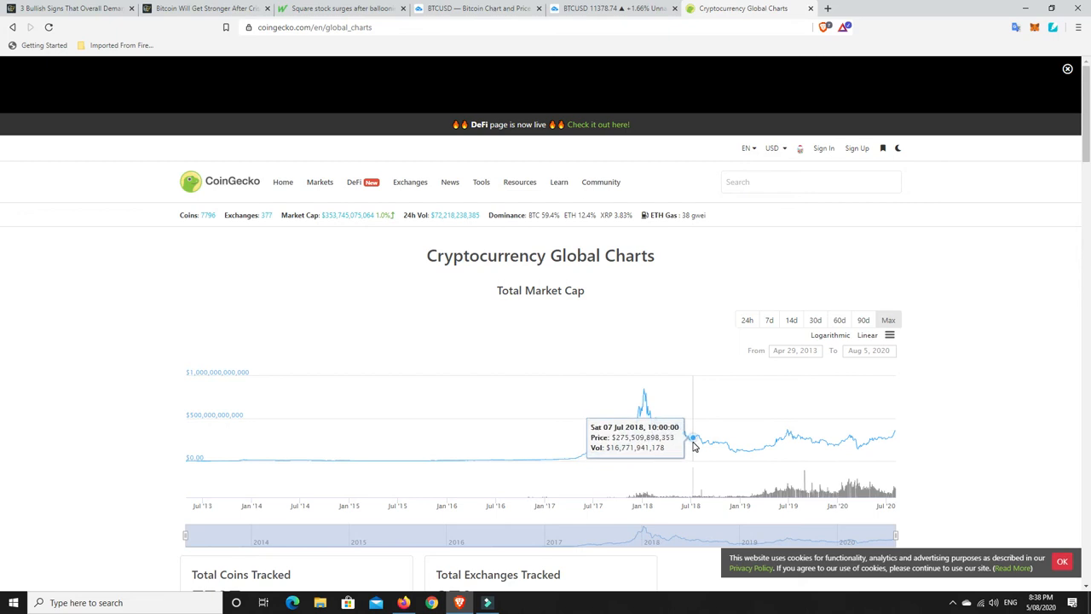
mouse_move(684, 443)
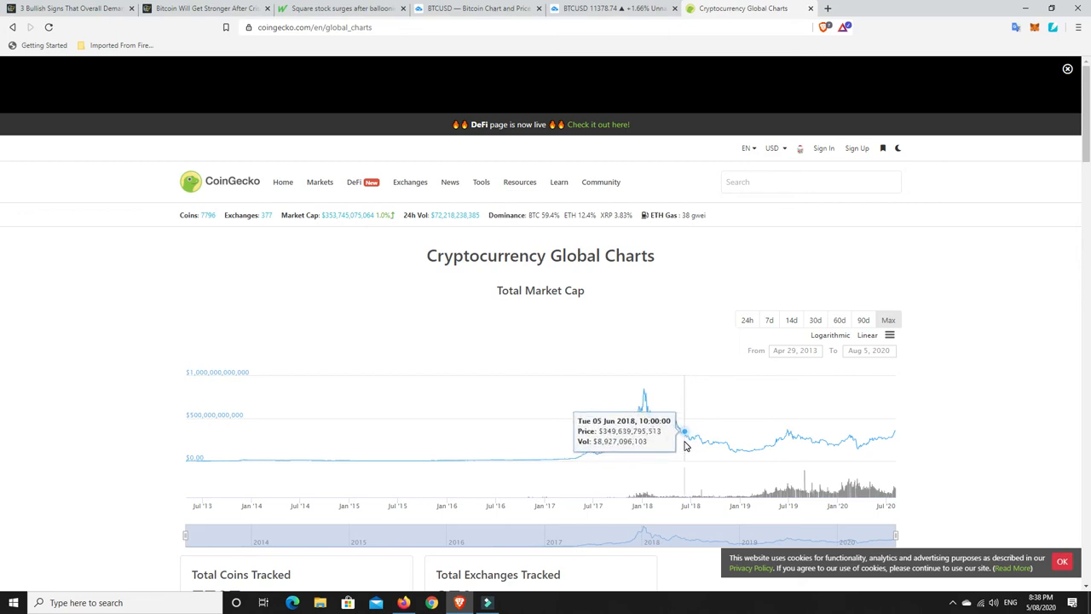
mouse_move(690, 447)
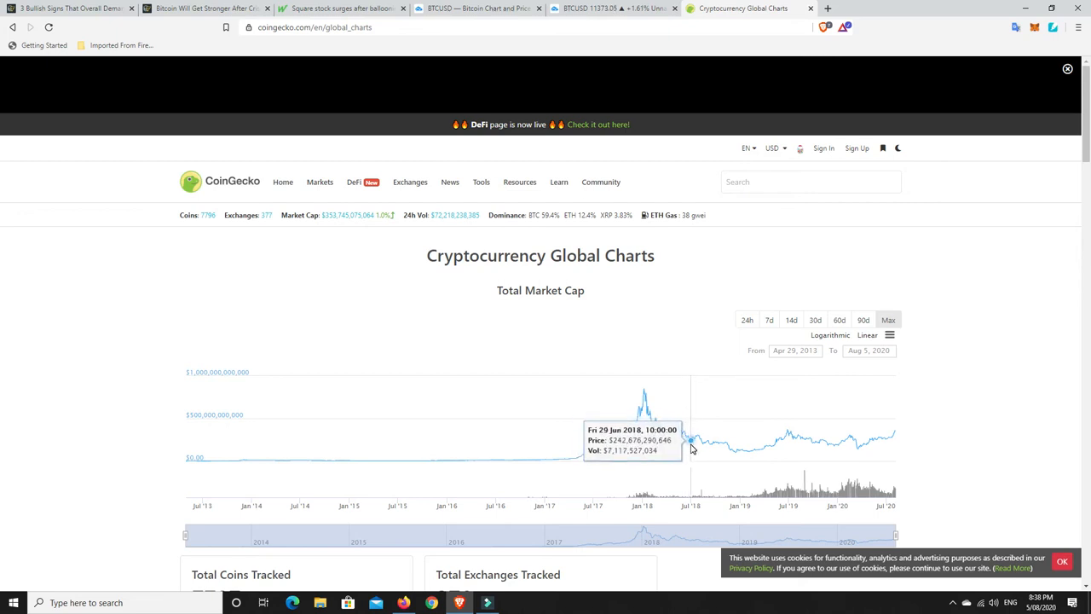
mouse_move(698, 437)
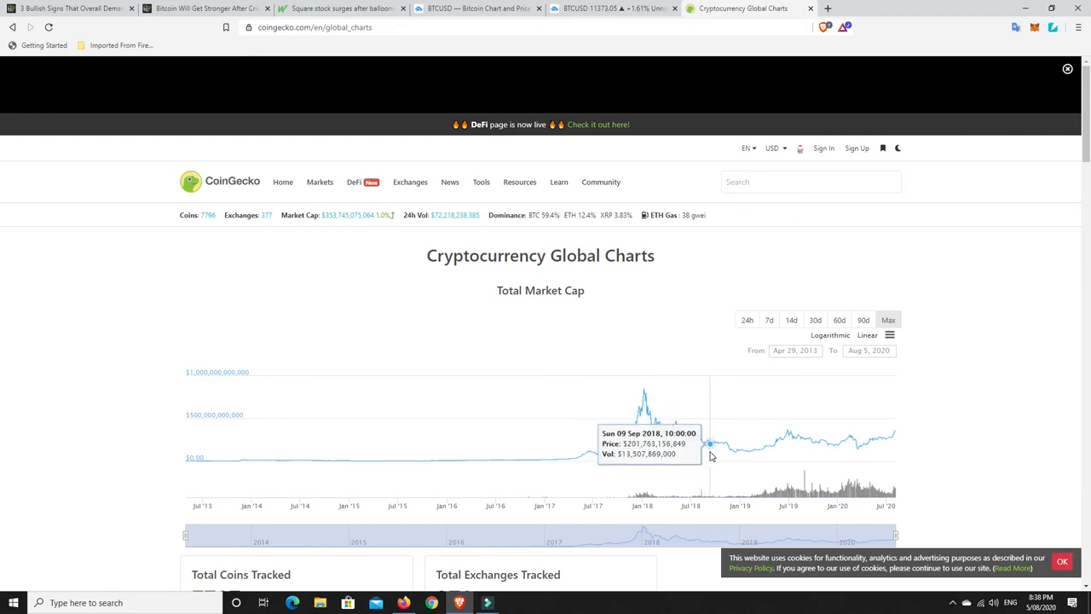
mouse_move(720, 447)
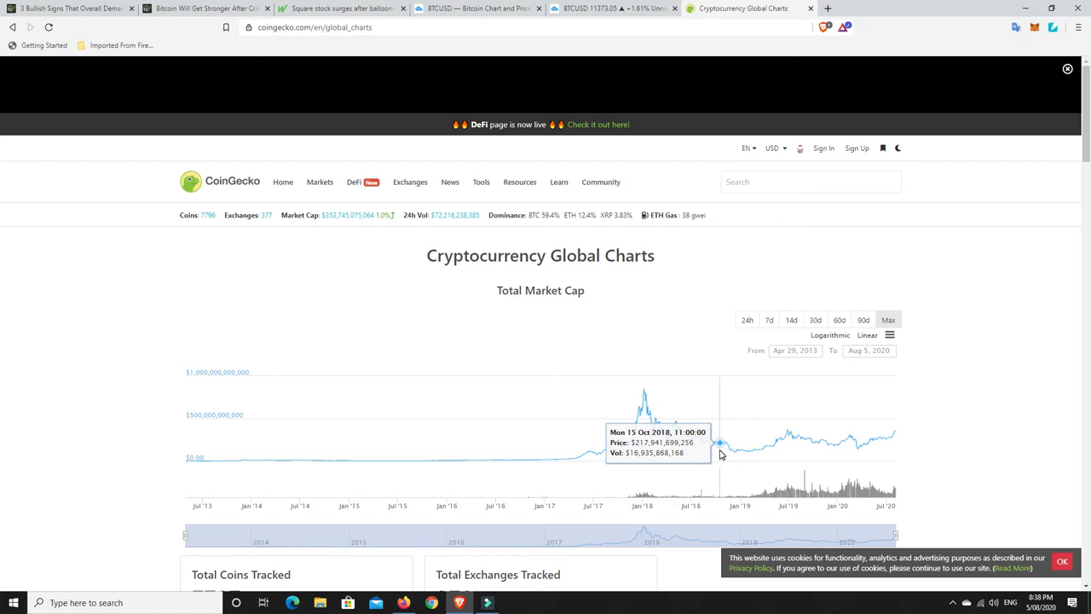
mouse_move(723, 445)
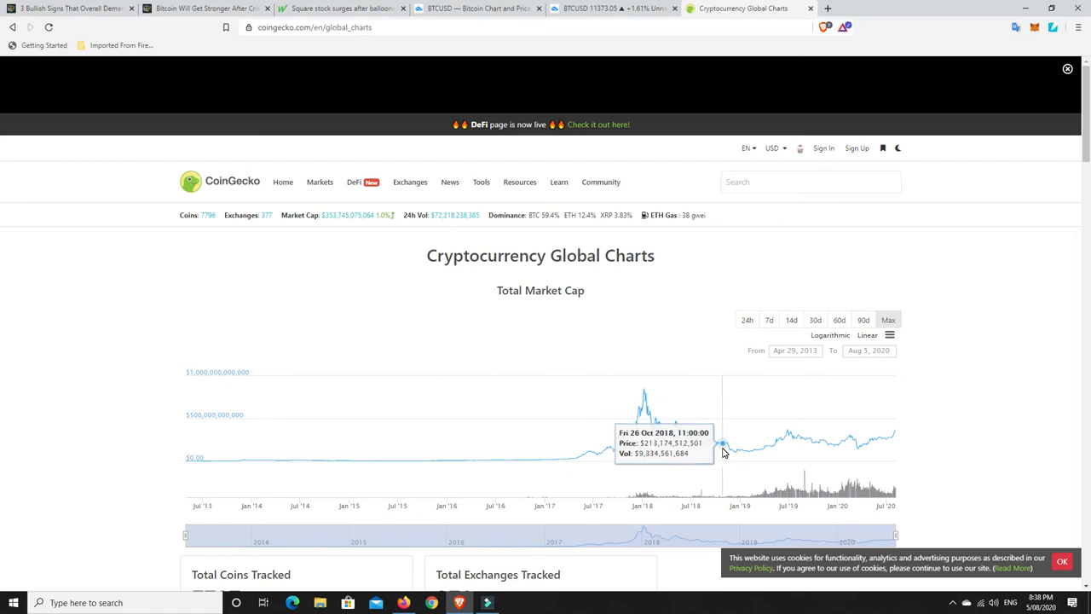
mouse_move(735, 457)
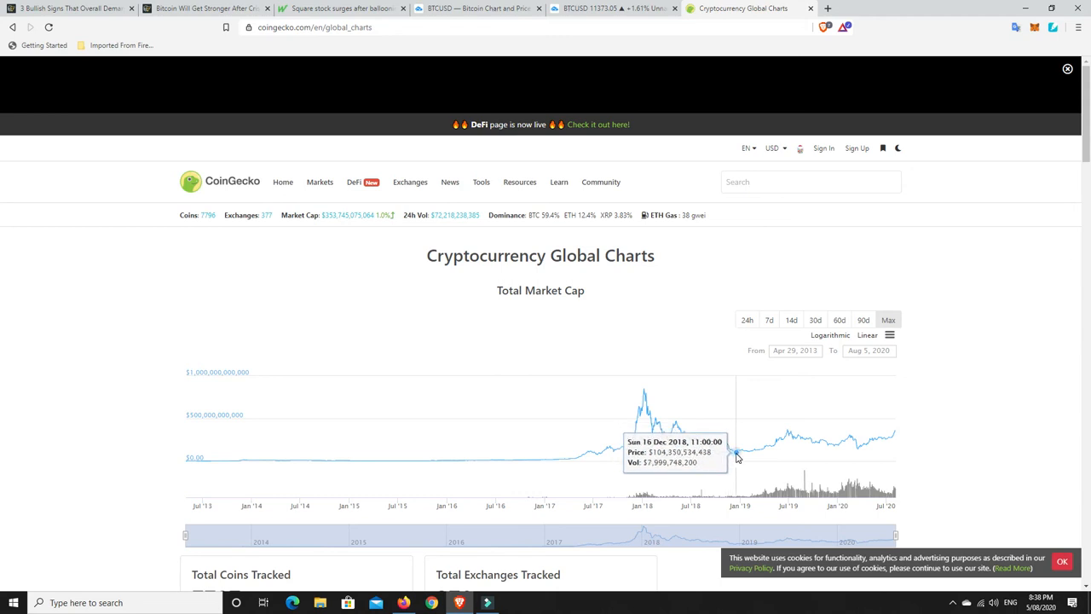
mouse_move(749, 453)
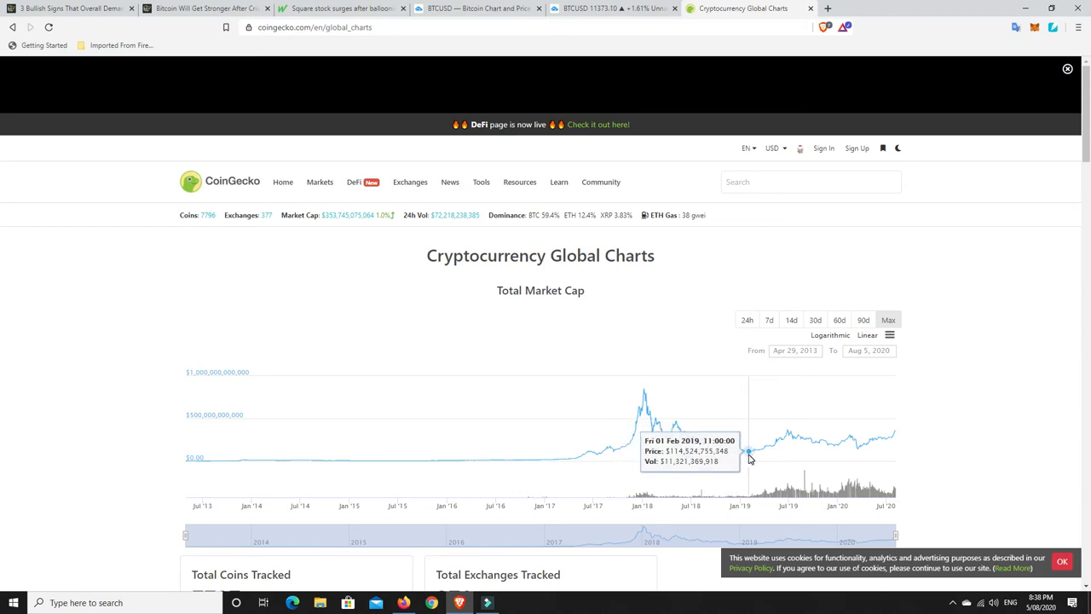
mouse_move(765, 448)
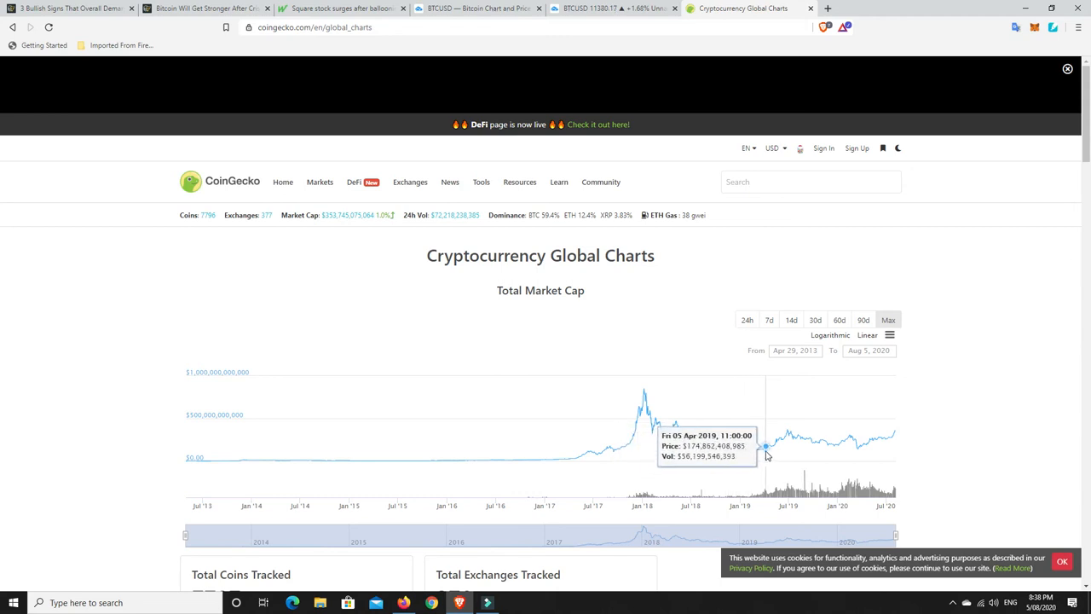
mouse_move(776, 444)
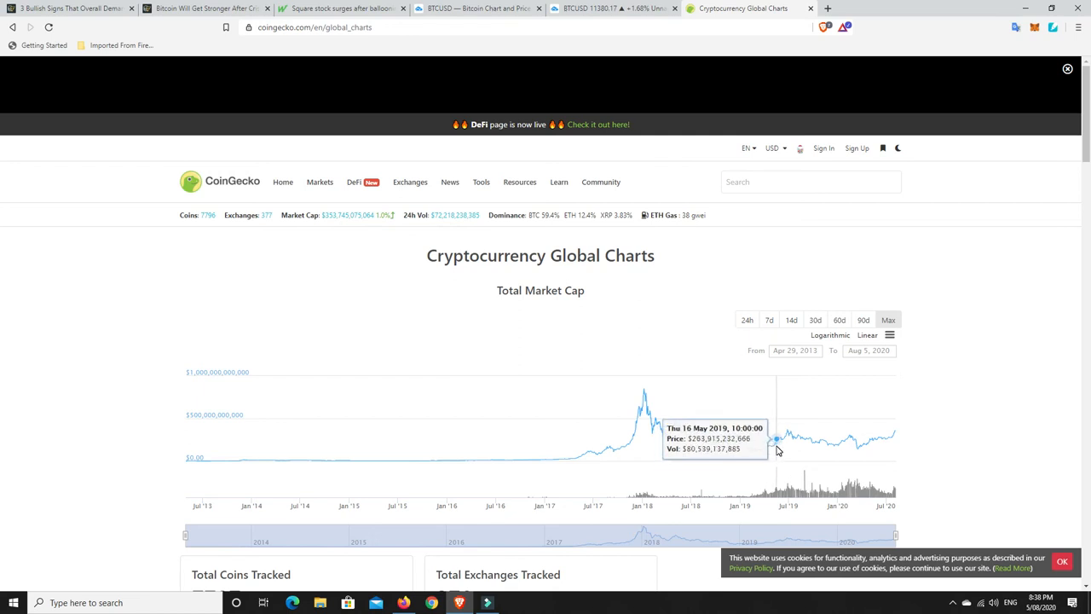
mouse_move(761, 453)
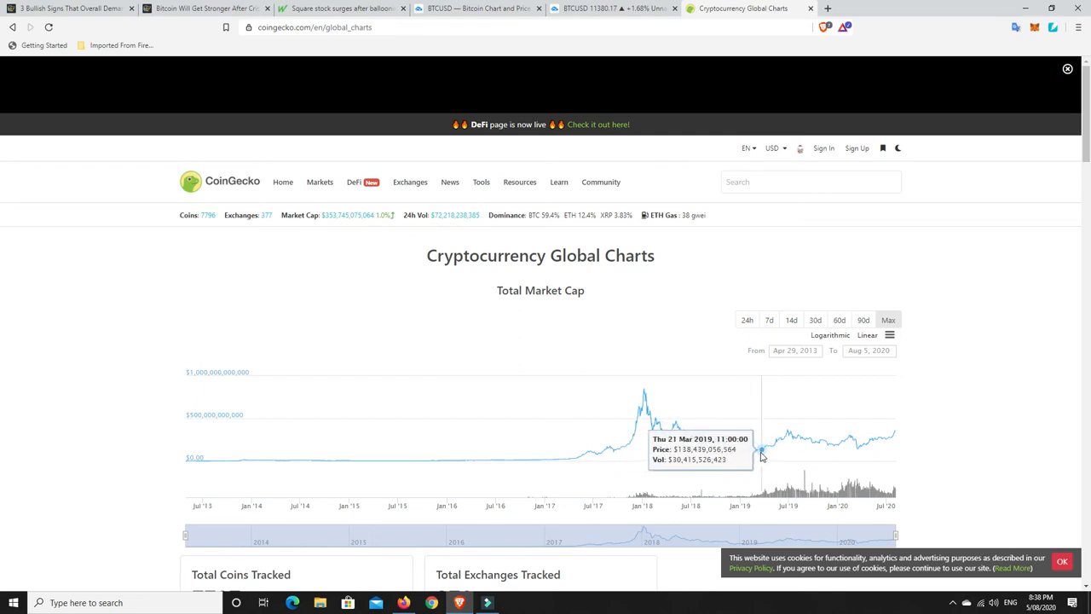
mouse_move(759, 449)
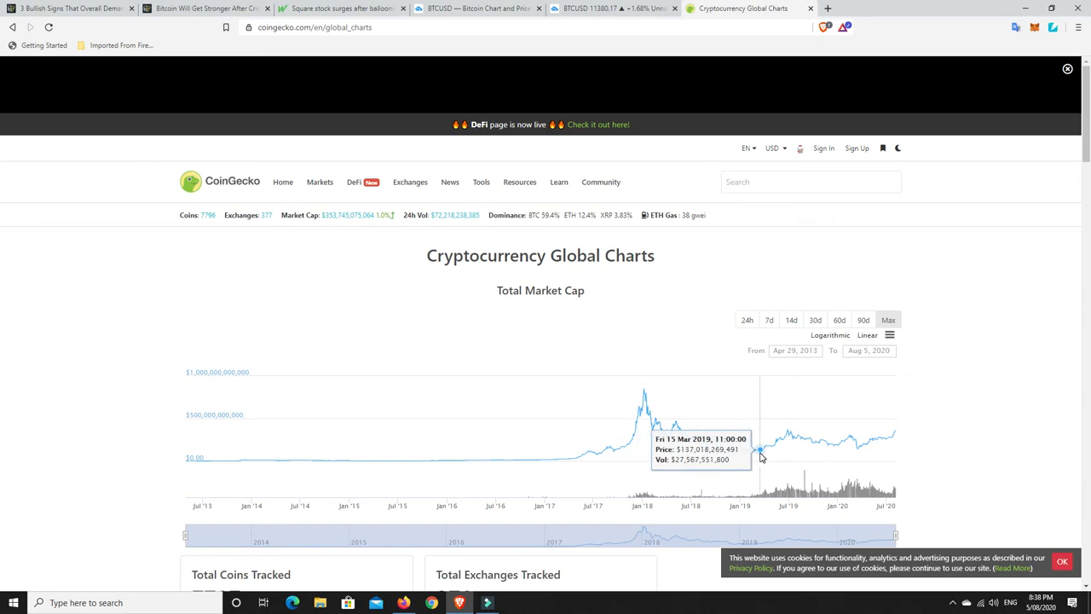
mouse_move(748, 451)
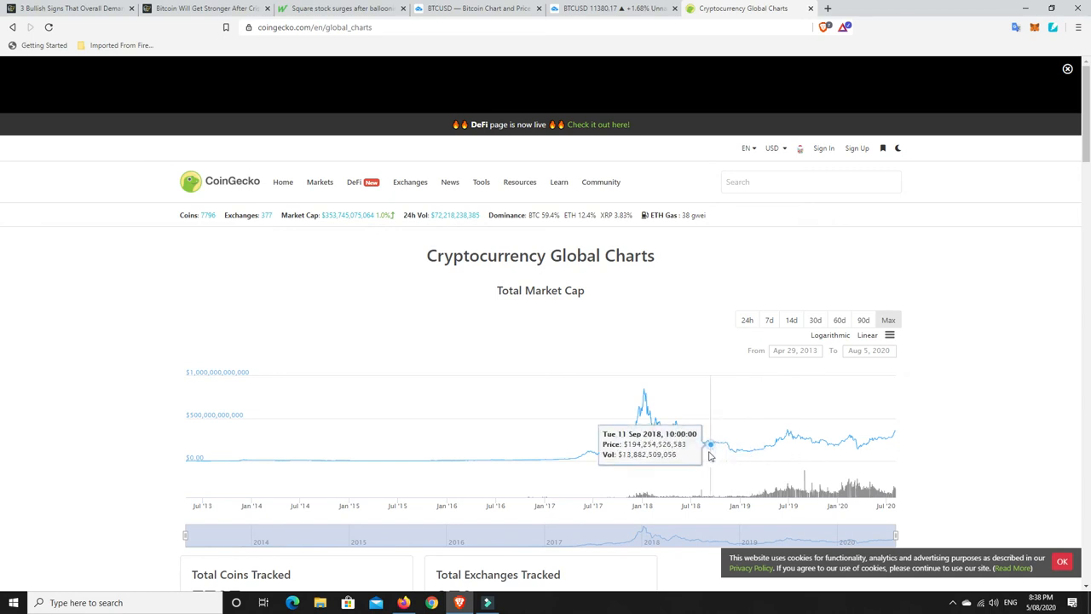
mouse_move(665, 435)
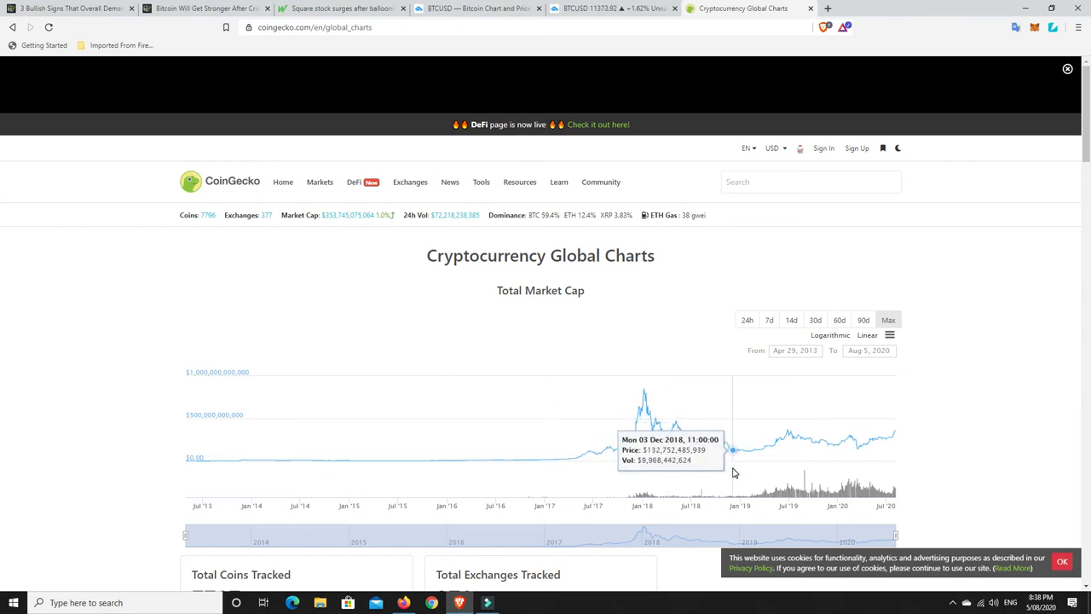
mouse_move(733, 449)
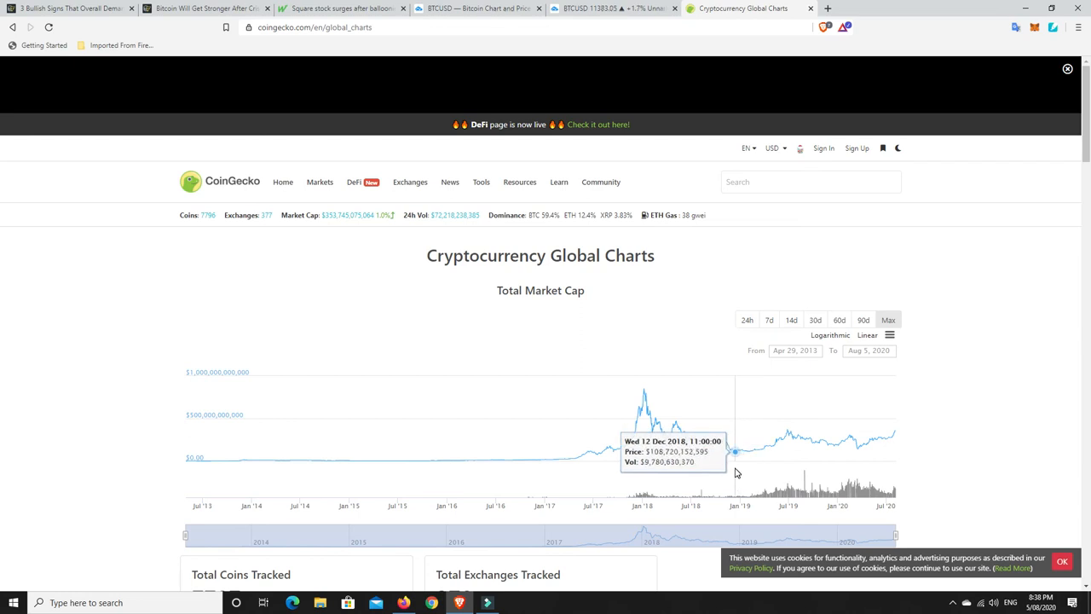
mouse_move(756, 450)
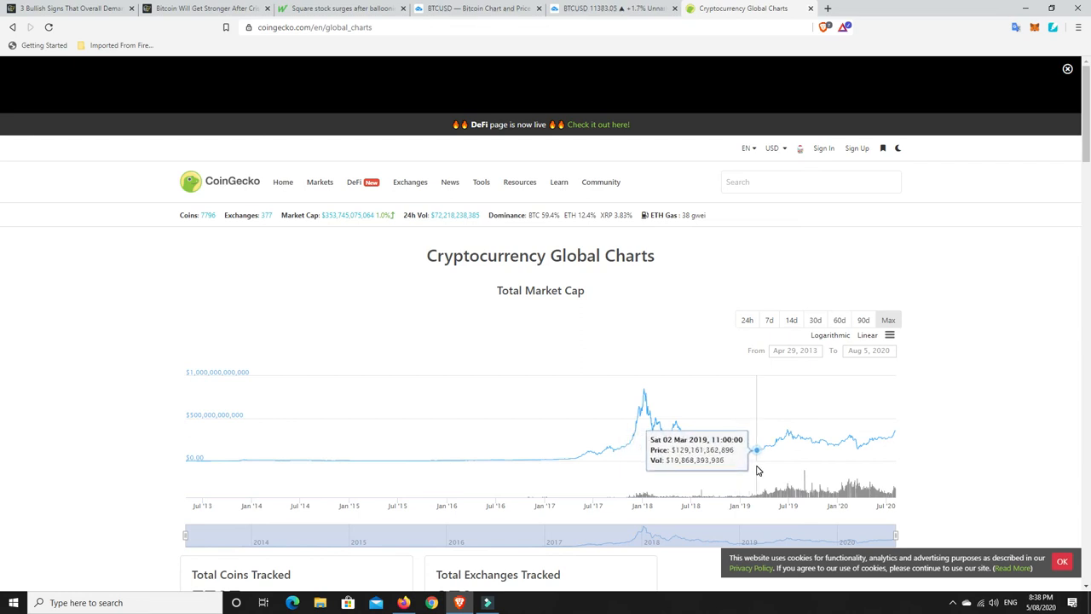
mouse_move(756, 449)
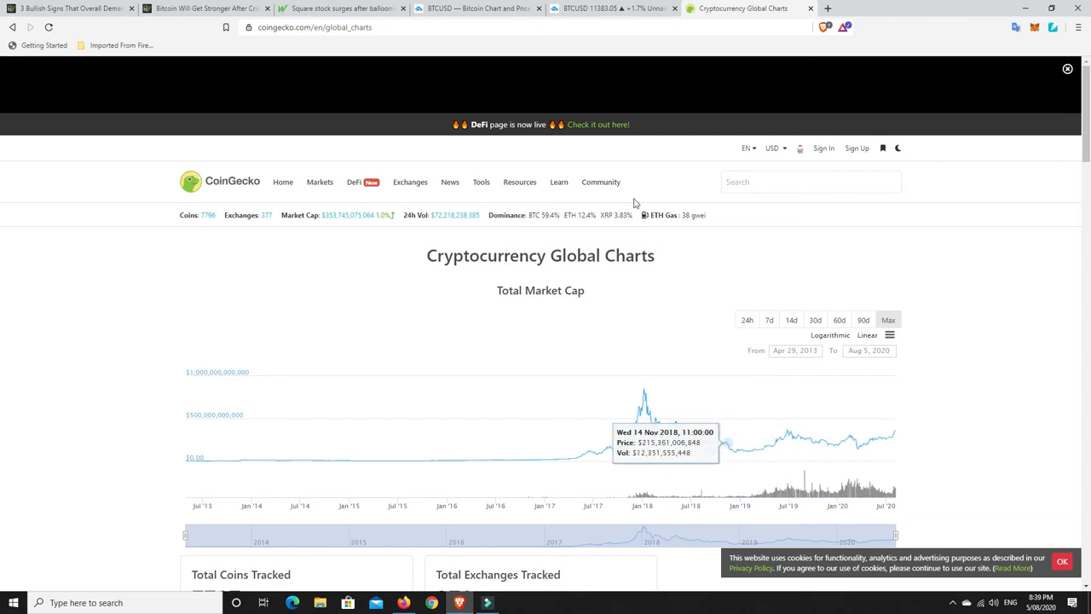
mouse_move(597, 12)
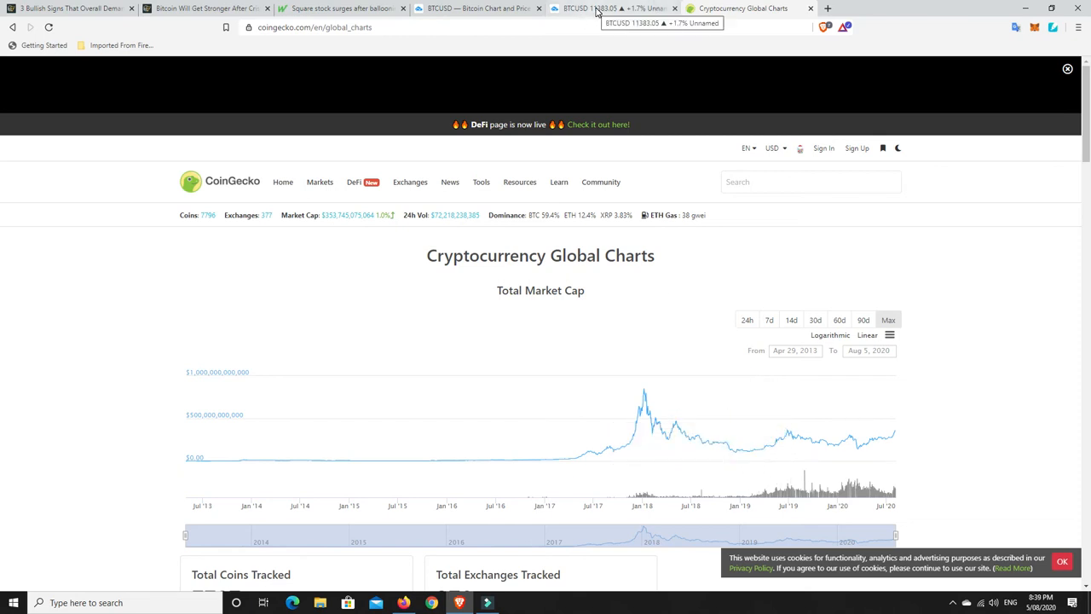
- Switch to the BTCUSD daily chart with triangle trendlines, support levels and 50/100/200-day averages
click(614, 8)
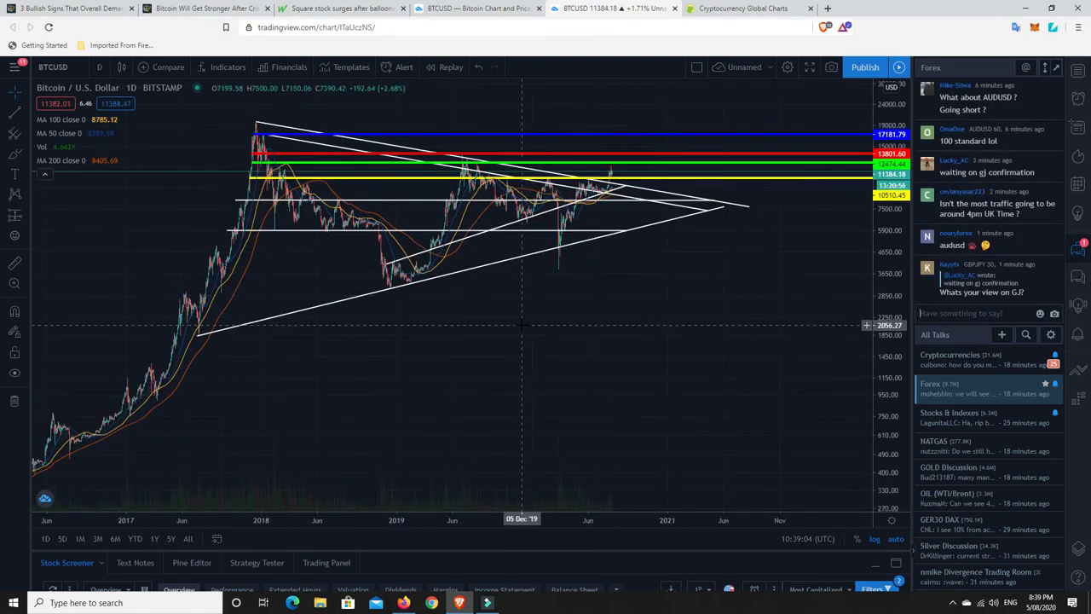
mouse_move(450, 321)
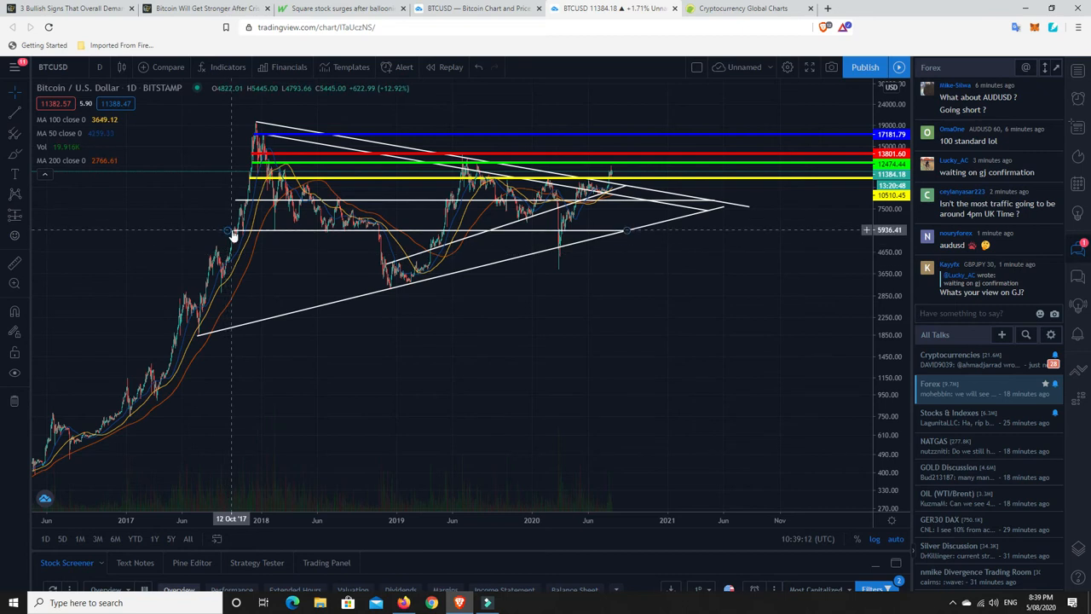
mouse_move(233, 233)
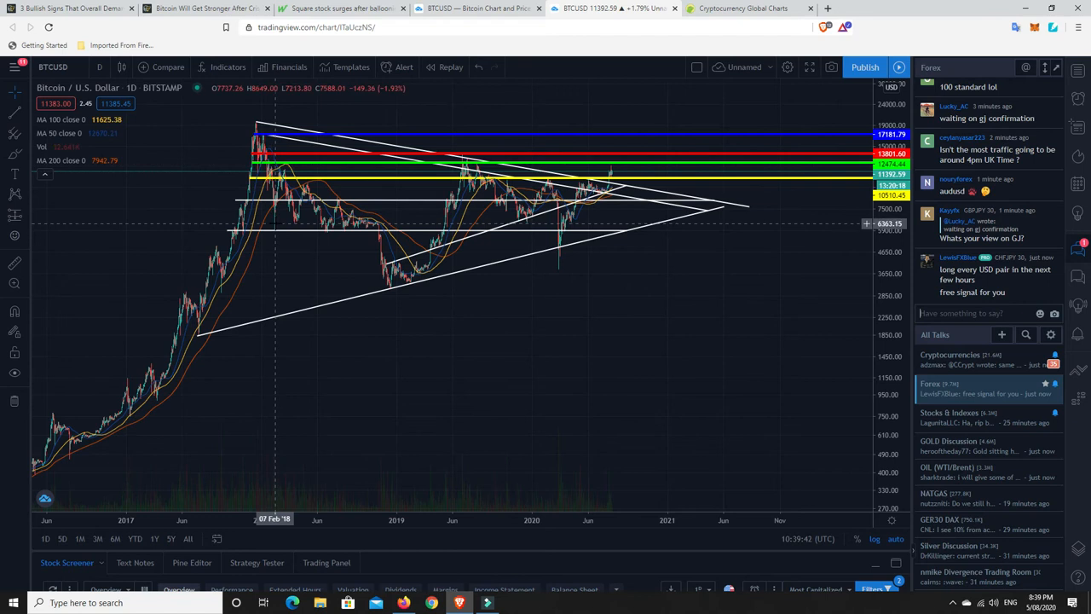
mouse_move(294, 226)
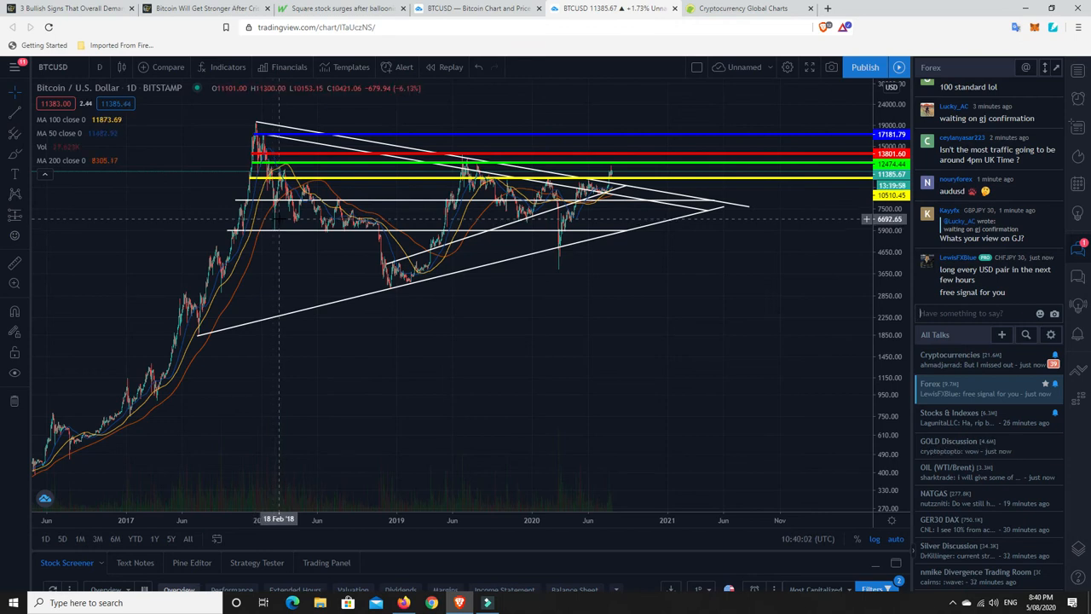
mouse_move(288, 176)
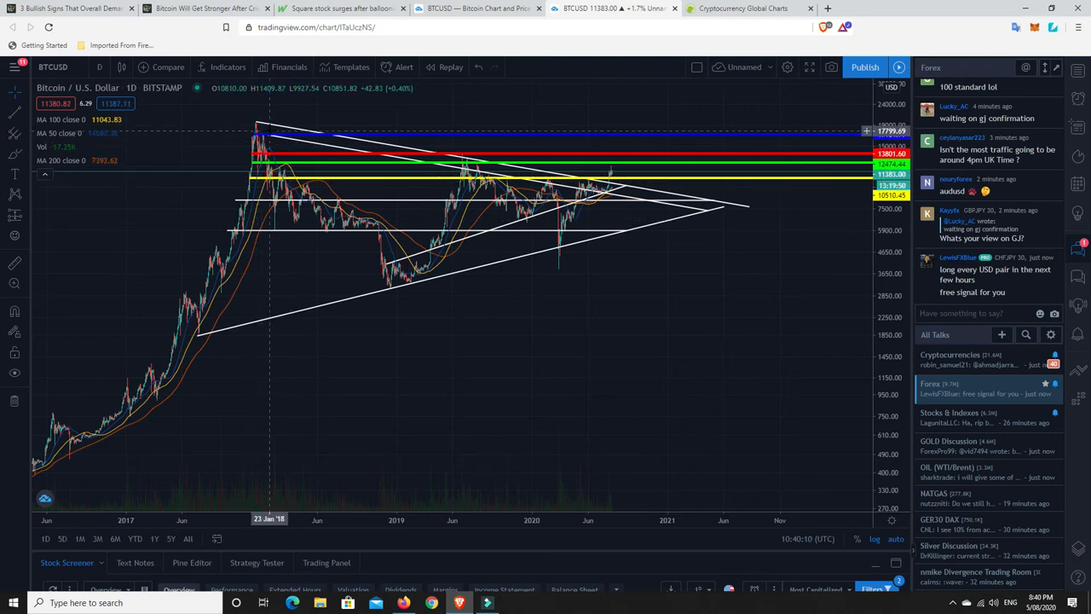
mouse_move(290, 209)
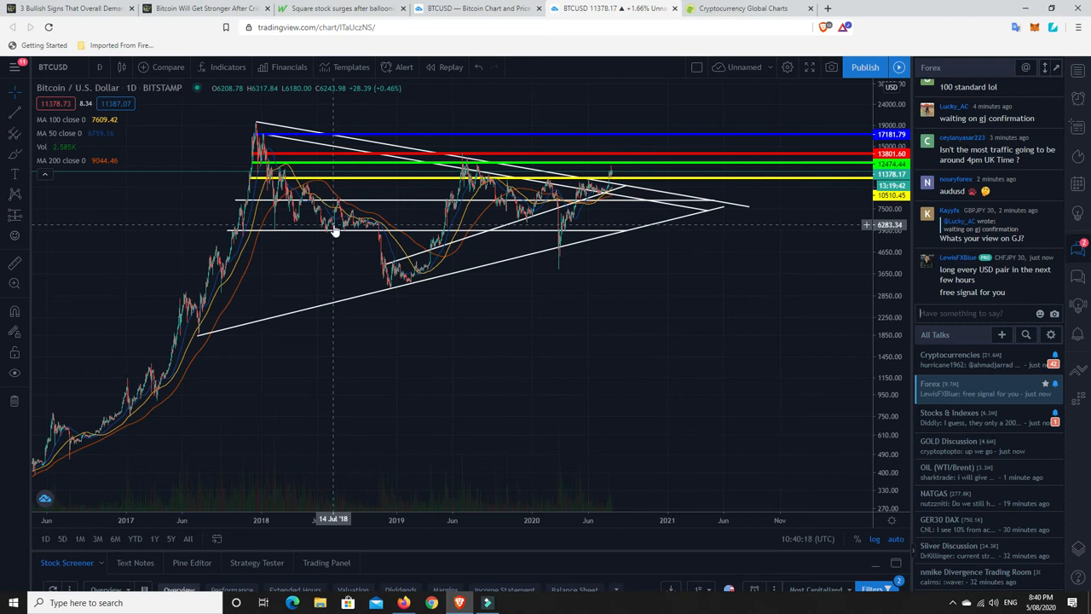
mouse_move(339, 204)
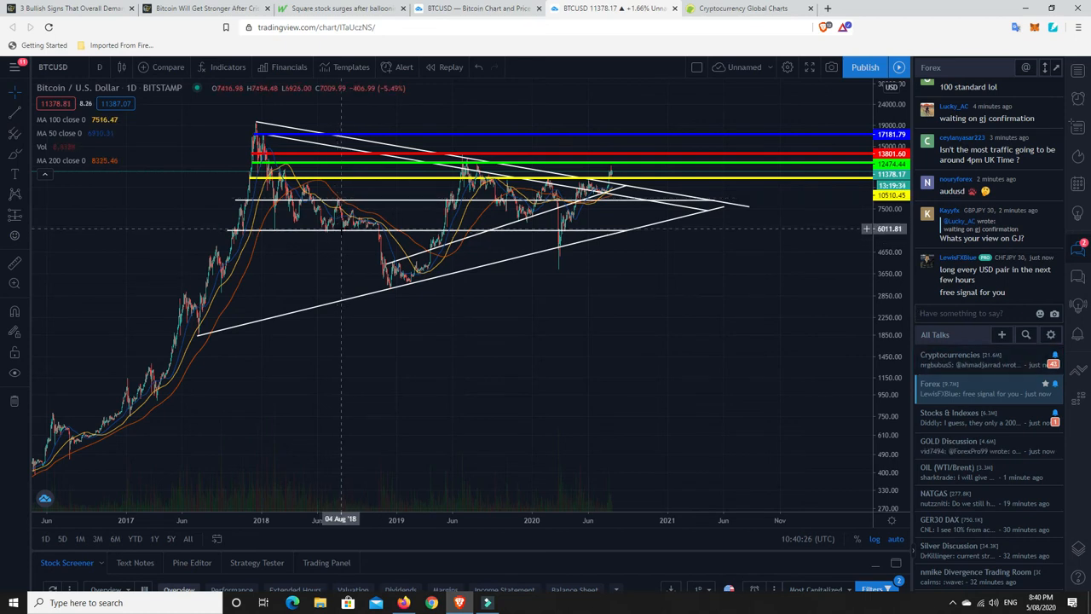
mouse_move(361, 223)
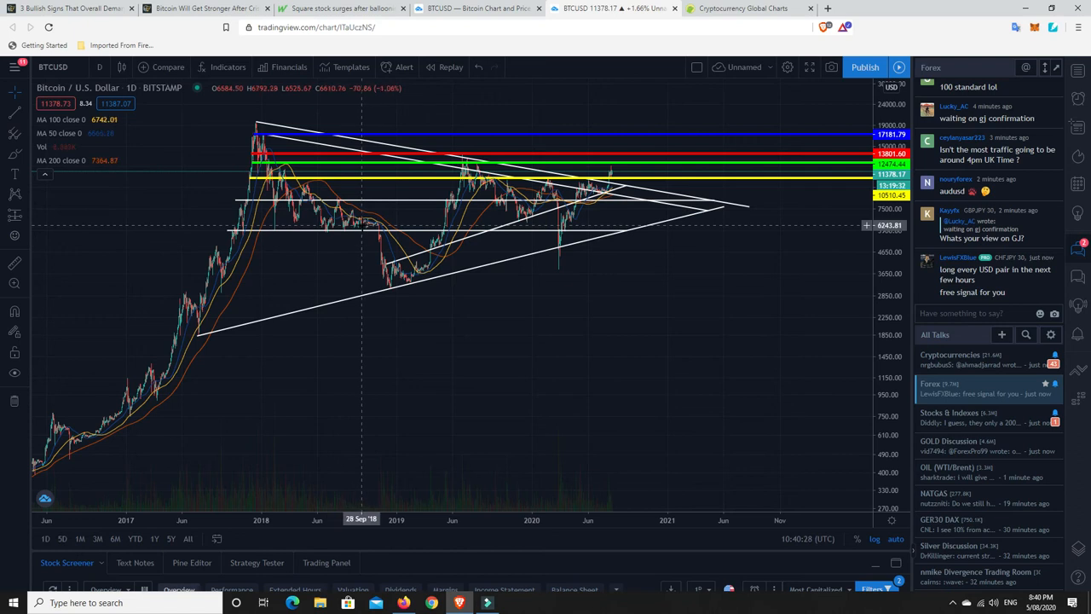
mouse_move(348, 230)
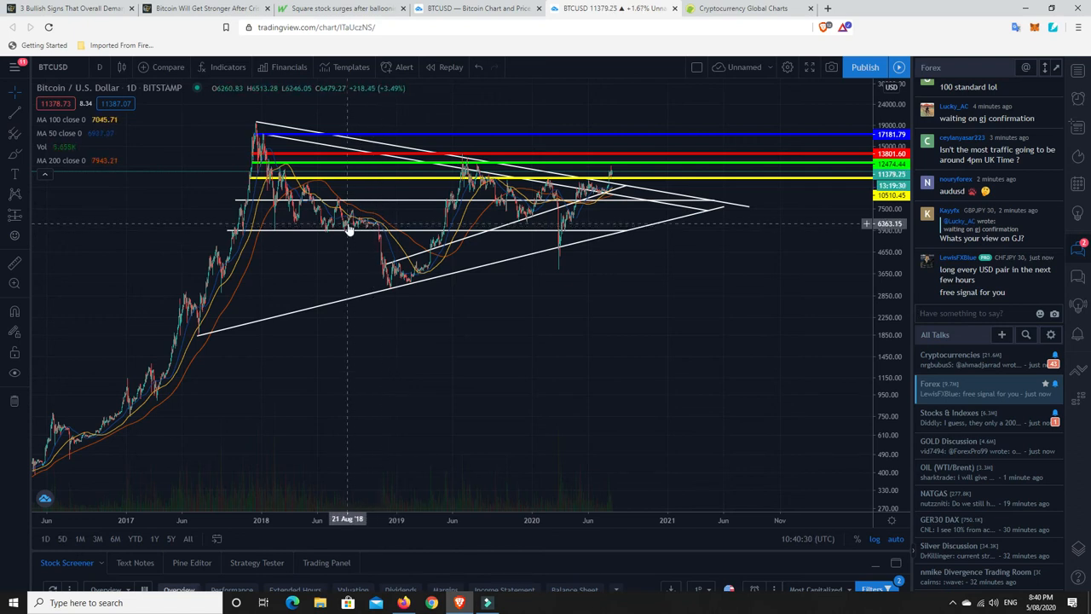
mouse_move(373, 230)
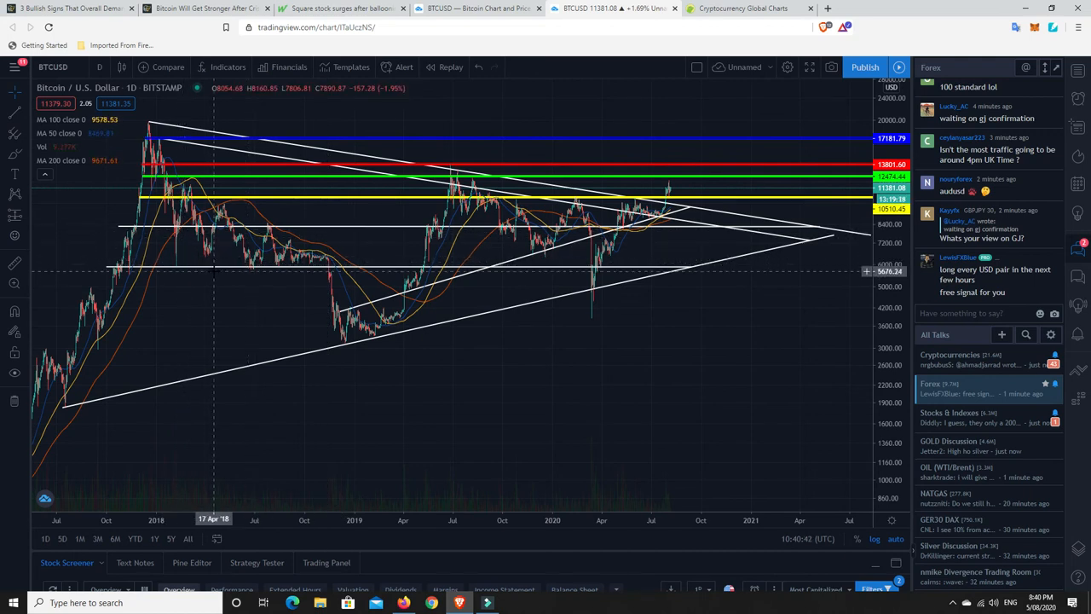
mouse_move(212, 225)
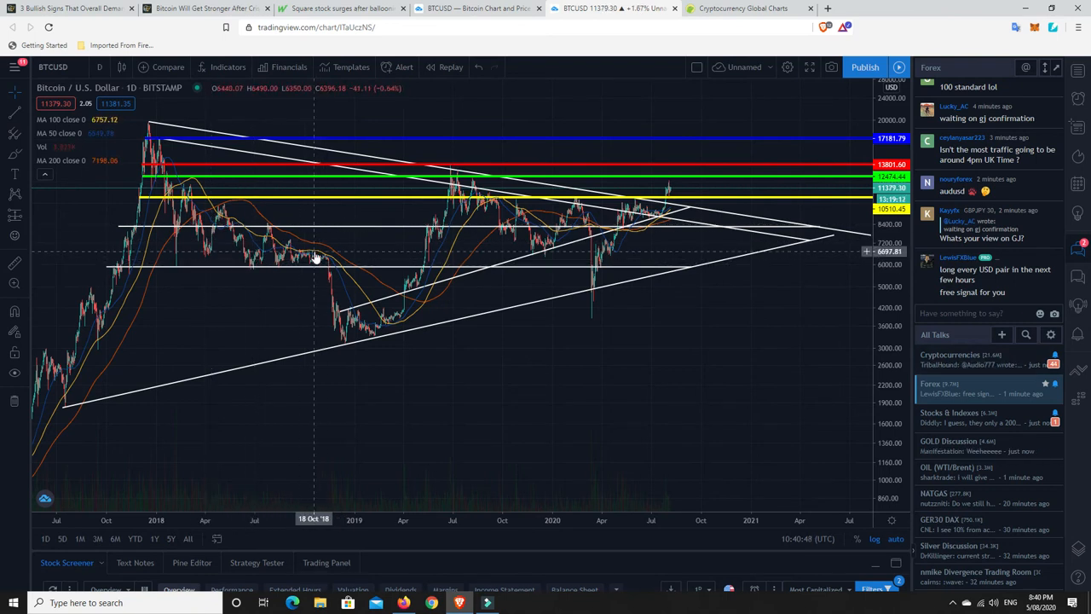
mouse_move(345, 341)
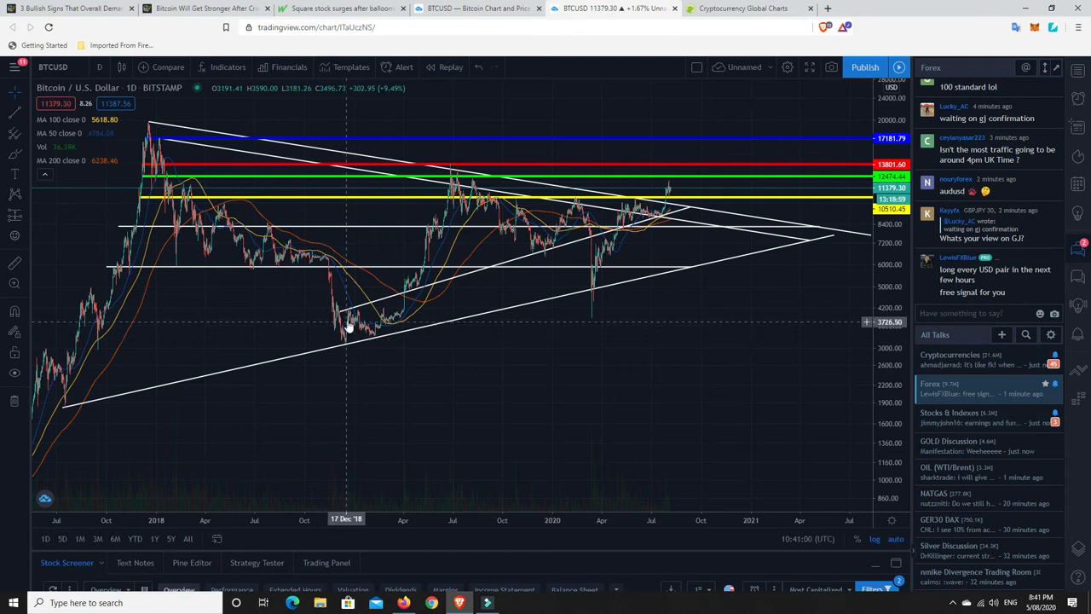
mouse_move(336, 329)
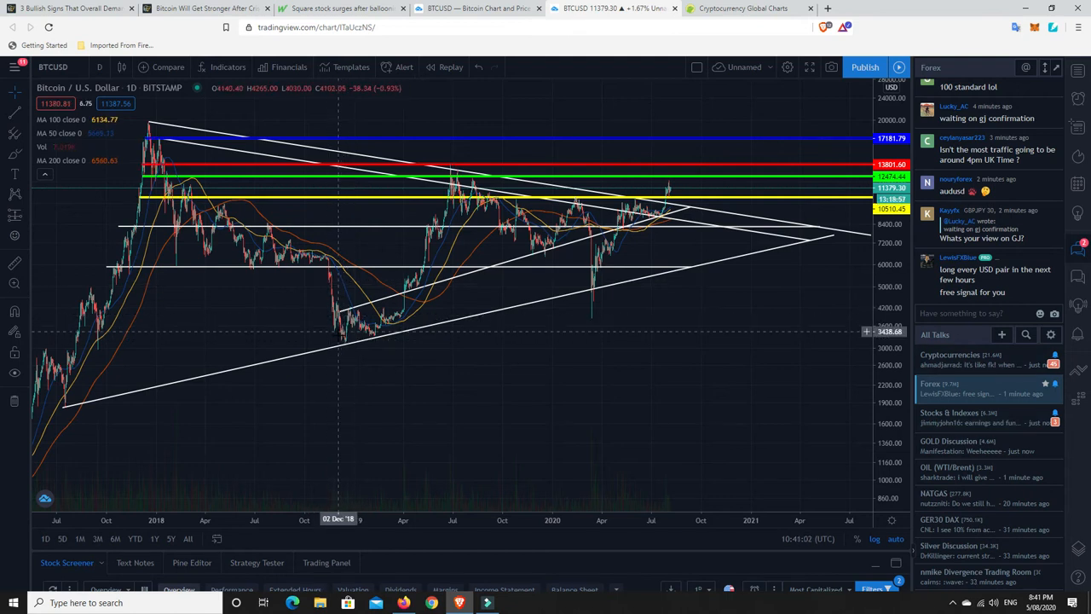
mouse_move(352, 322)
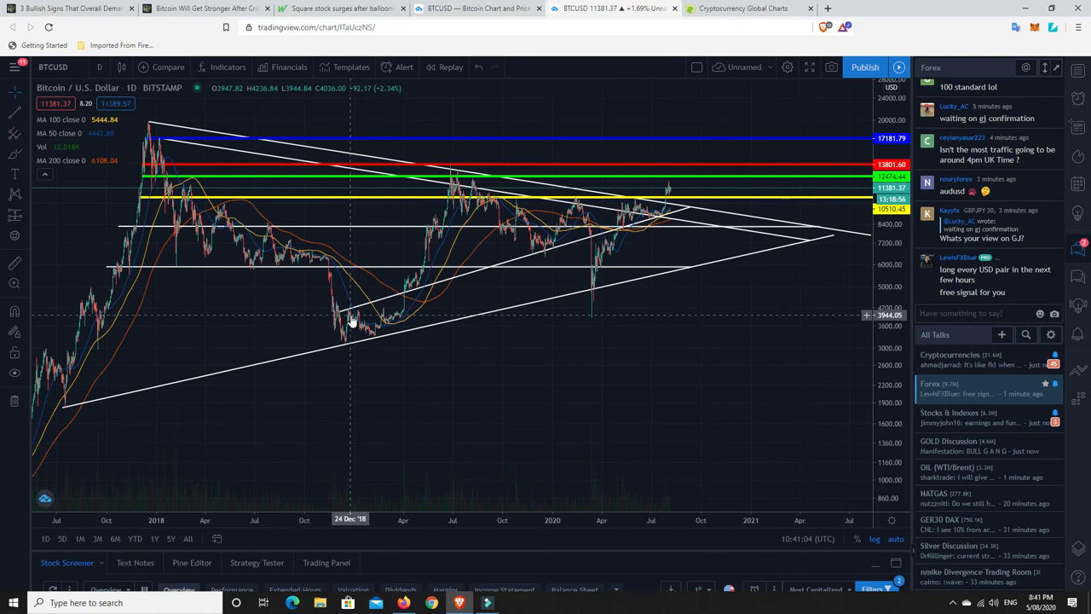
mouse_move(375, 338)
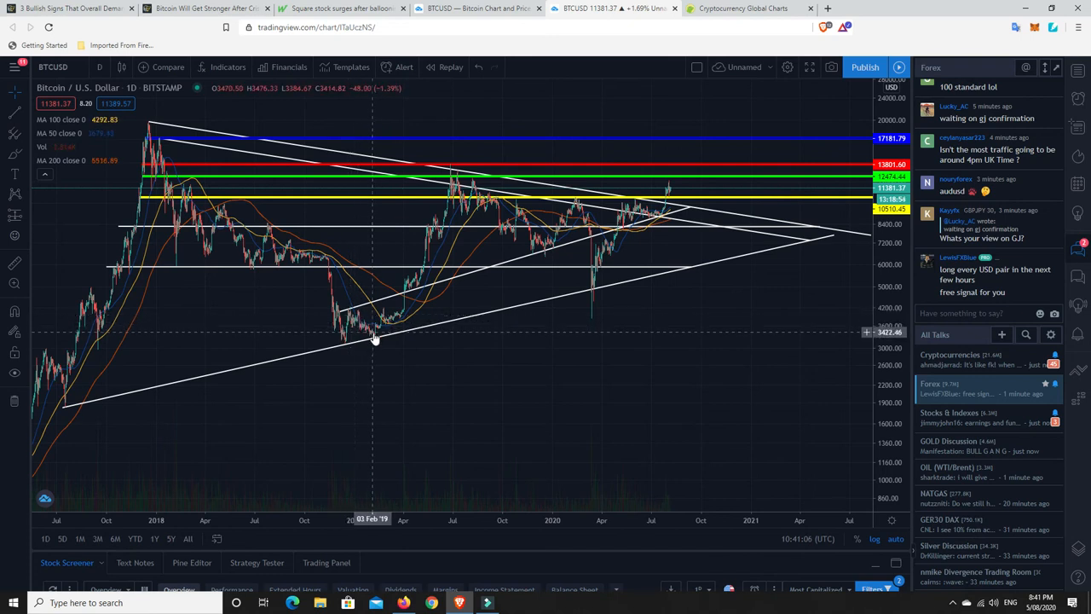
mouse_move(409, 314)
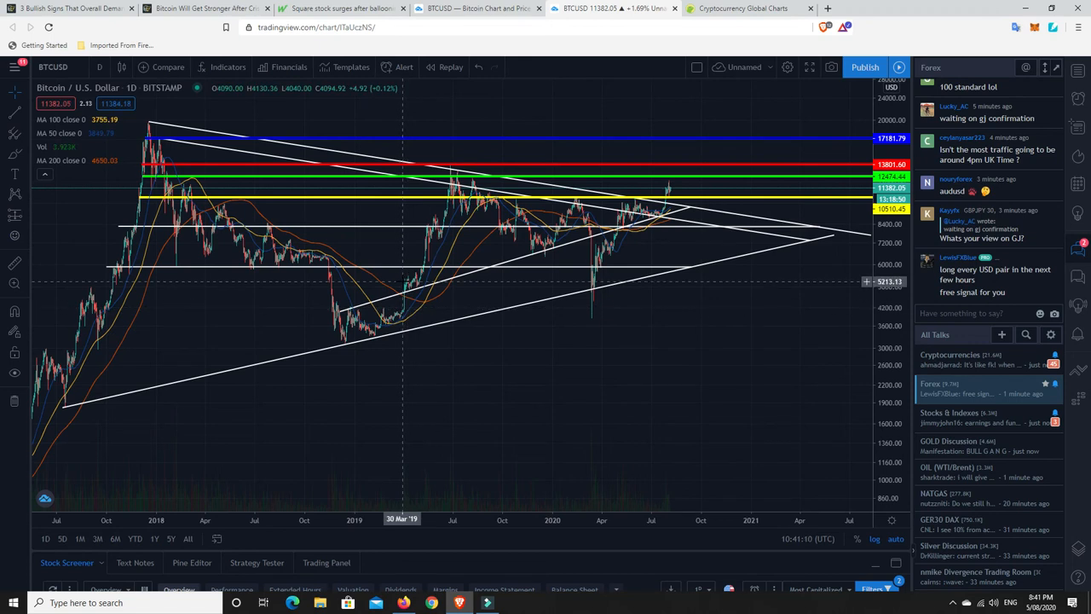
mouse_move(416, 290)
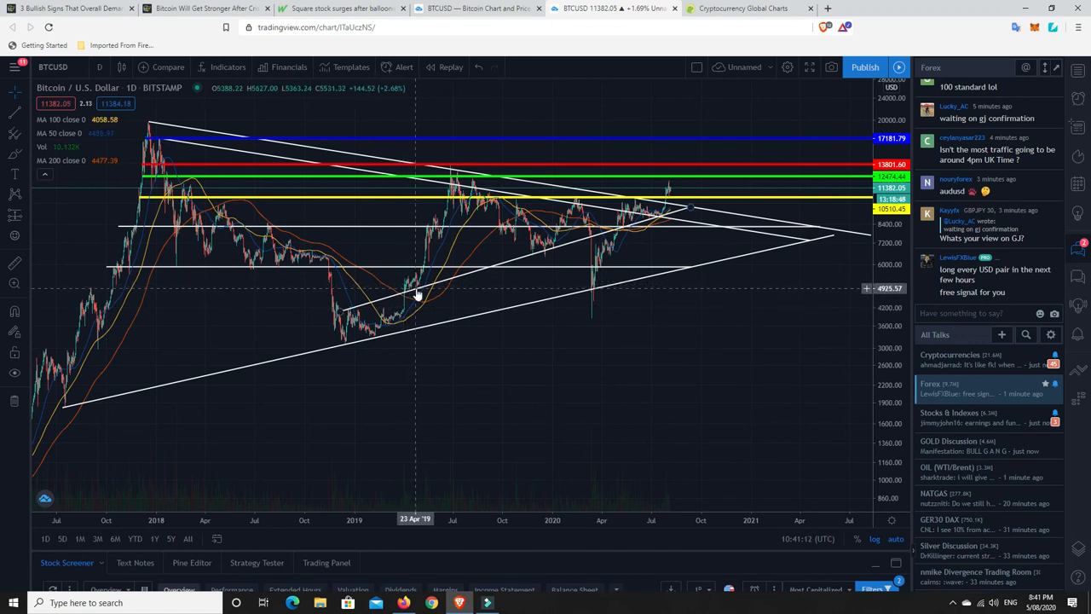
mouse_move(437, 230)
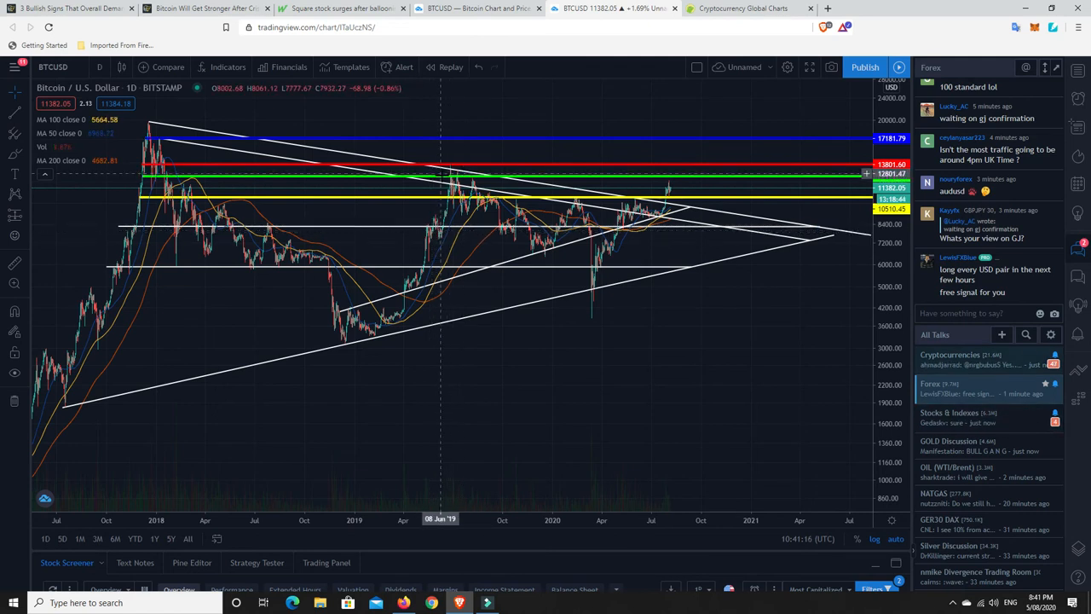
mouse_move(452, 182)
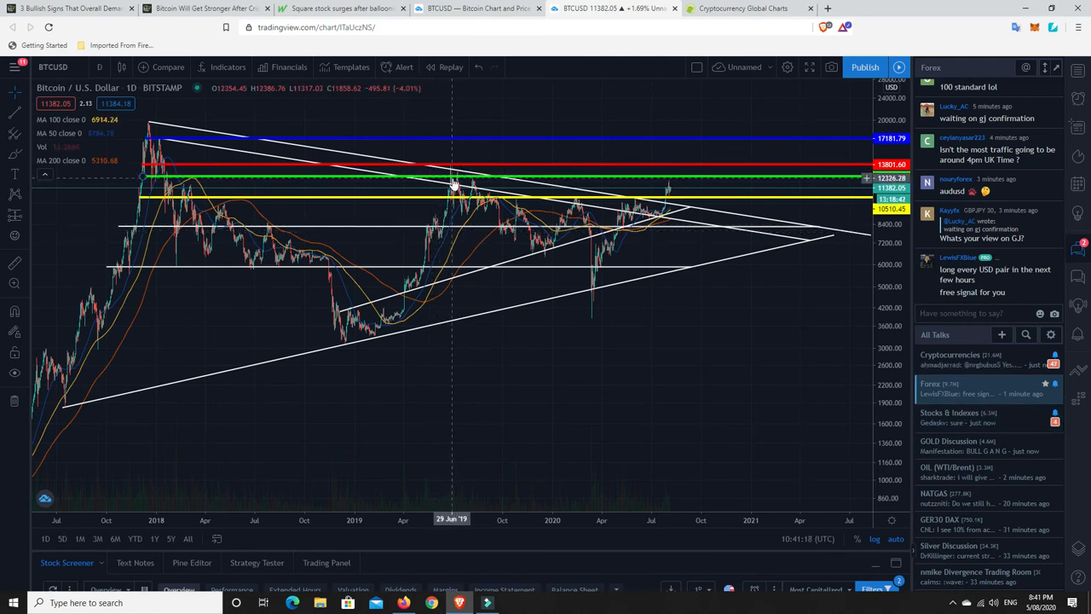
mouse_move(451, 189)
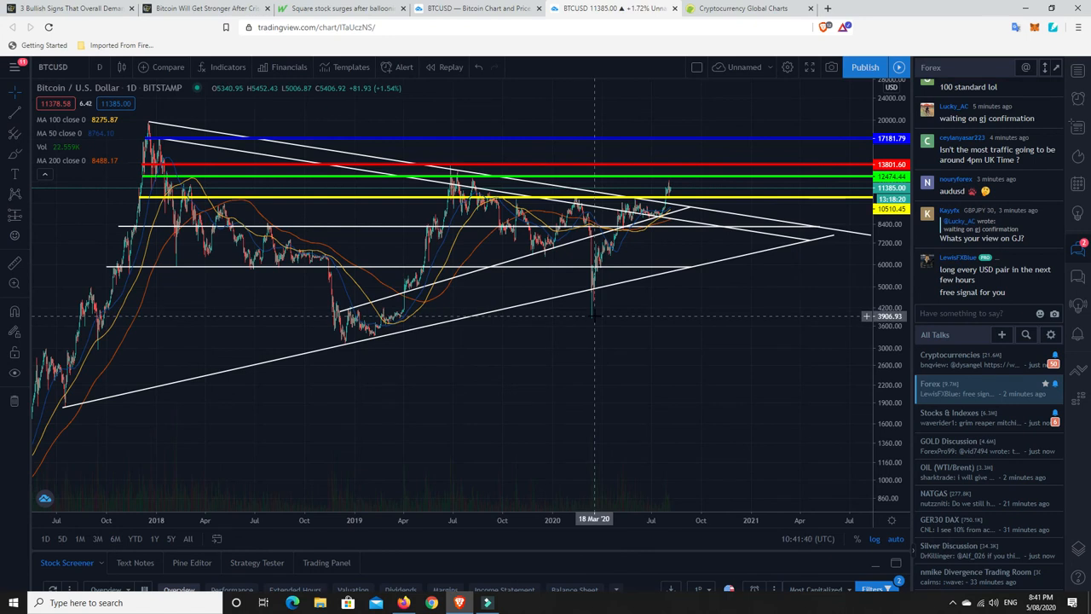
mouse_move(597, 259)
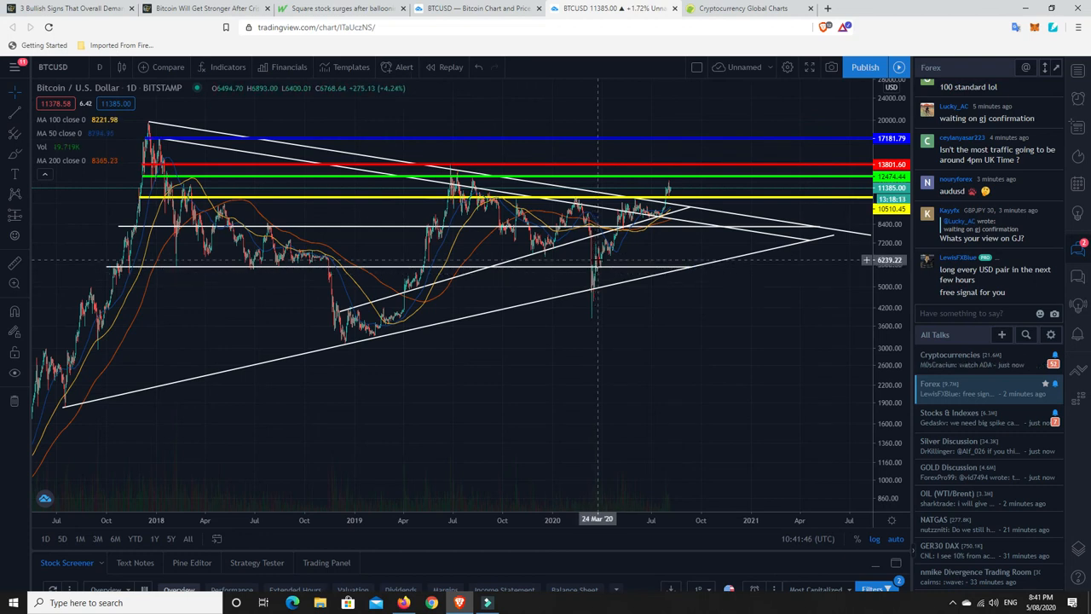
mouse_move(597, 264)
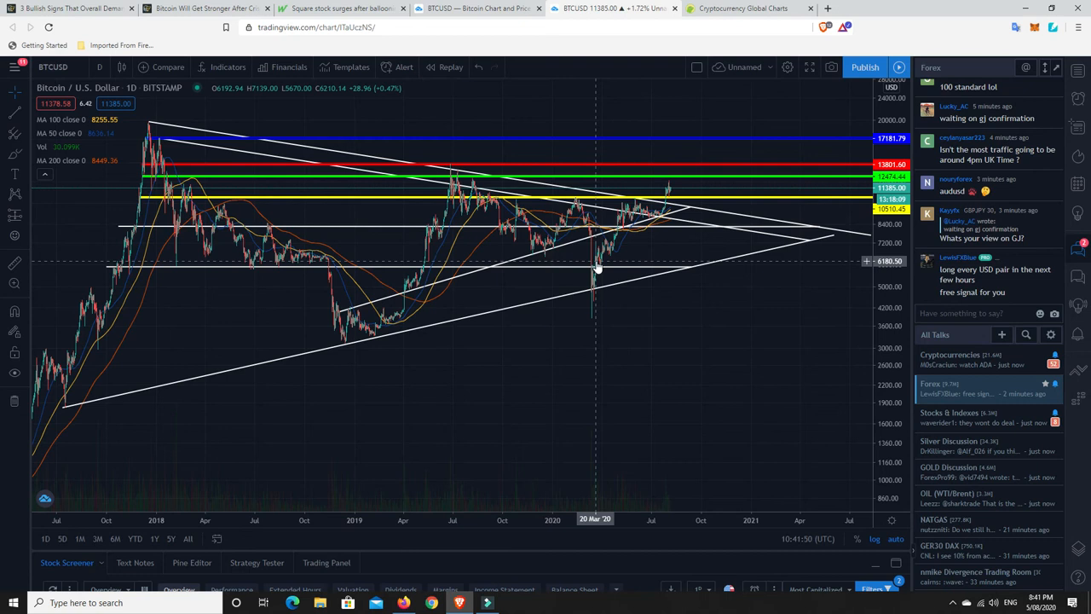
mouse_move(618, 351)
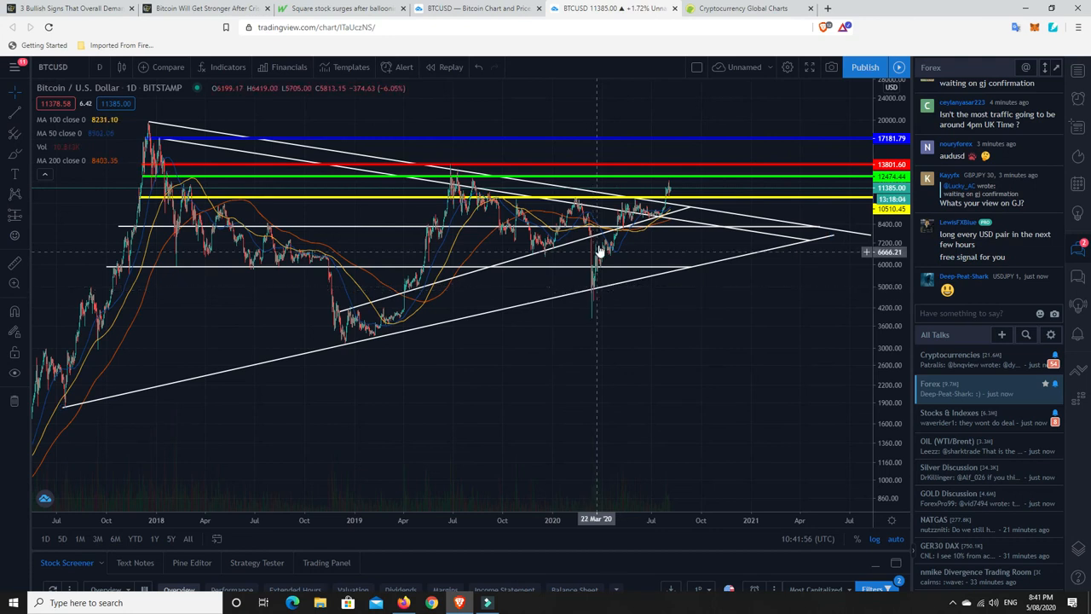
mouse_move(601, 263)
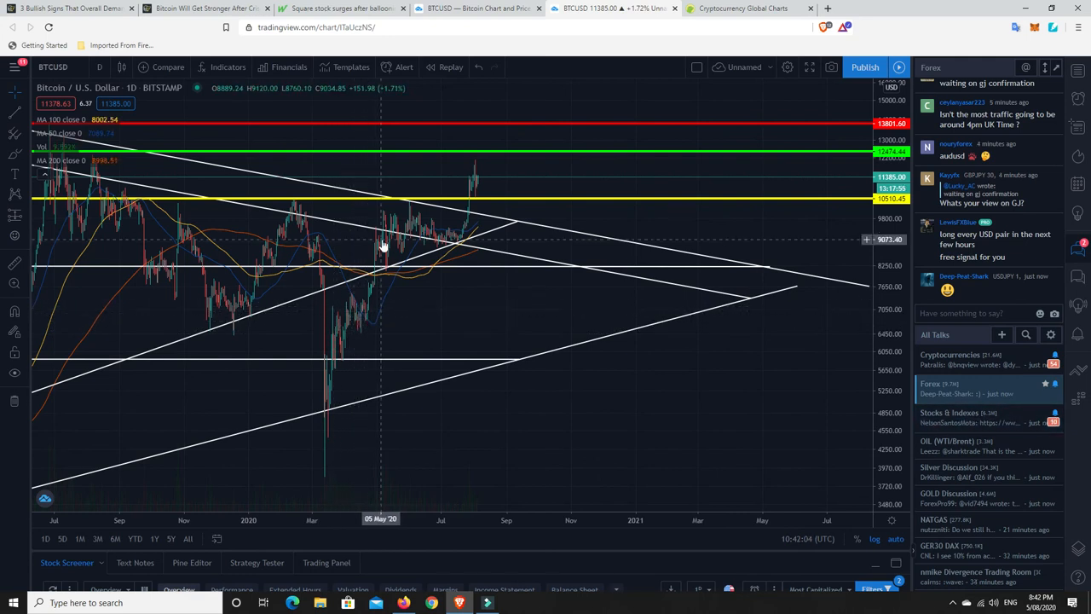
mouse_move(369, 239)
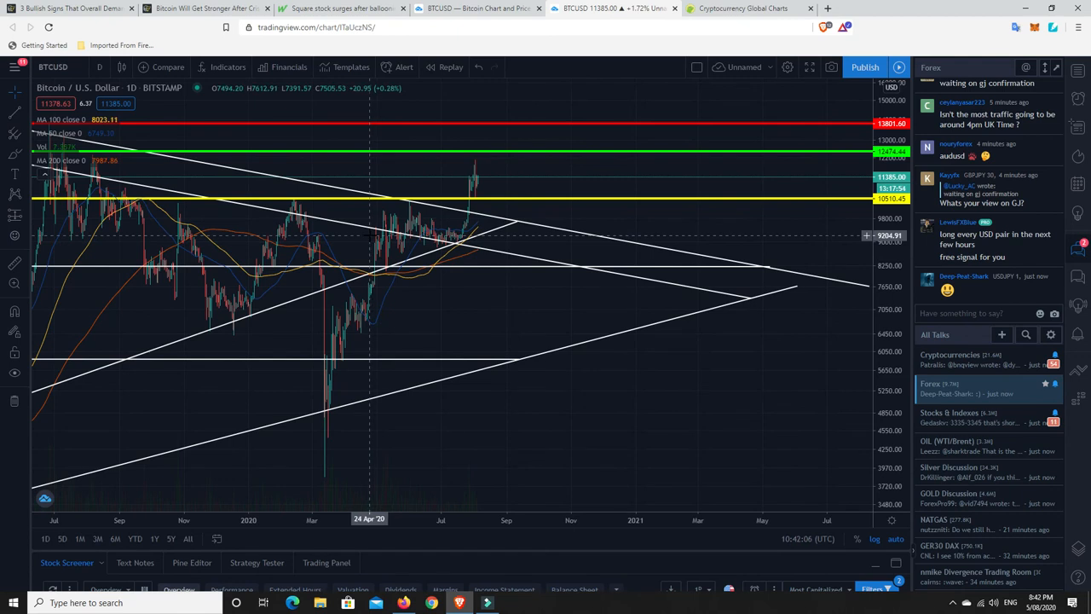
mouse_move(380, 251)
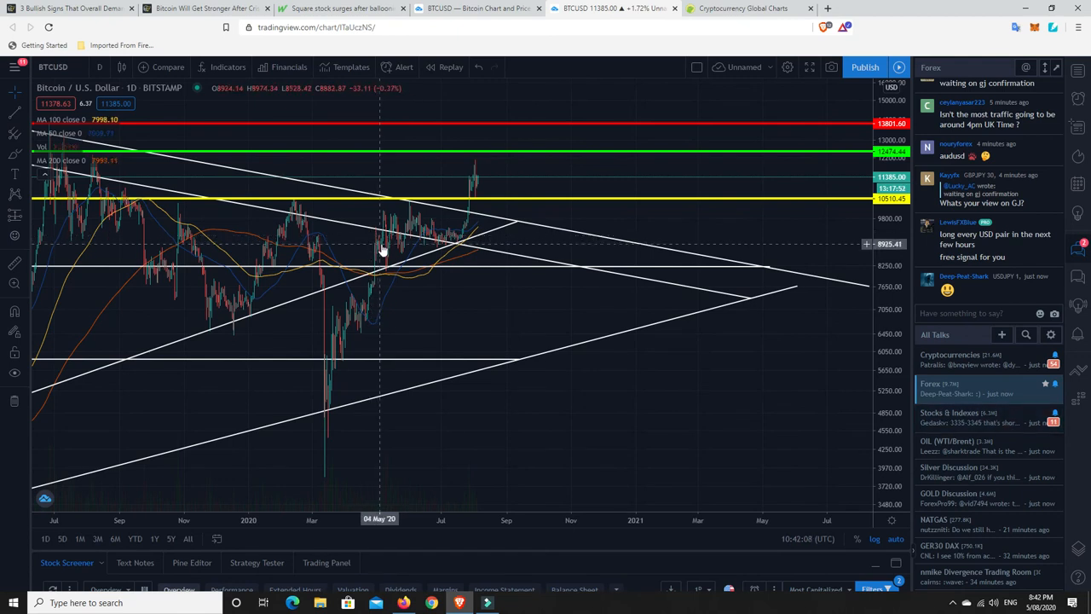
mouse_move(394, 271)
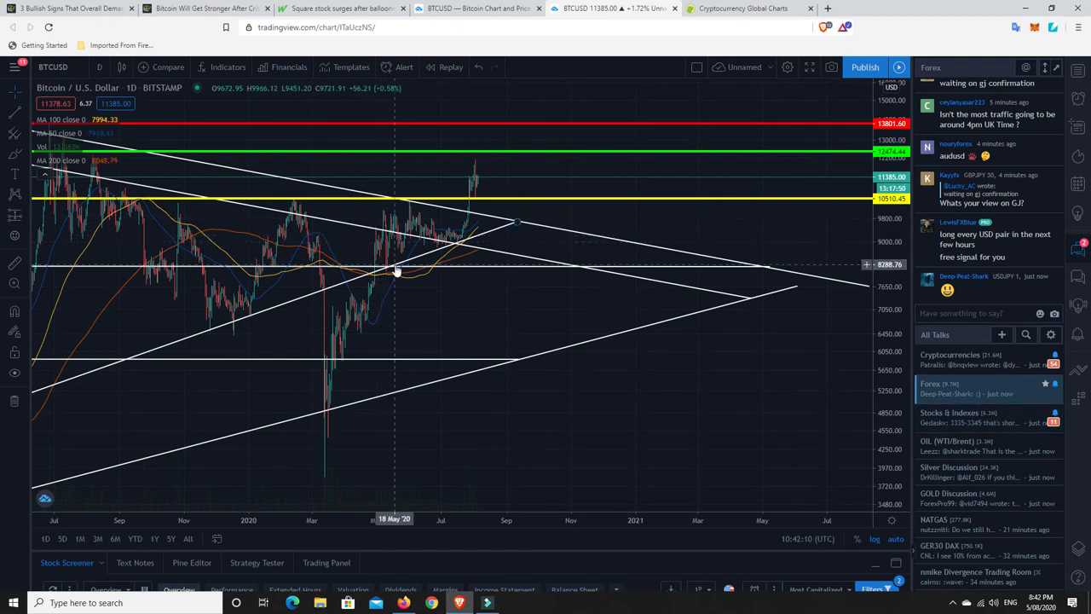
mouse_move(379, 271)
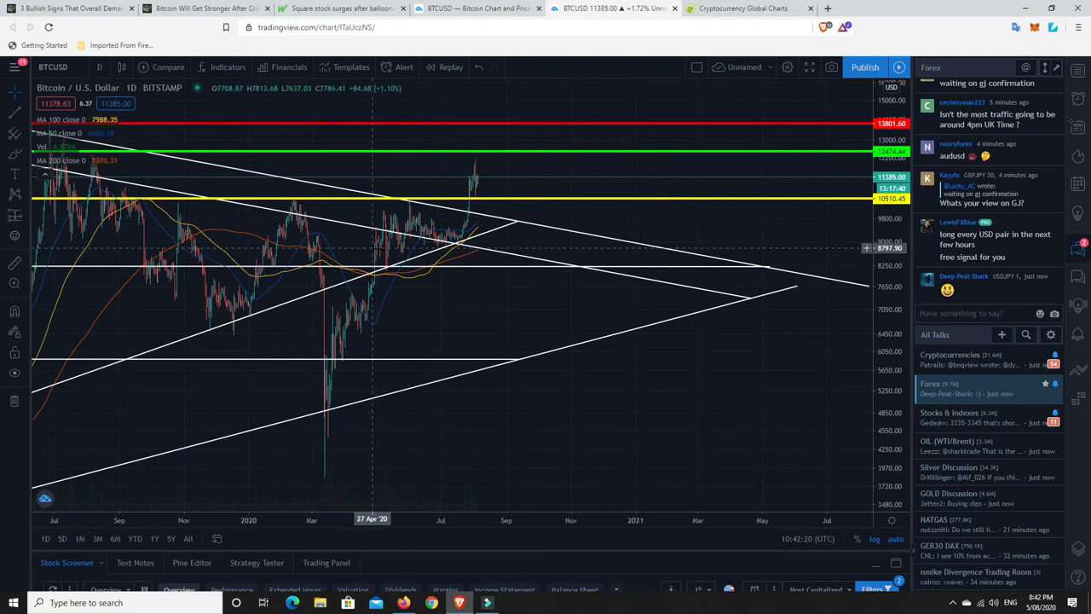
mouse_move(382, 281)
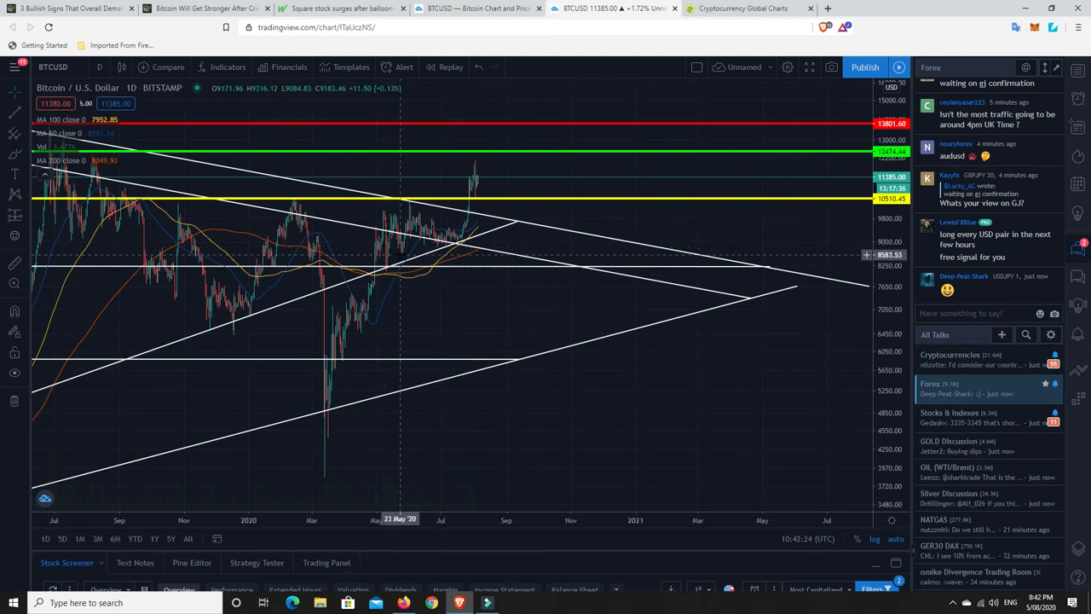
mouse_move(384, 226)
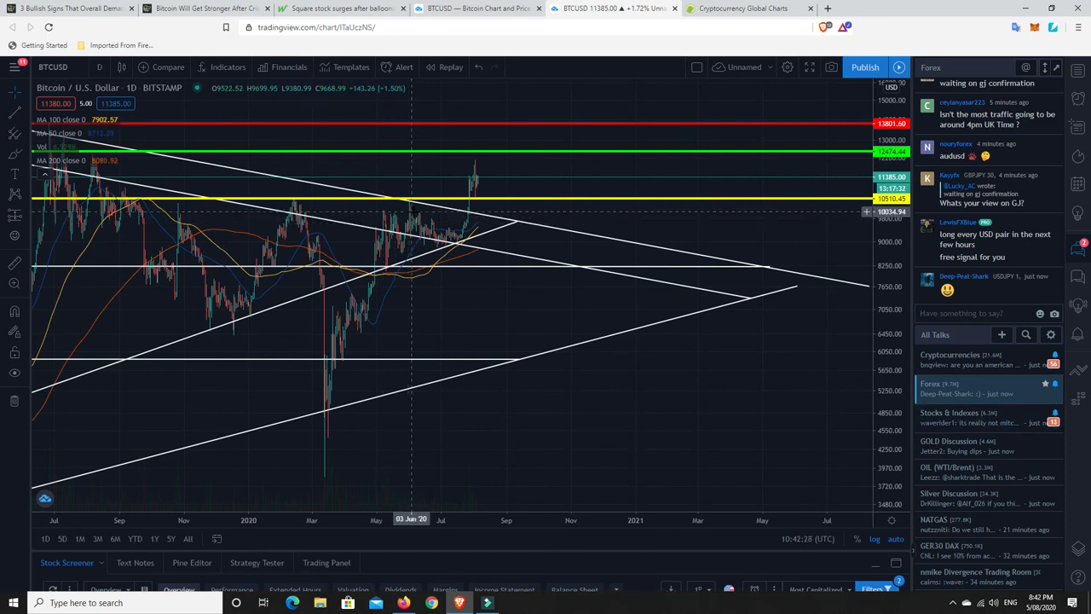
mouse_move(435, 255)
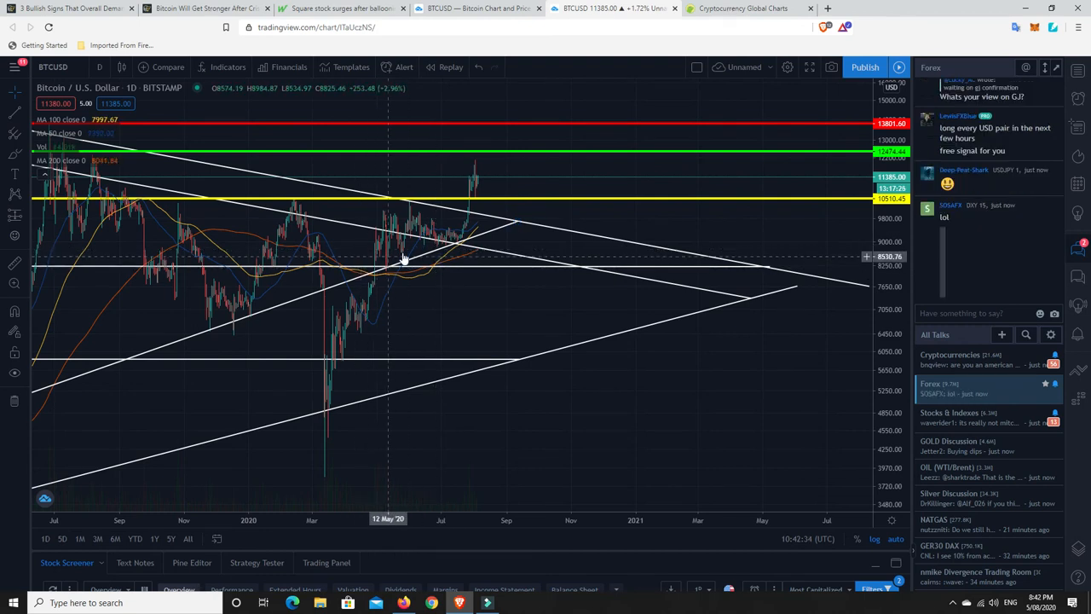
mouse_move(460, 255)
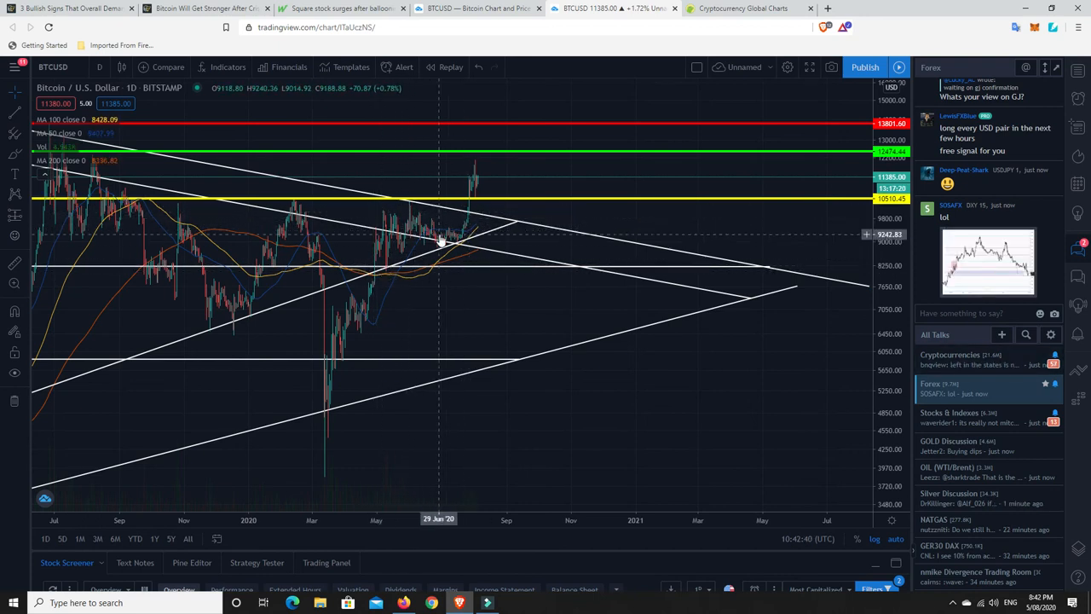
mouse_move(460, 248)
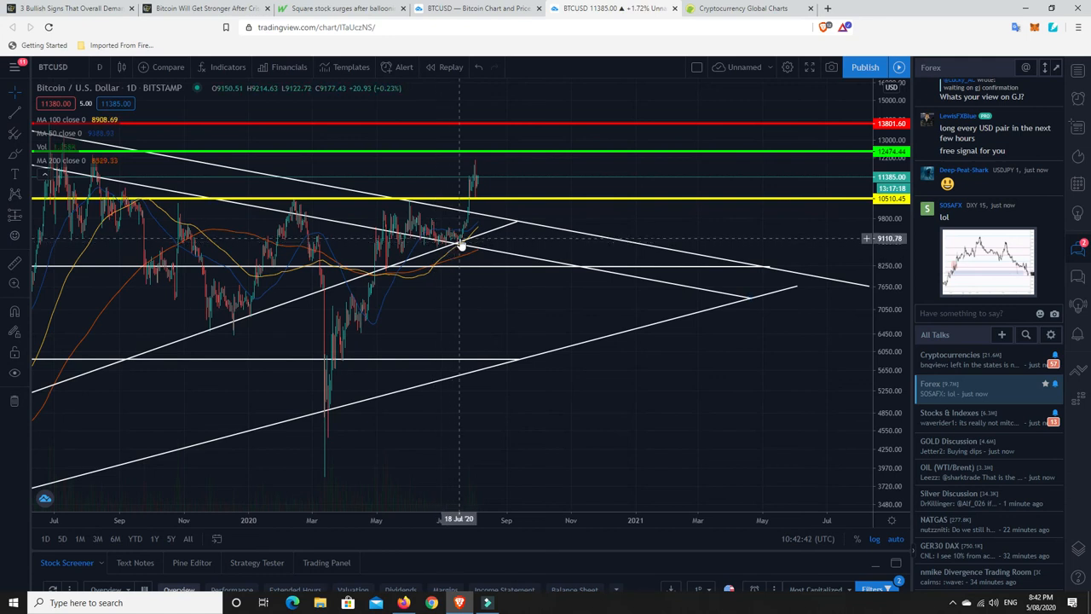
mouse_move(470, 202)
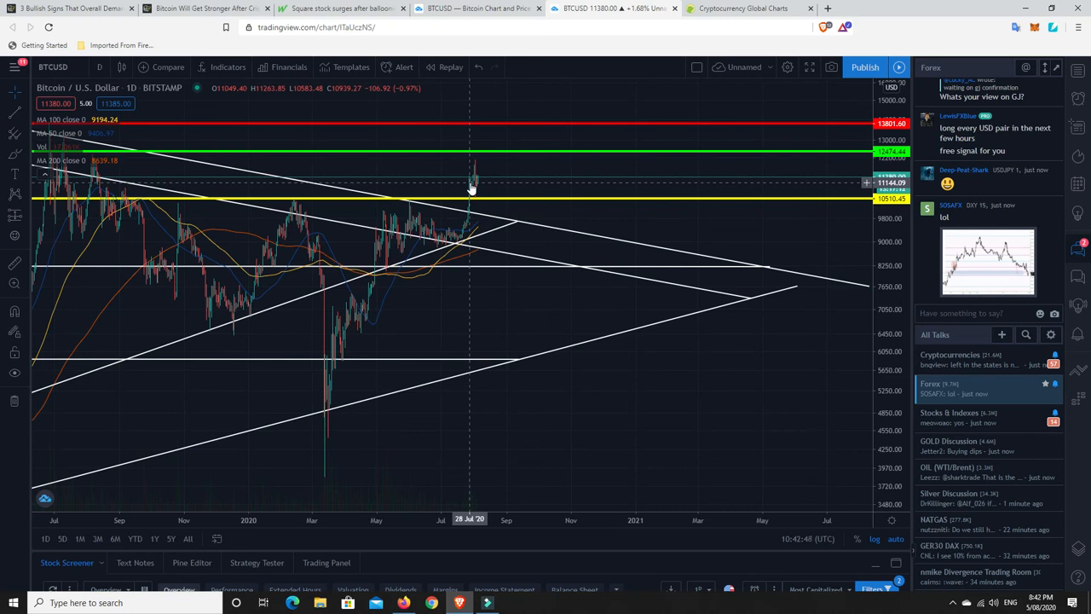
mouse_move(479, 273)
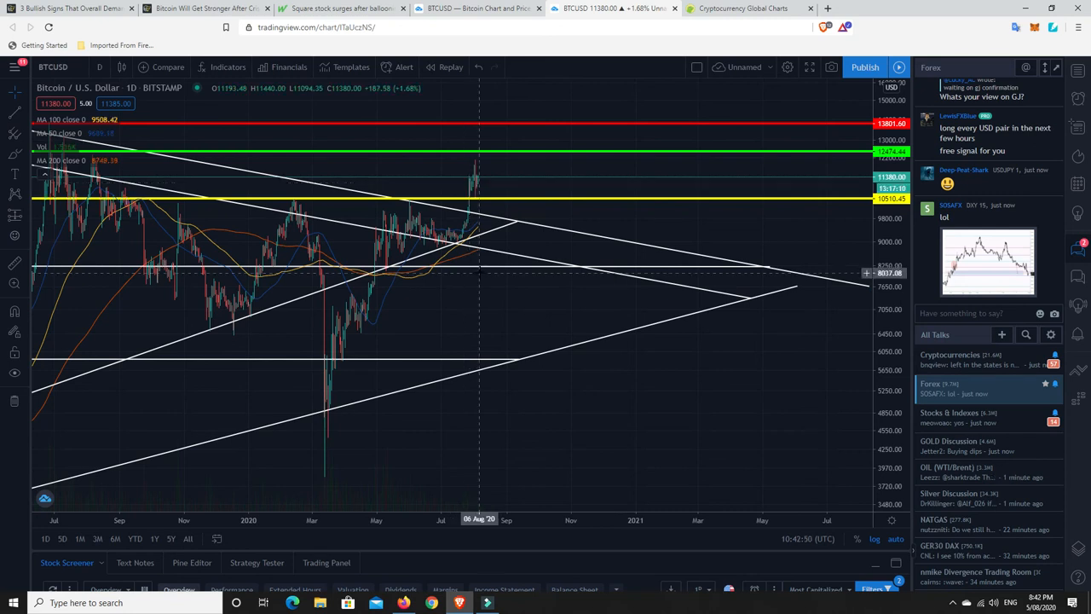
mouse_move(472, 189)
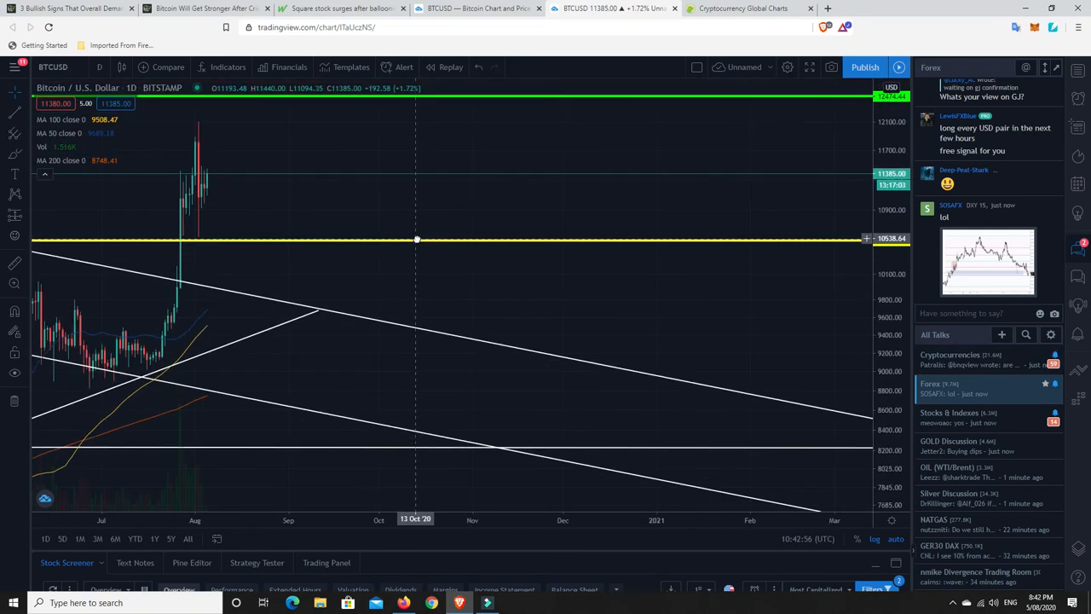
mouse_move(183, 184)
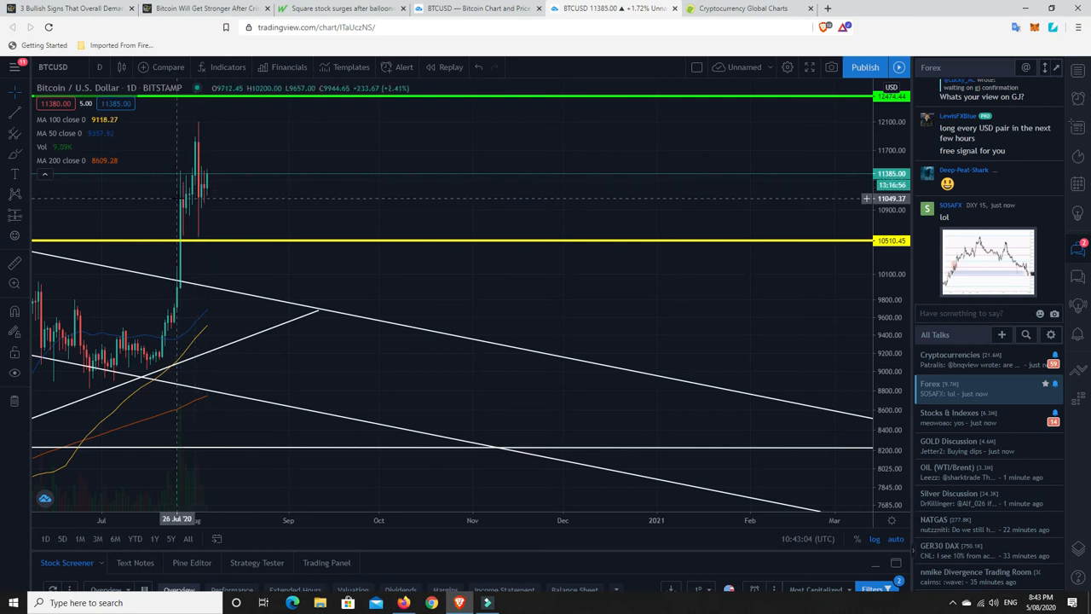
mouse_move(202, 202)
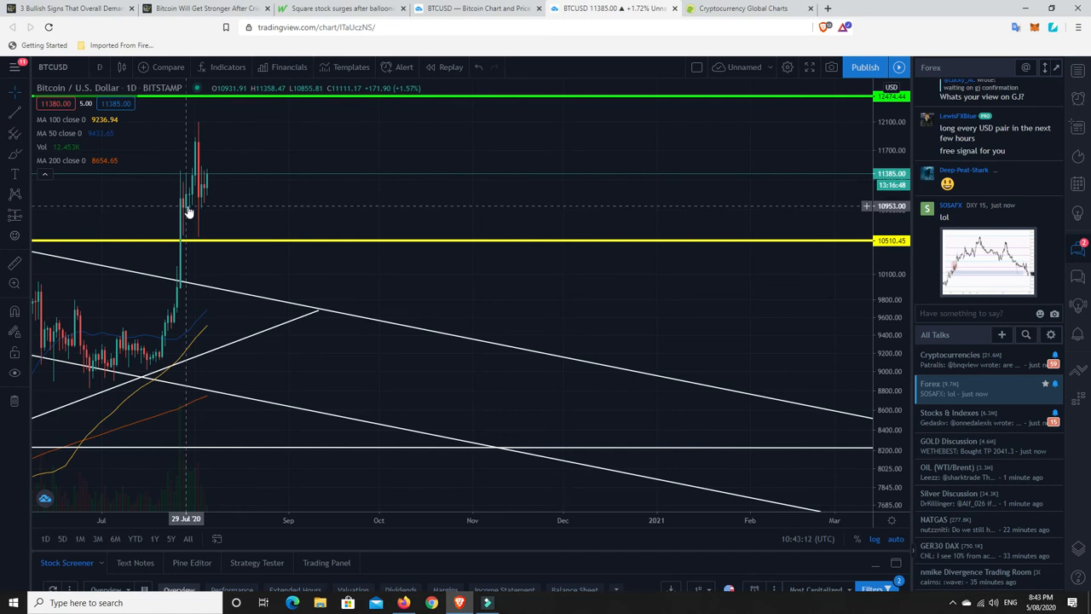
mouse_move(197, 203)
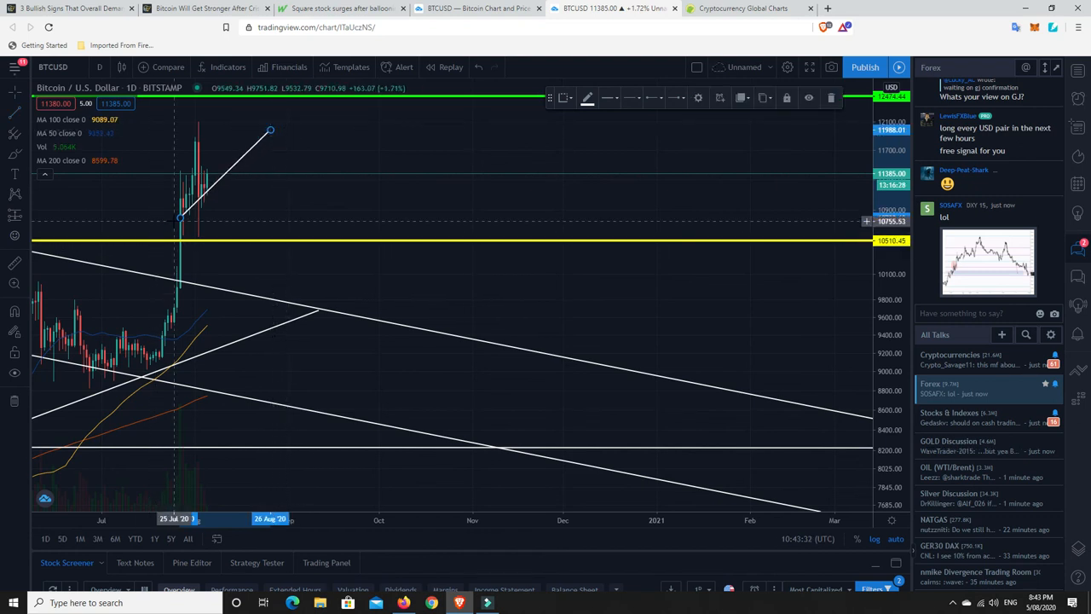
mouse_move(194, 208)
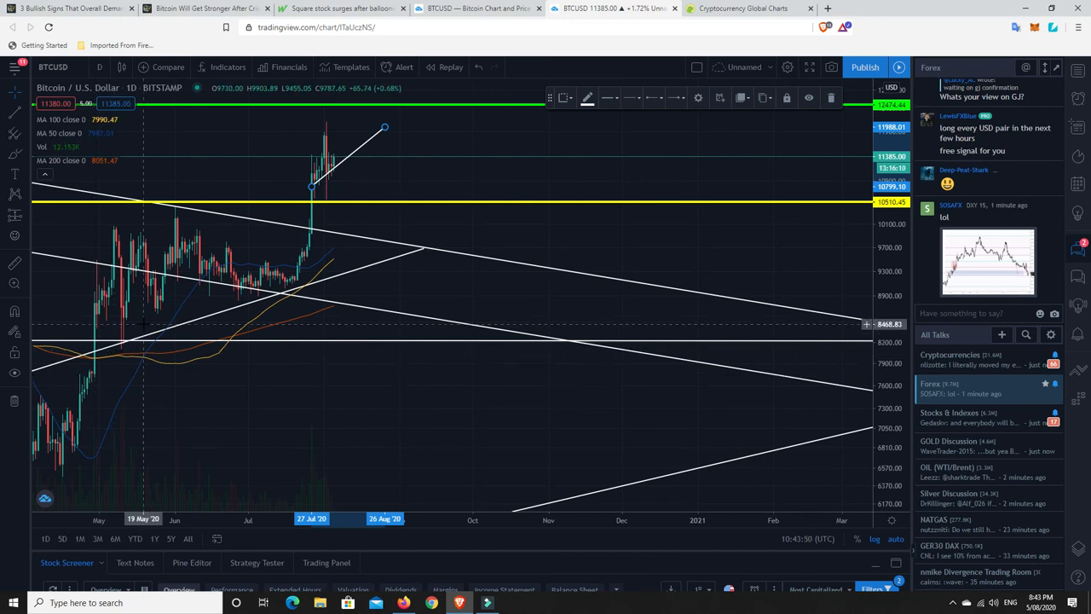
mouse_move(200, 249)
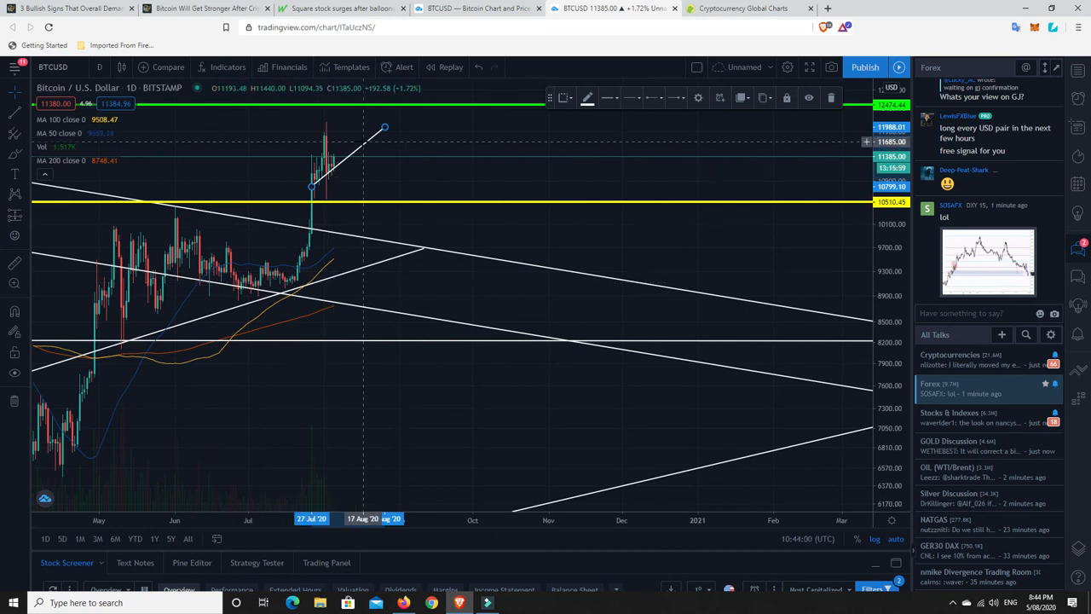
- Bring up the context menu on the short late-July 2020 trendline to remove it
right_click(364, 158)
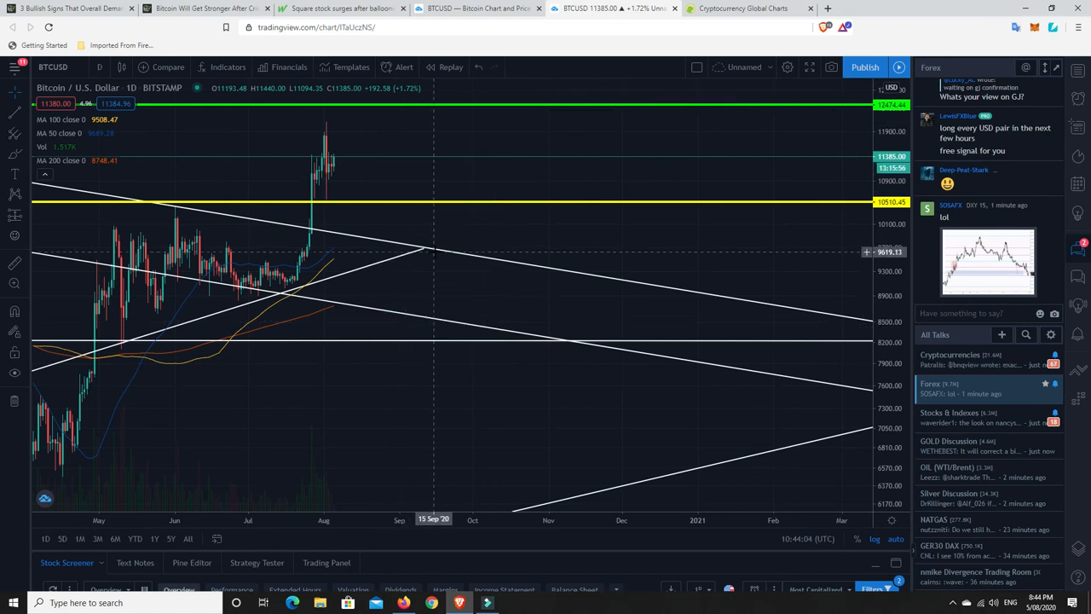
mouse_move(442, 236)
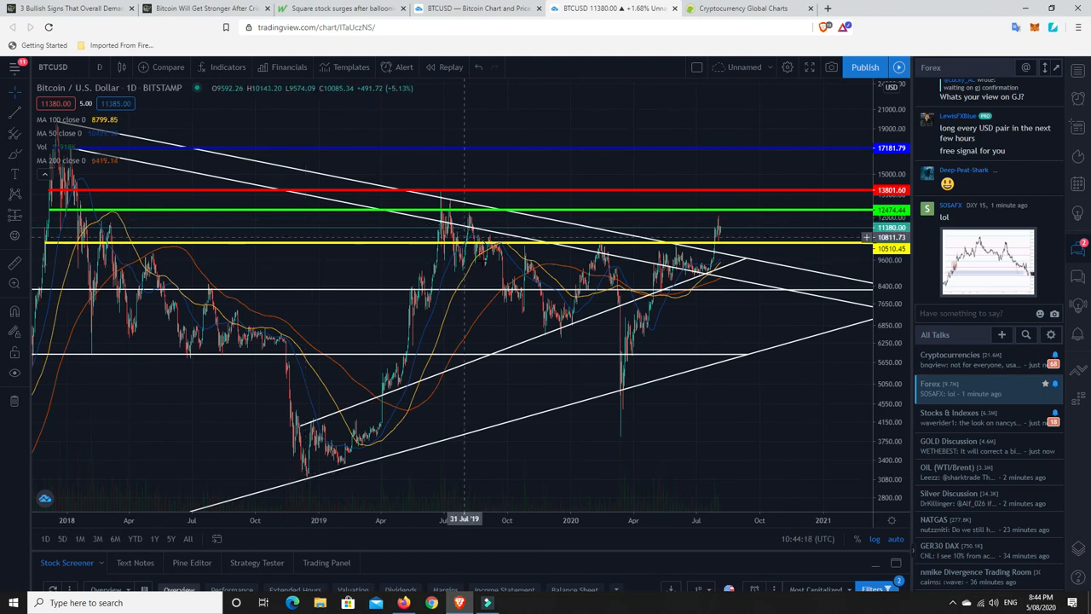
mouse_move(606, 267)
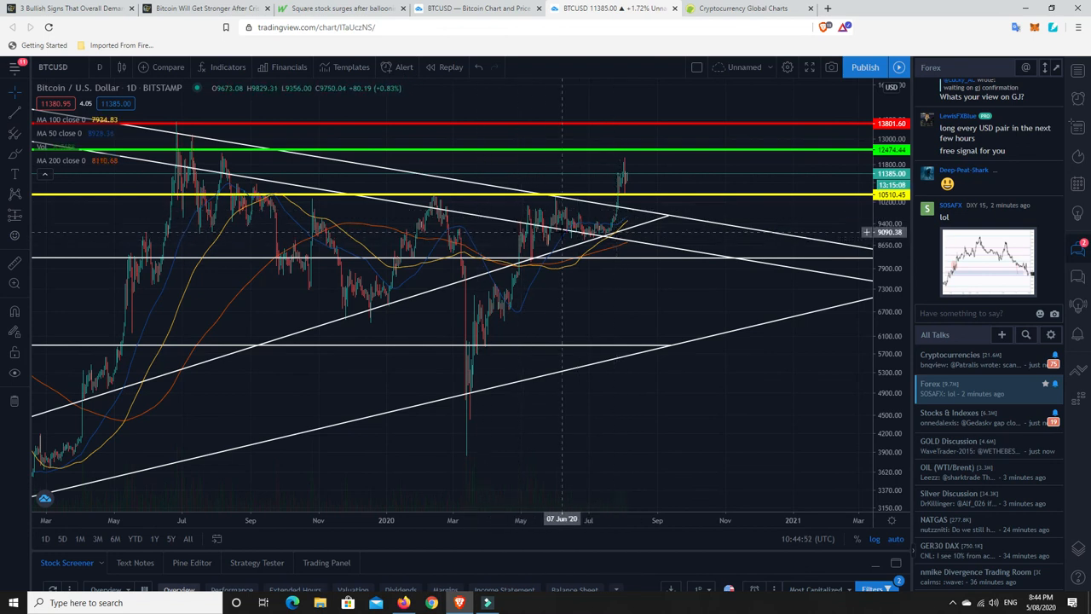
mouse_move(561, 205)
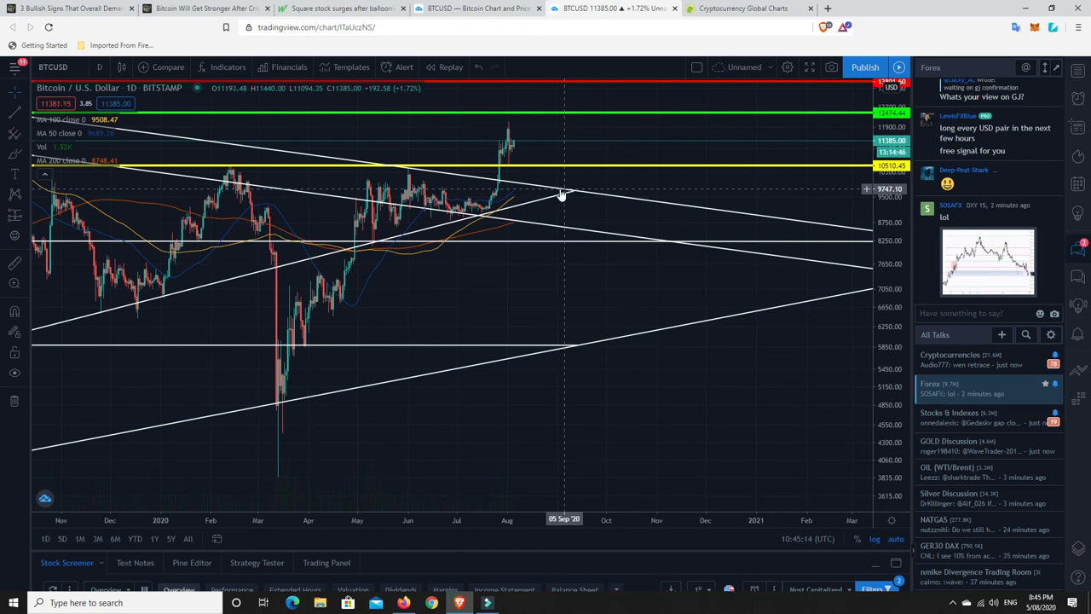
mouse_move(416, 339)
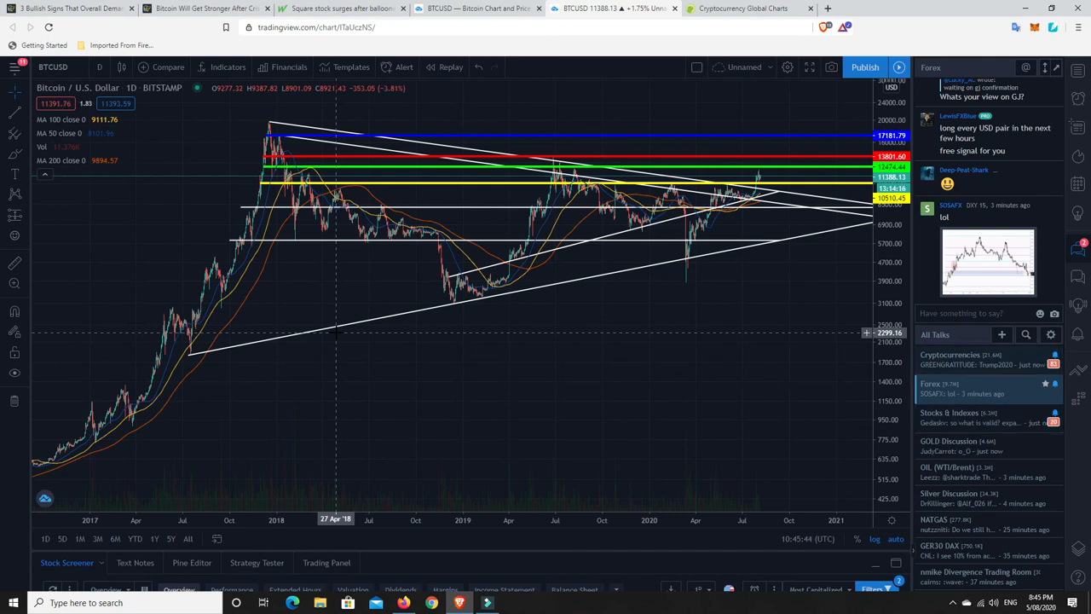
mouse_move(241, 138)
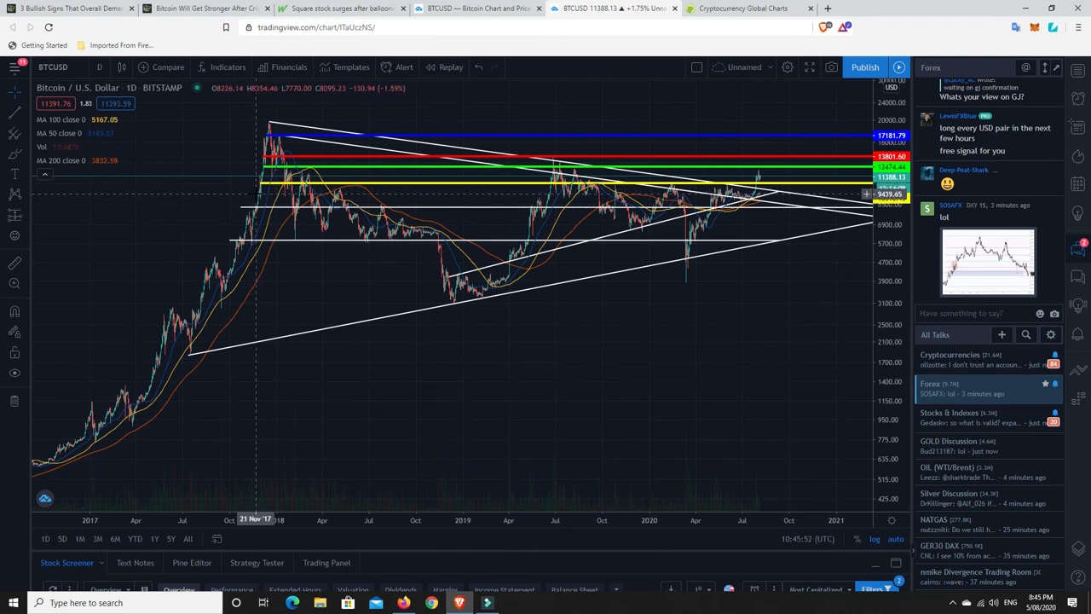
mouse_move(260, 202)
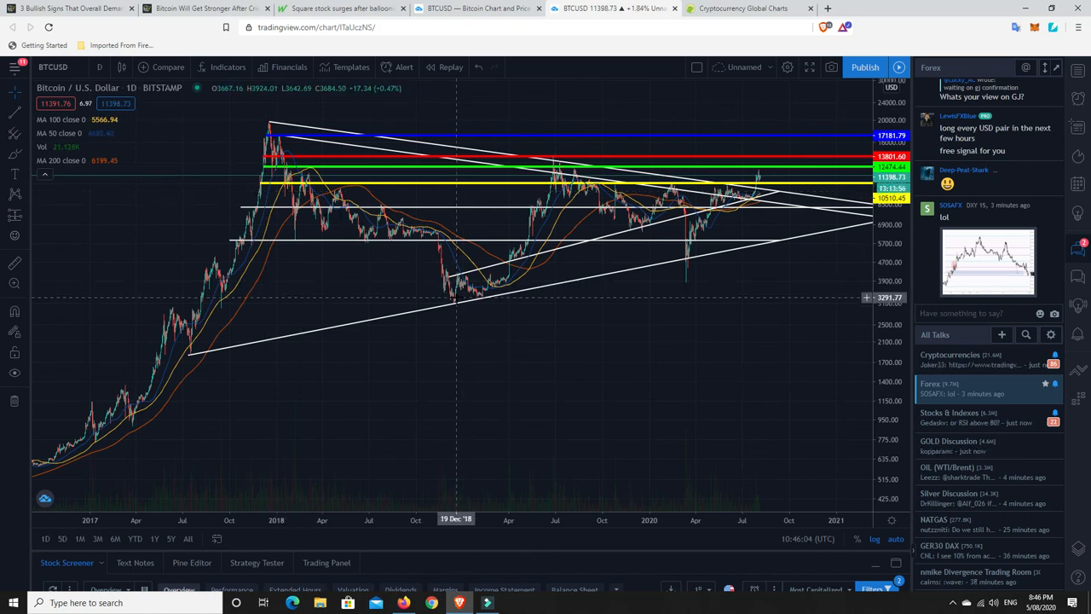
mouse_move(465, 300)
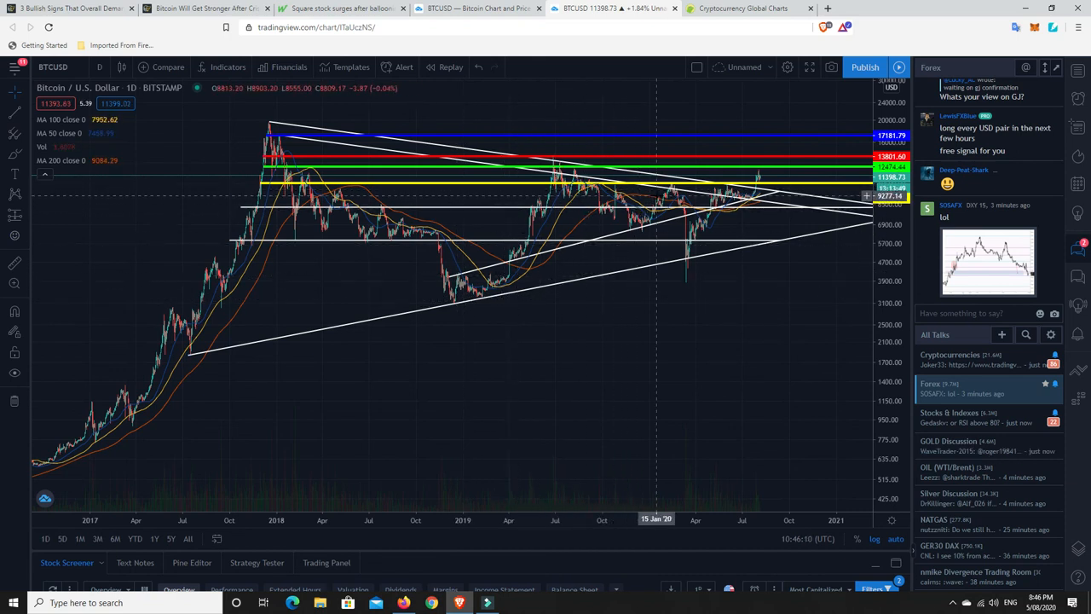
mouse_move(656, 207)
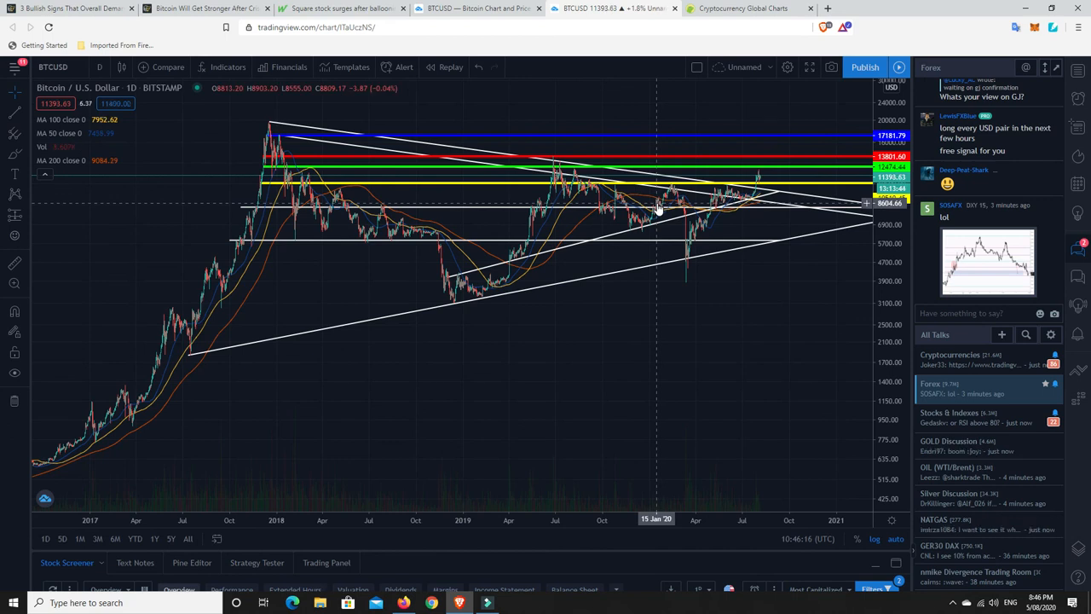
mouse_move(635, 221)
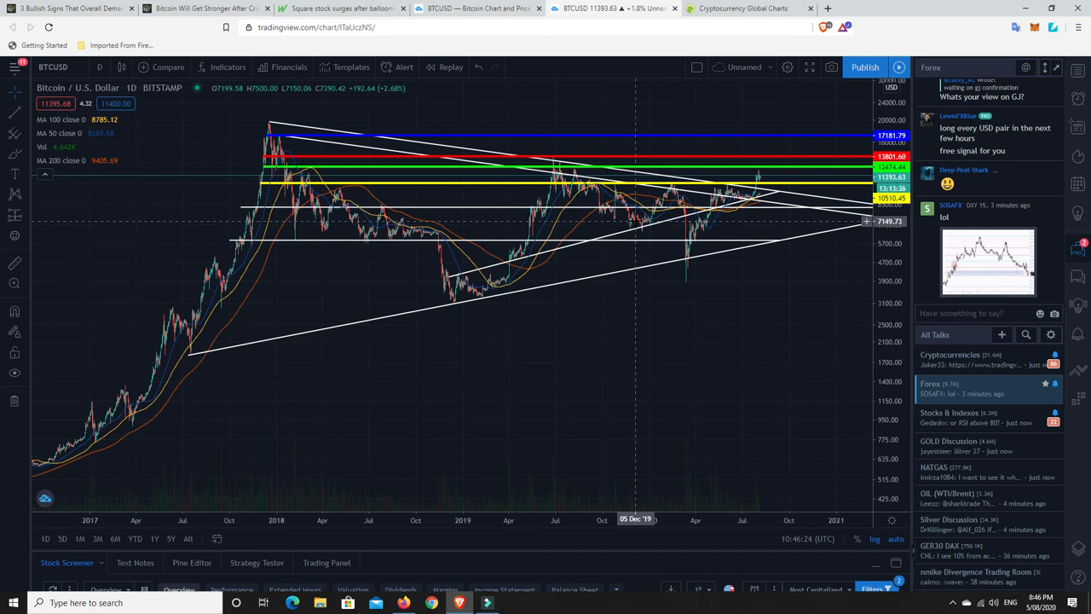
mouse_move(618, 218)
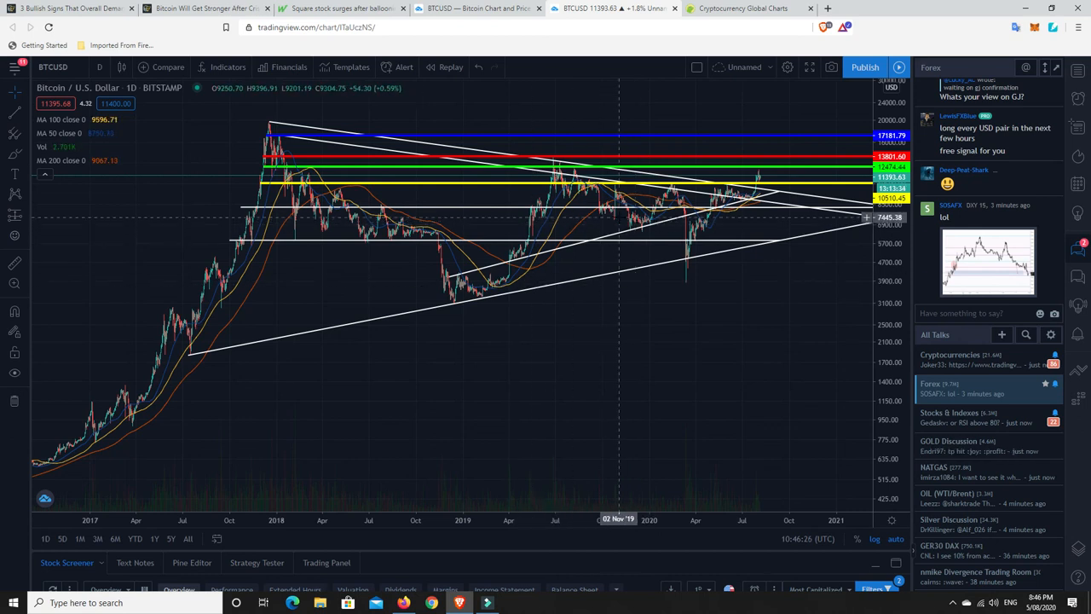